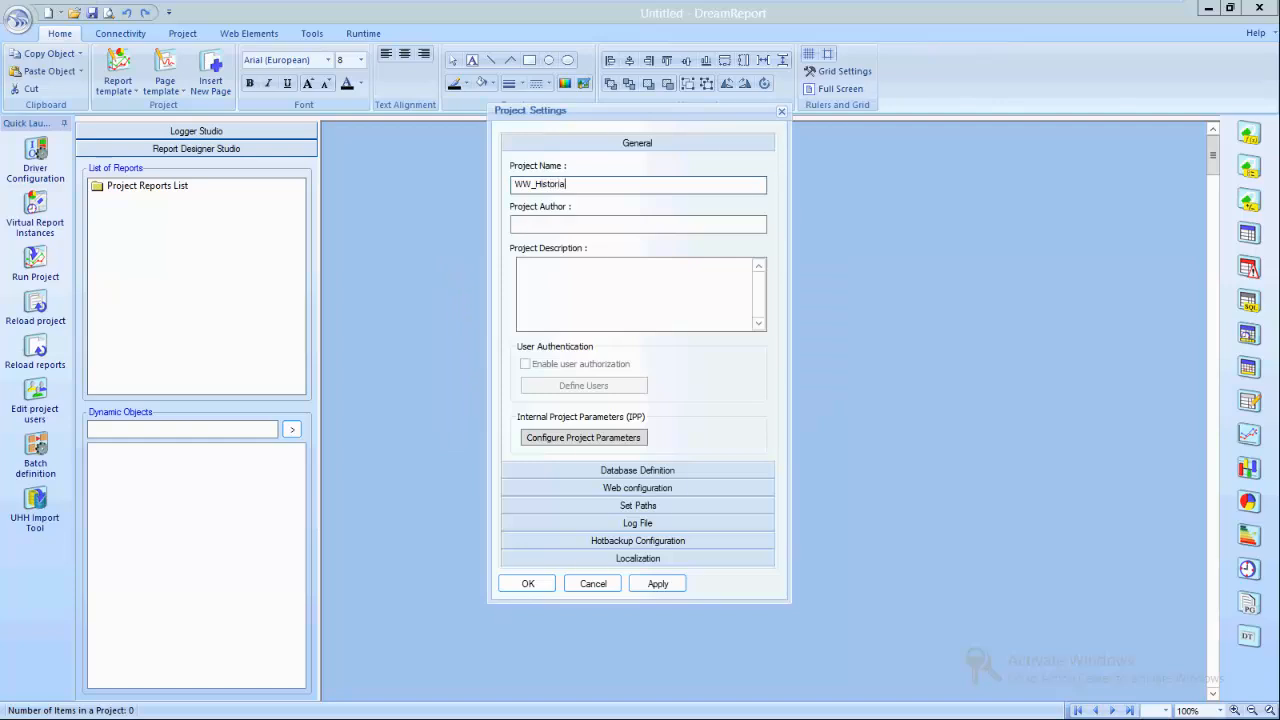
# Step: Accept the WW_Historian project name and project settings
pyautogui.click(526, 584)
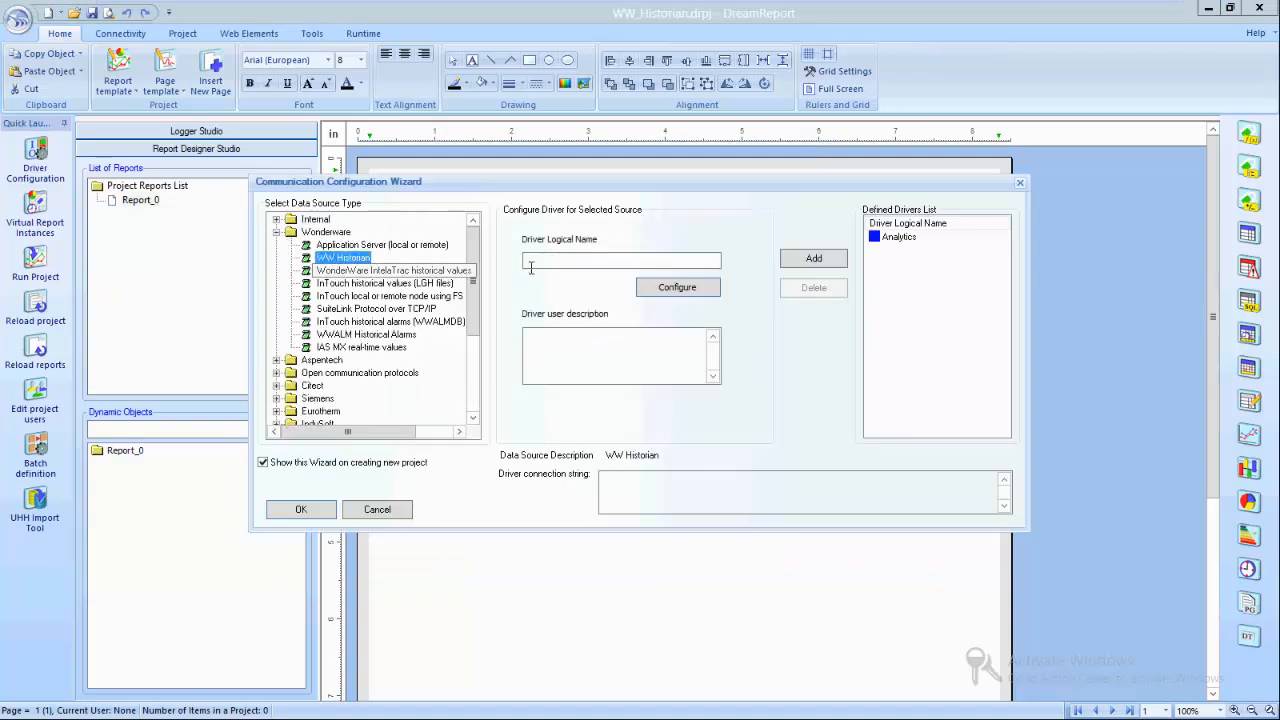
# Step: Name the driver WW_Hist_Delta, enter SQL user wwUser and password, and test the connection
pyautogui.write('WW')
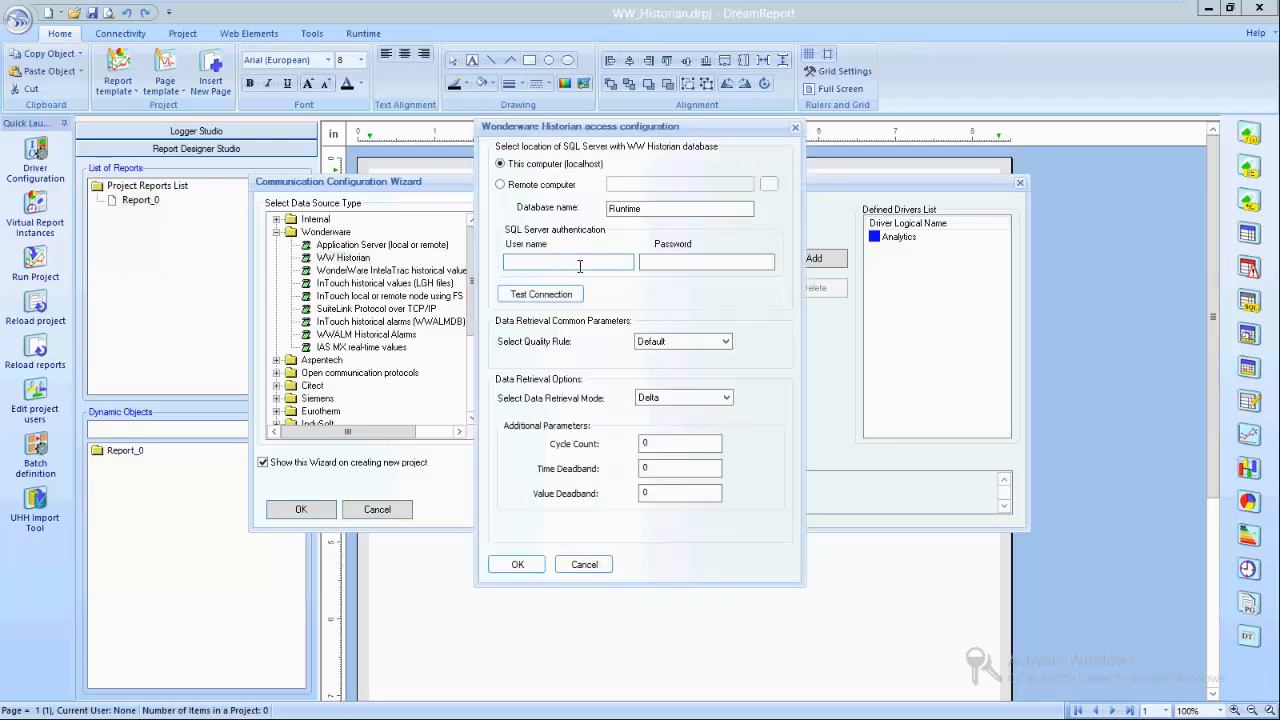
pyautogui.write('wwUser')
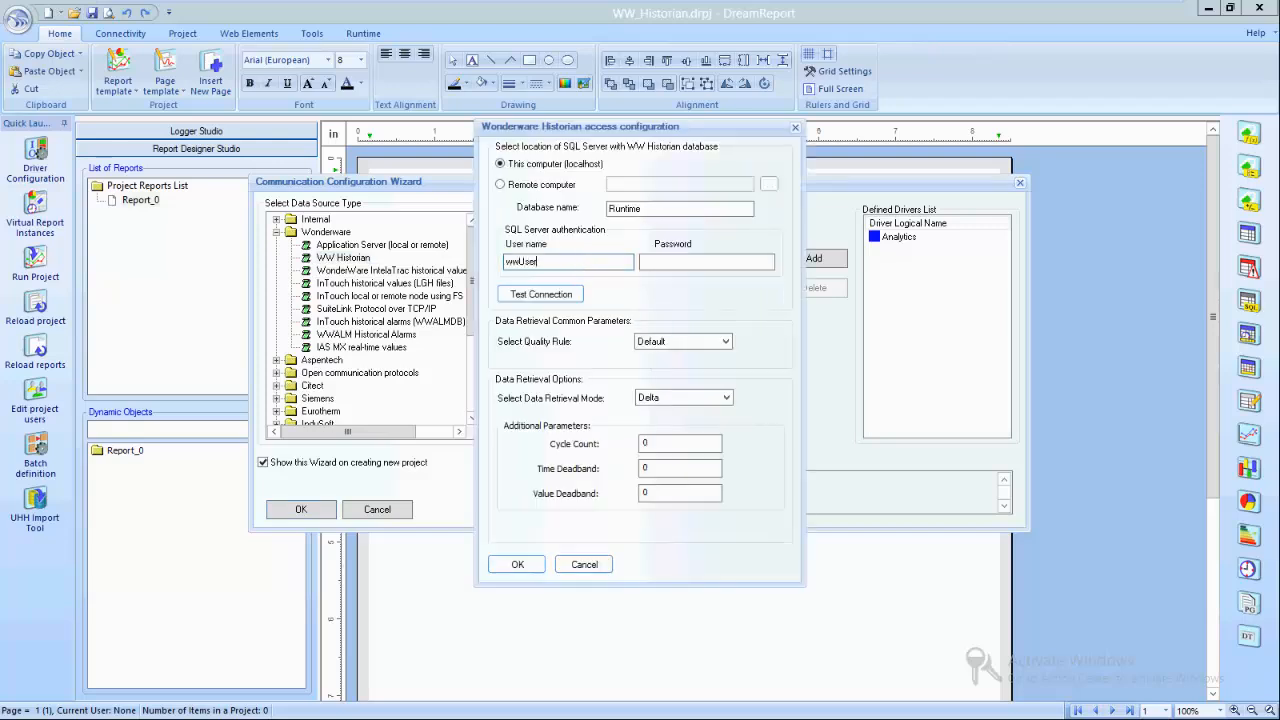
pyautogui.write('****')
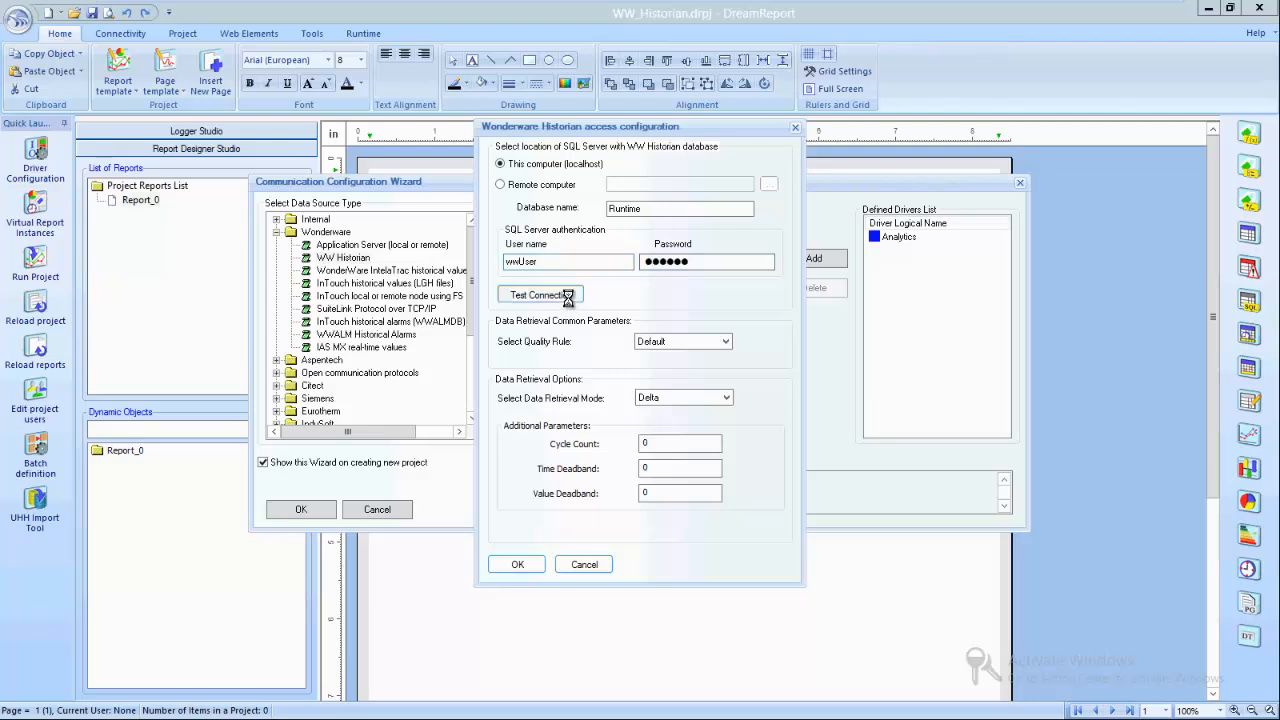
pyautogui.click(538, 294)
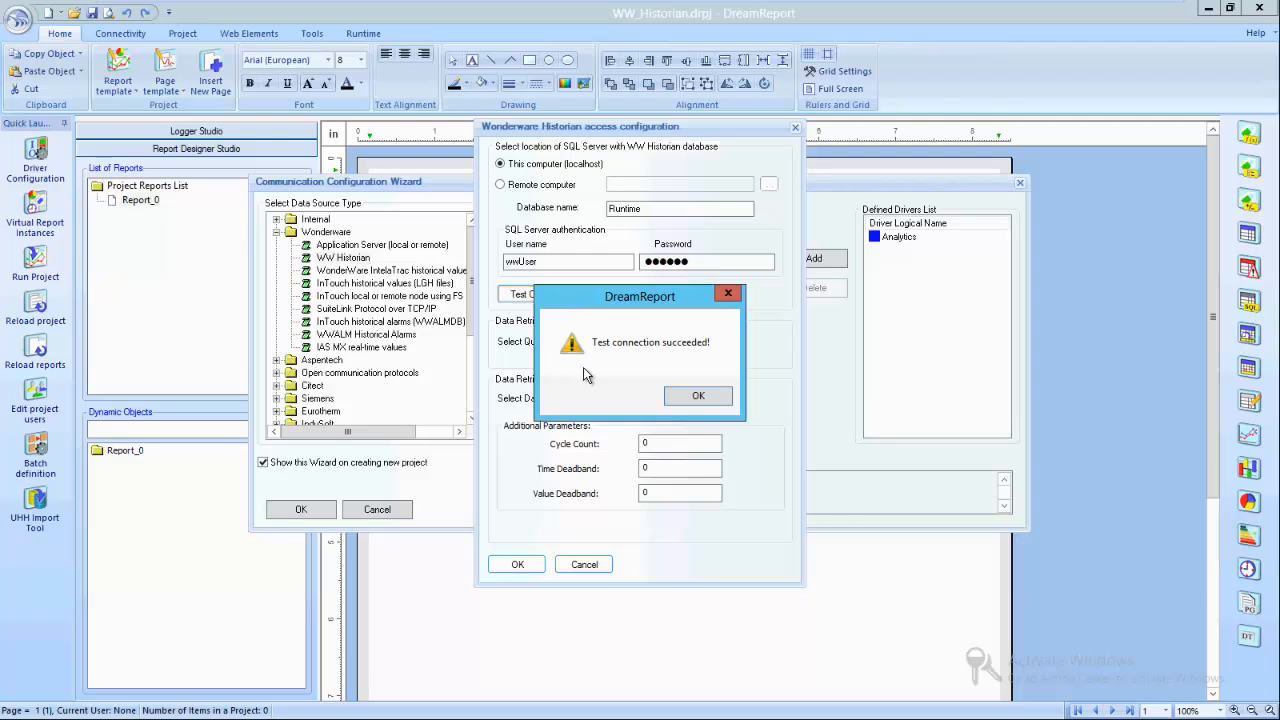
pyautogui.click(696, 396)
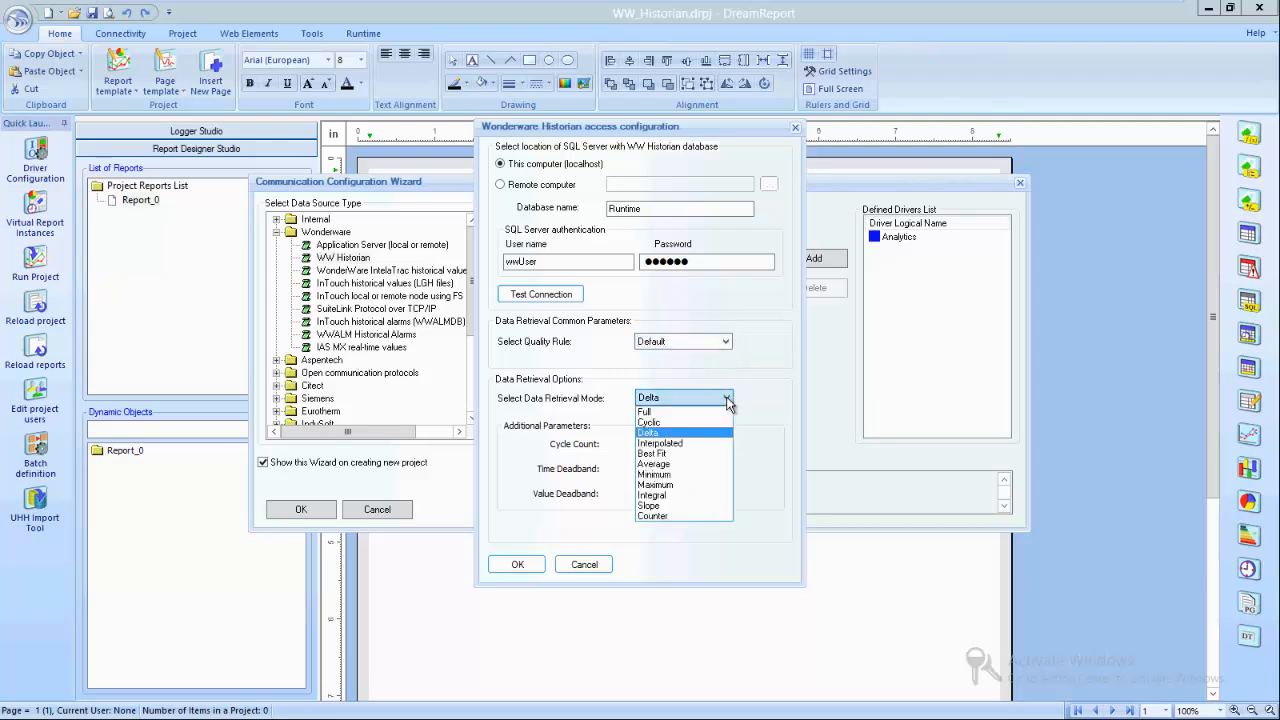
# Step: Keep Delta as the data retrieval mode and confirm the historian access settings
pyautogui.click(646, 432)
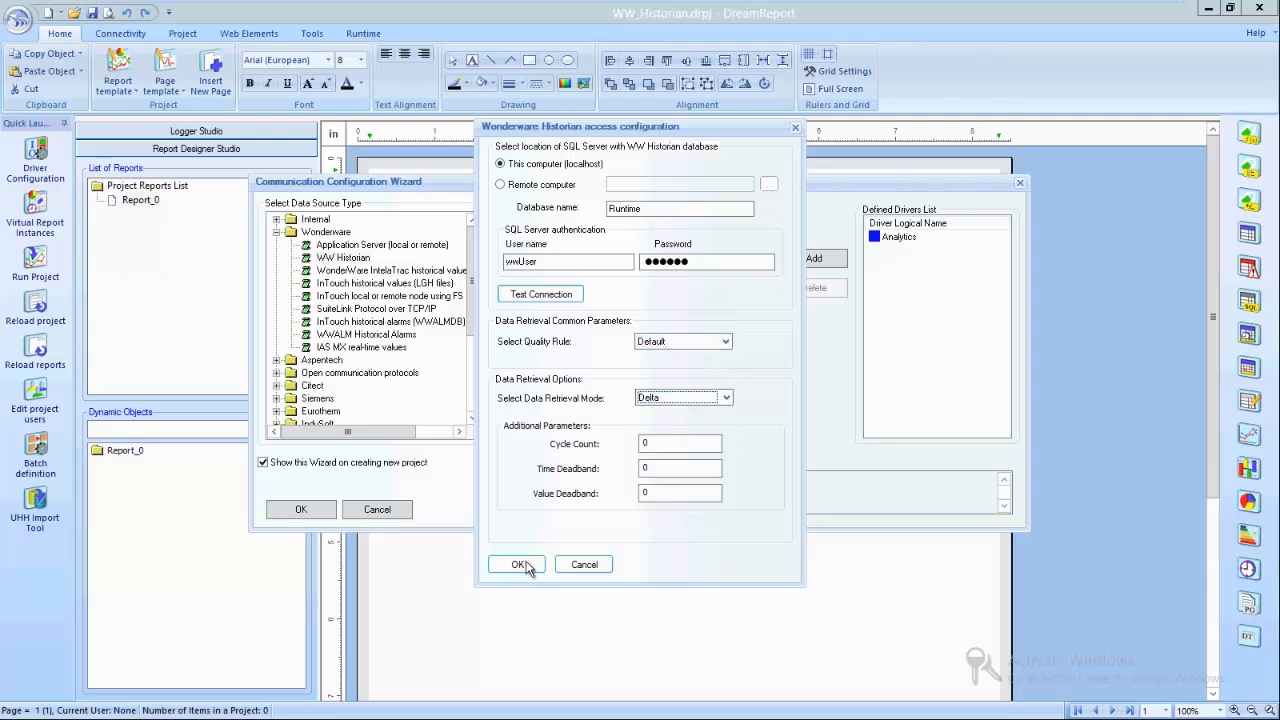
pyautogui.click(514, 564)
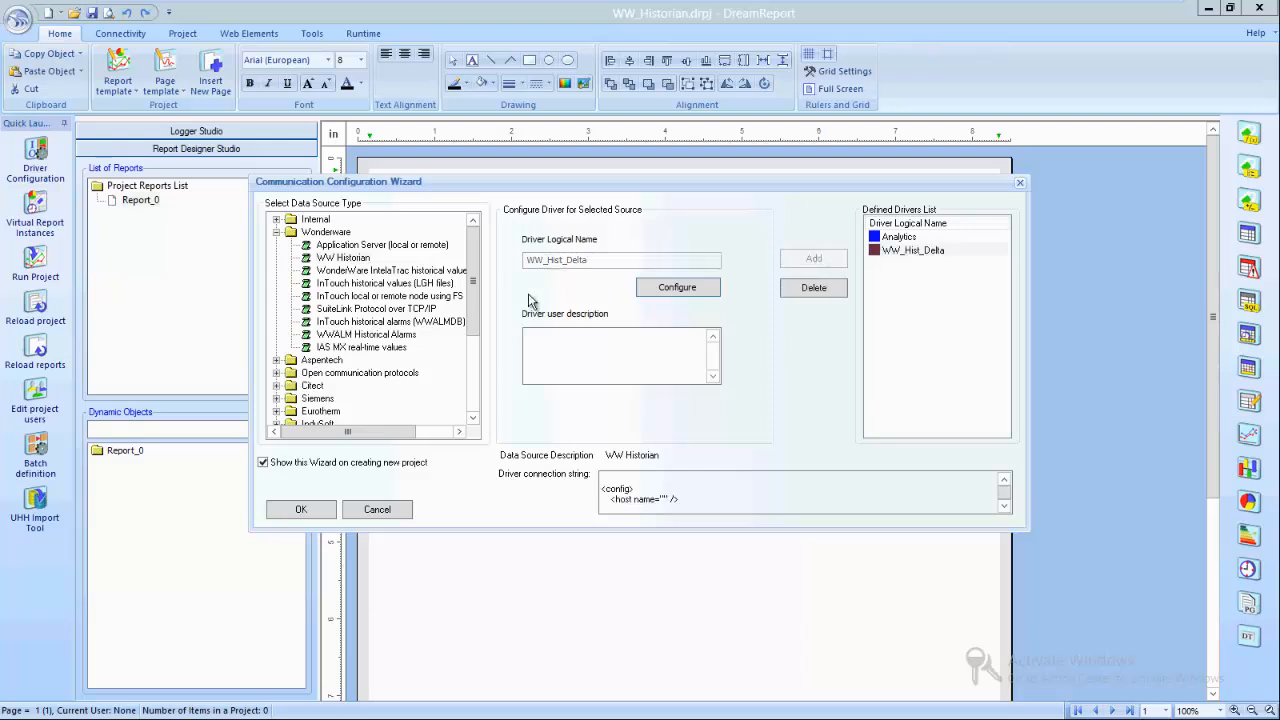
pyautogui.click(344, 256)
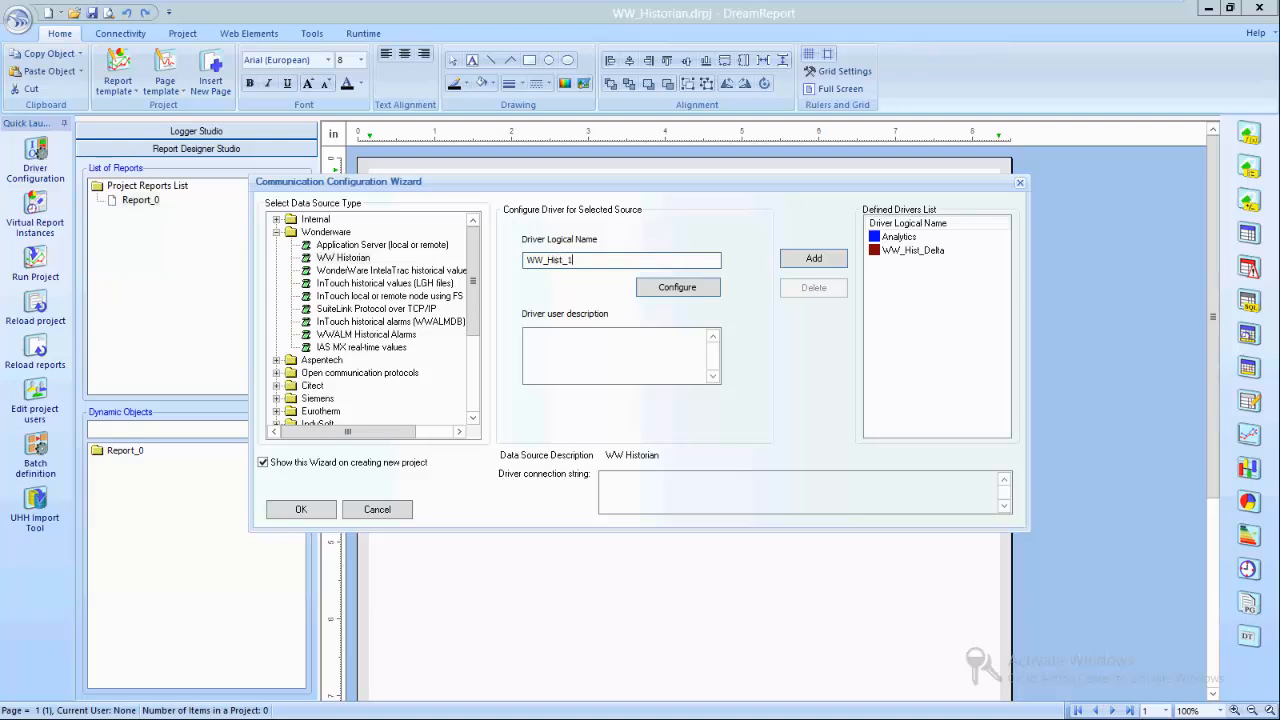
# Step: Name a second driver WW_Hist_15minAvg, enter the user credentials and test its connection
pyautogui.write('5minAvg')
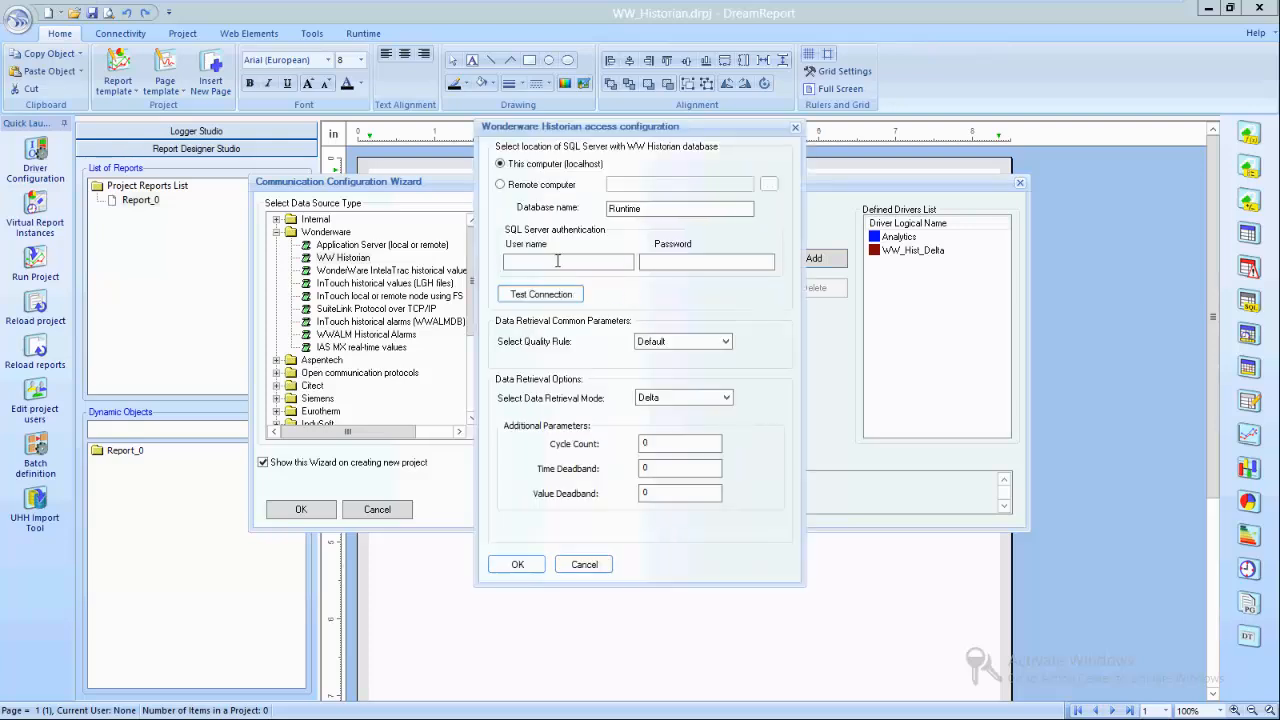
pyautogui.write('wwUser')
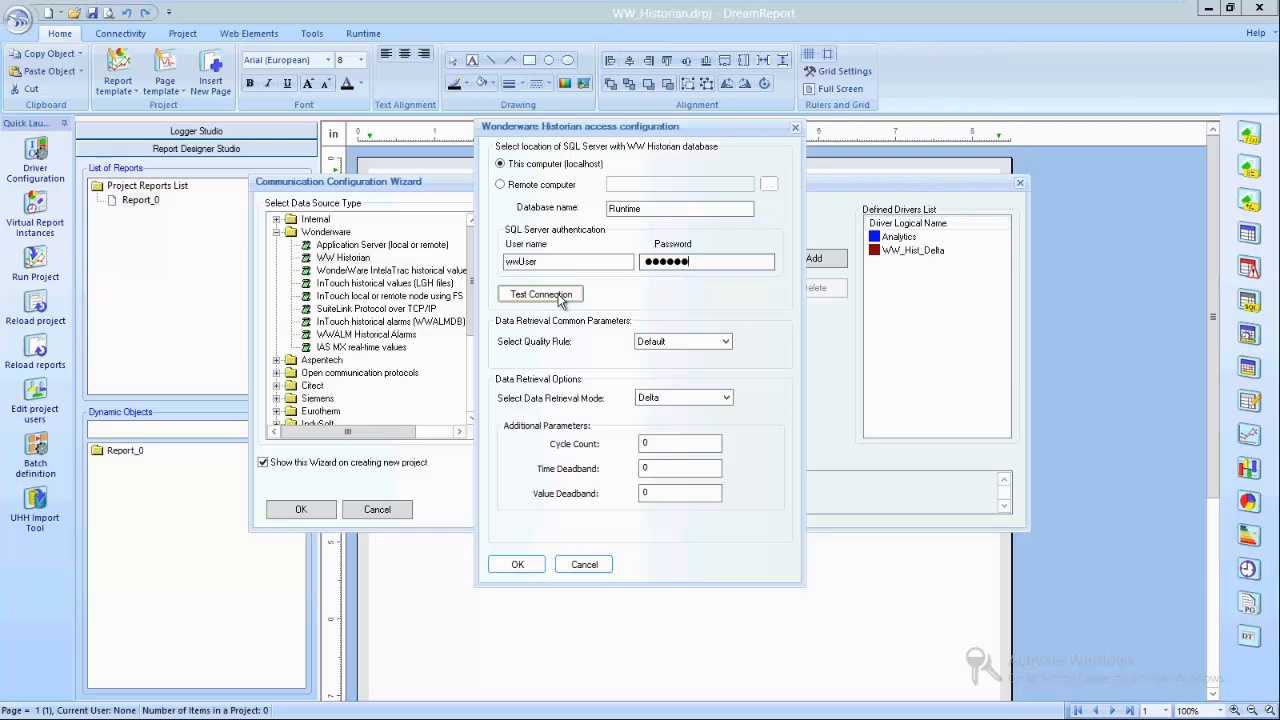
pyautogui.click(540, 292)
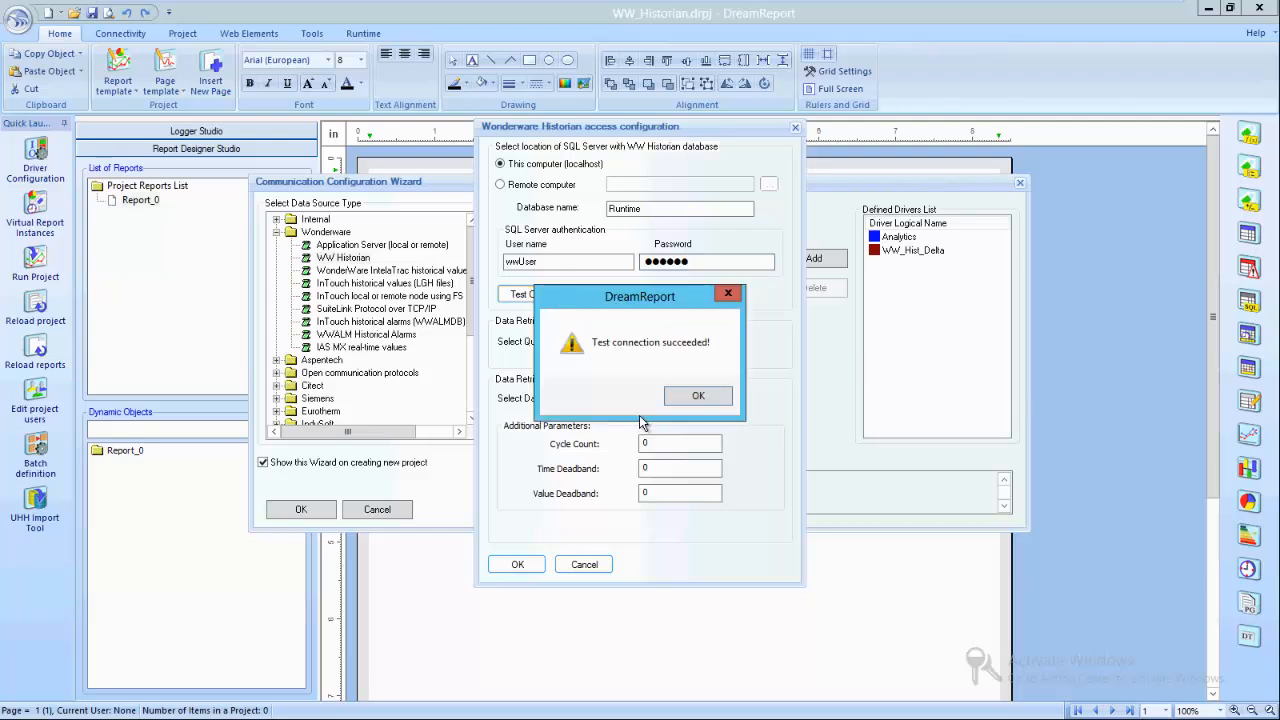
pyautogui.click(684, 396)
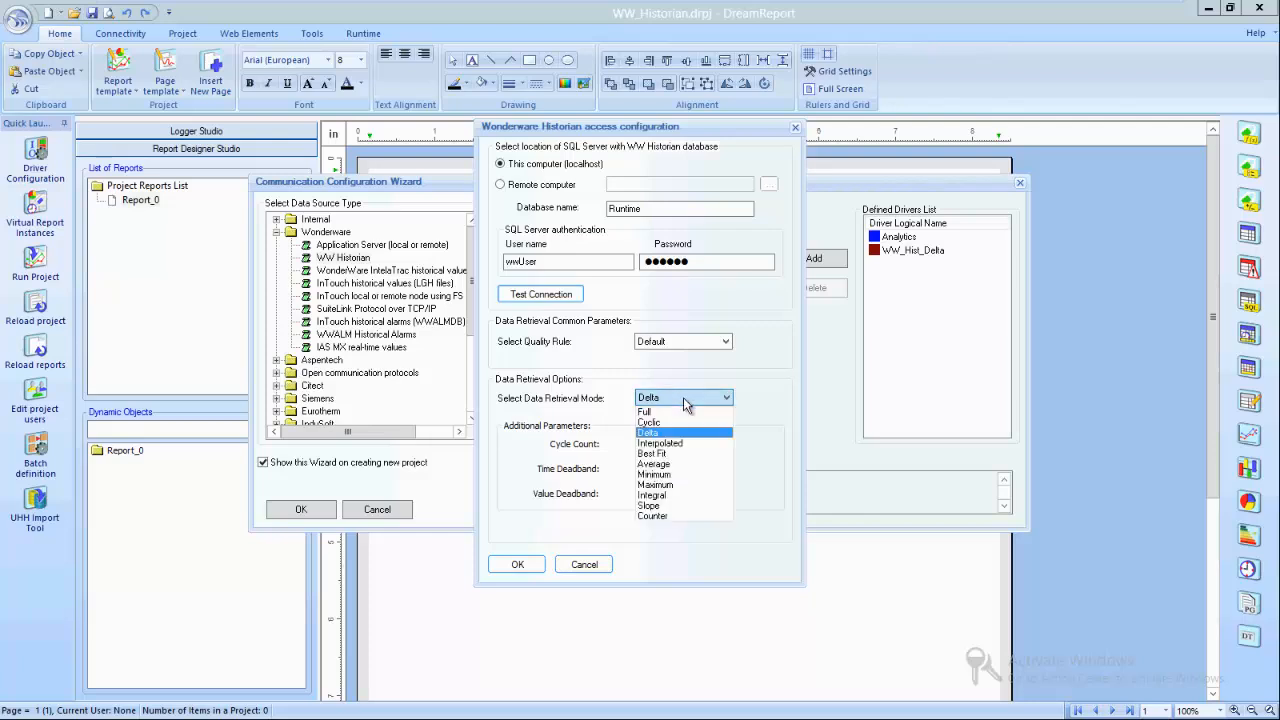
# Step: Set data retrieval to Average with resolution 900, then close the communication wizard
pyautogui.click(654, 464)
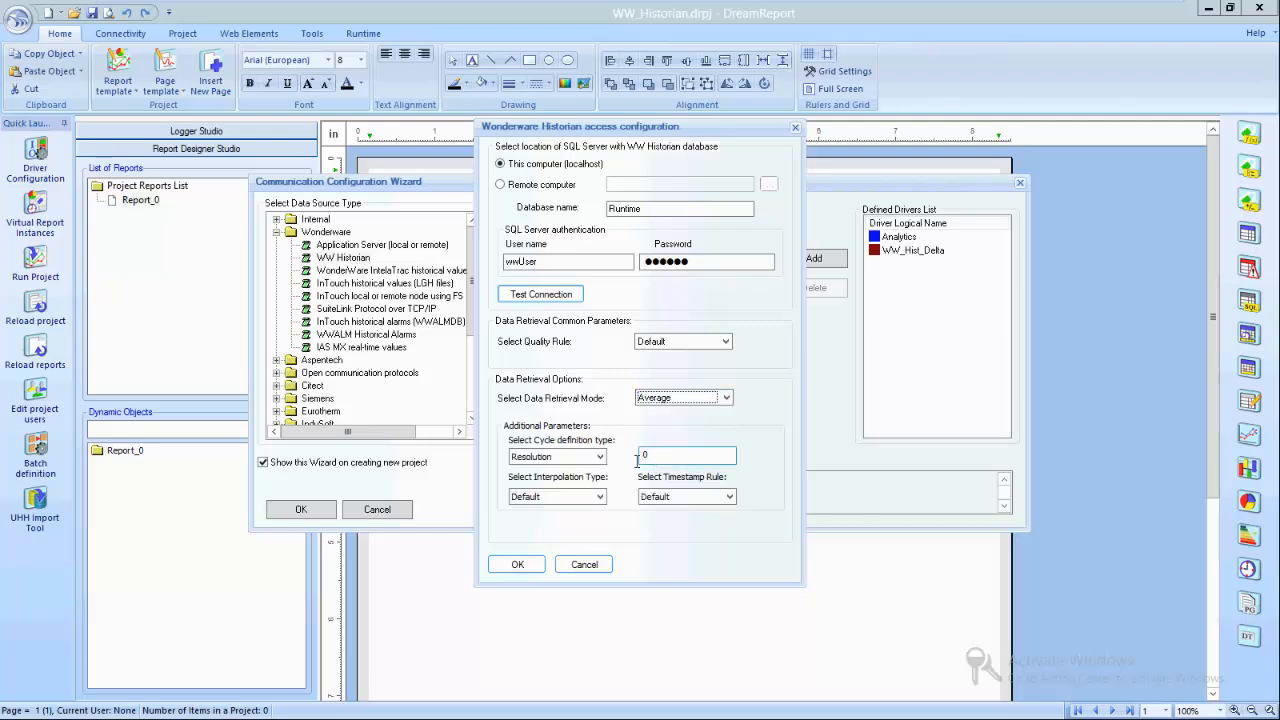
pyautogui.write('900')
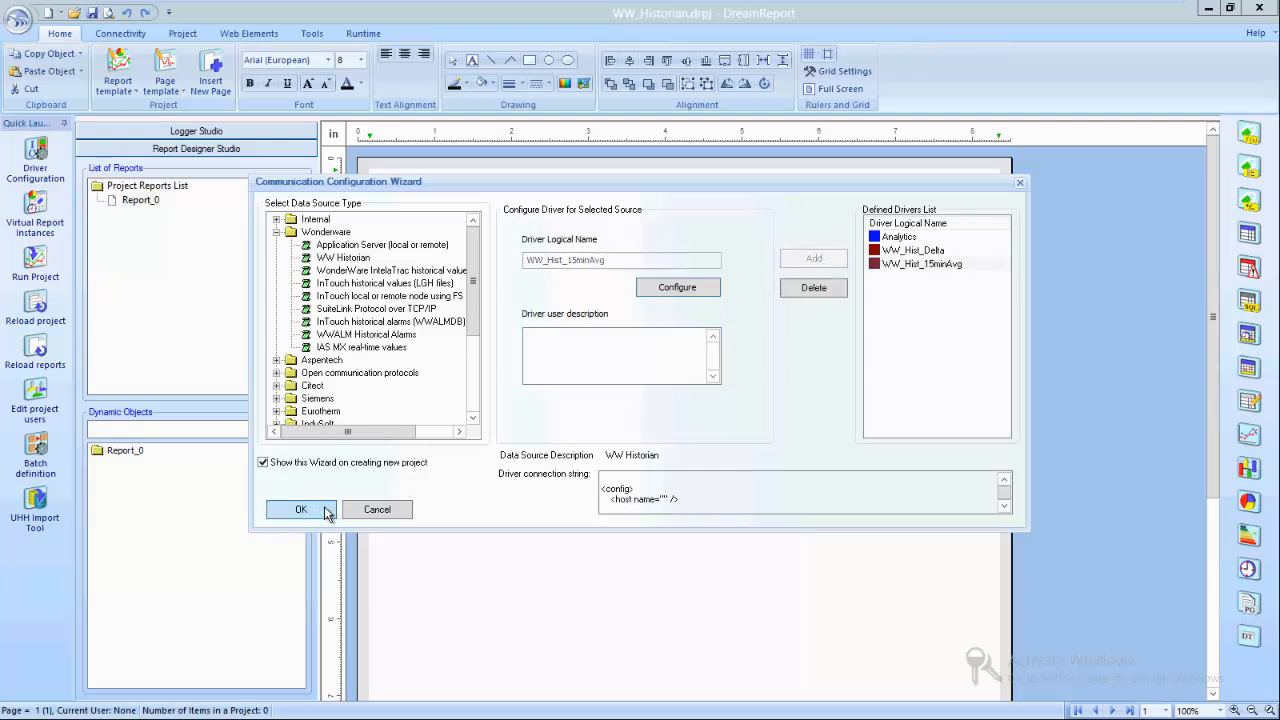
pyautogui.click(300, 510)
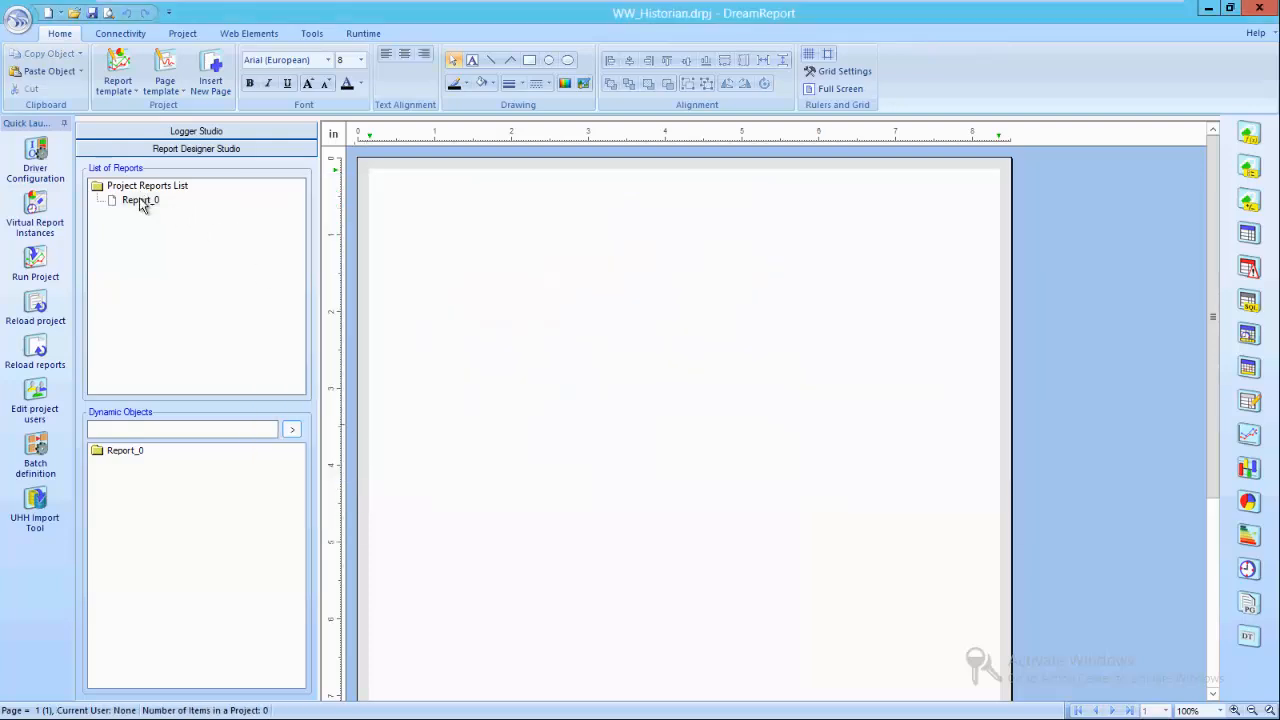
# Step: Rename Report_0 to WW Historian Report with PDF as its output file format
pyautogui.doubleClick(140, 200)
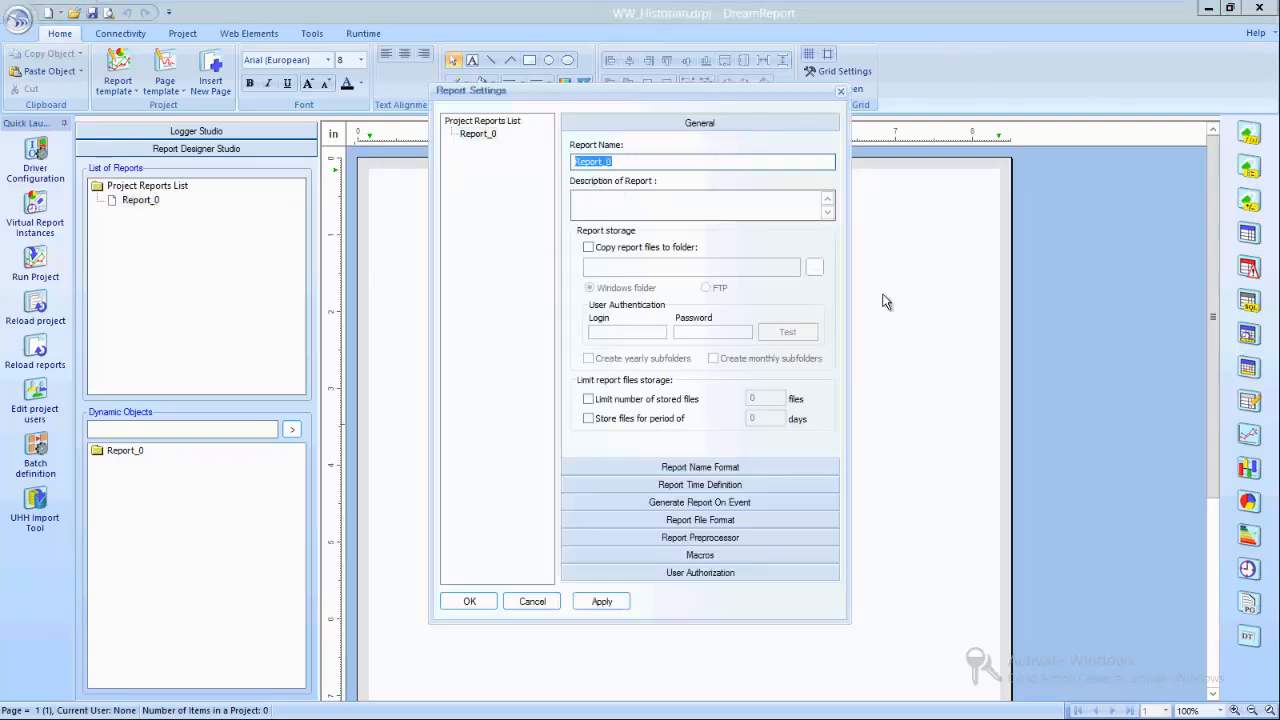
pyautogui.write('W')
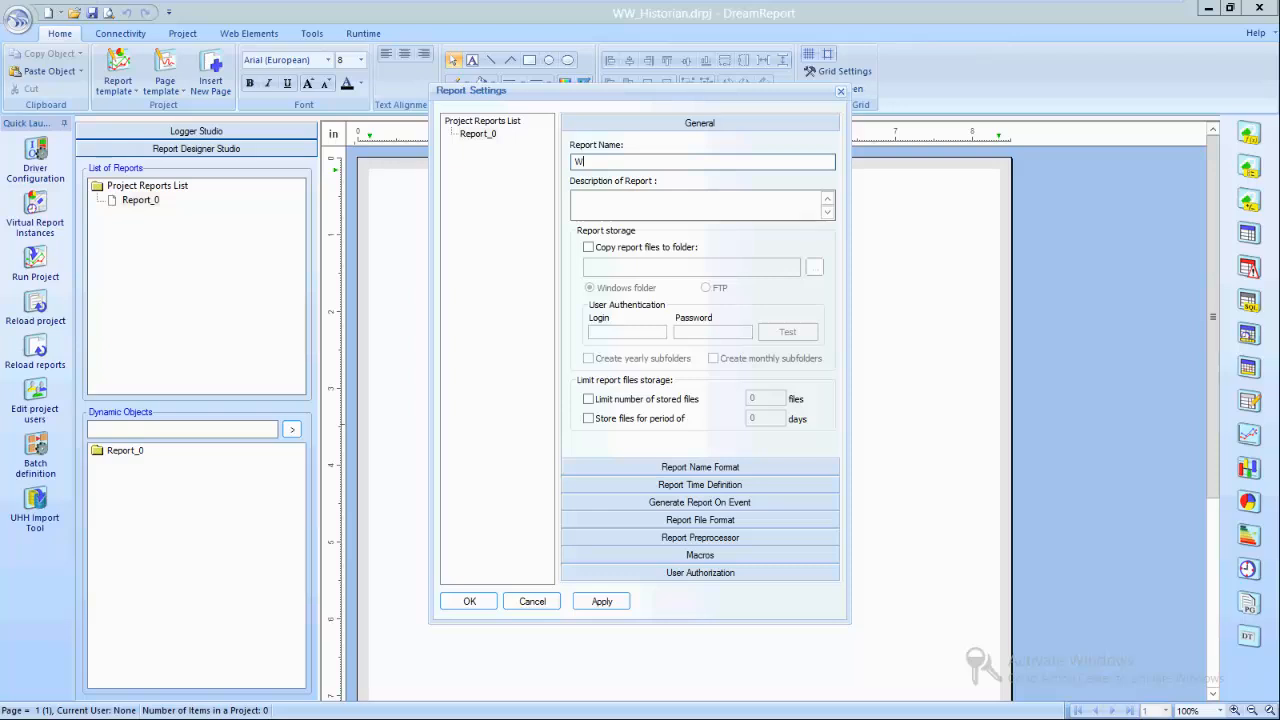
pyautogui.write('W Historian')
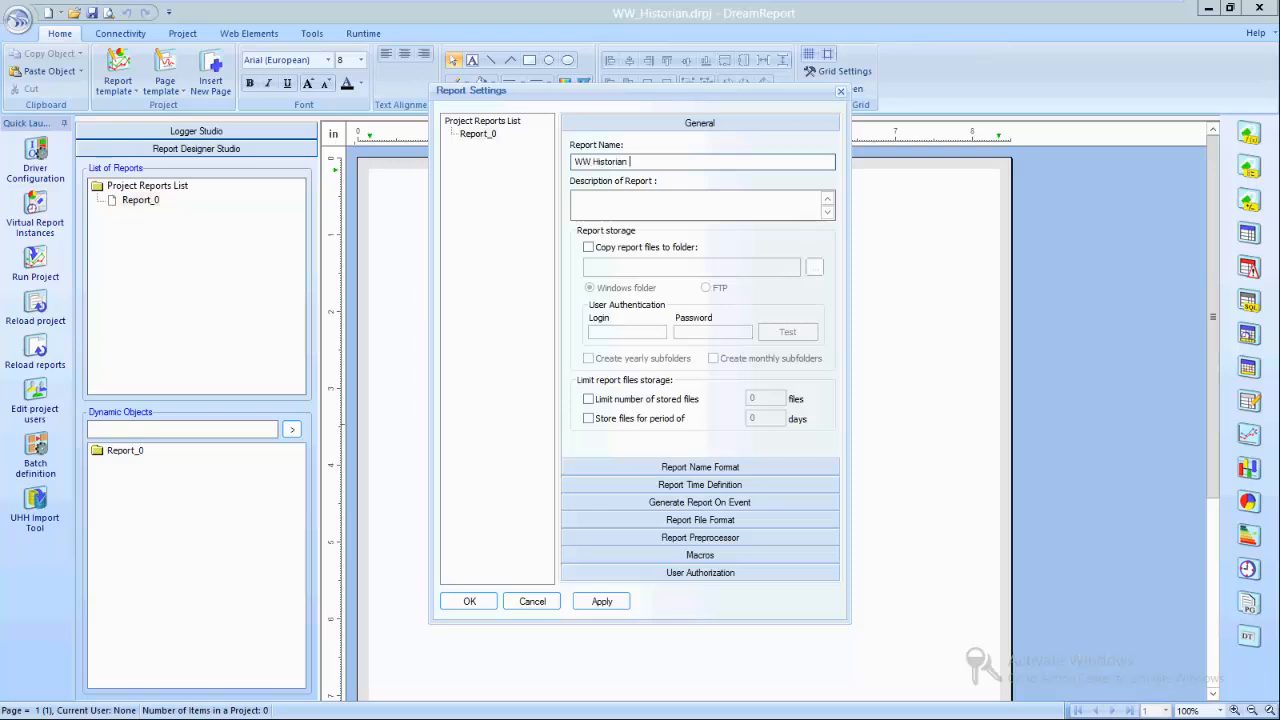
pyautogui.write('Report')
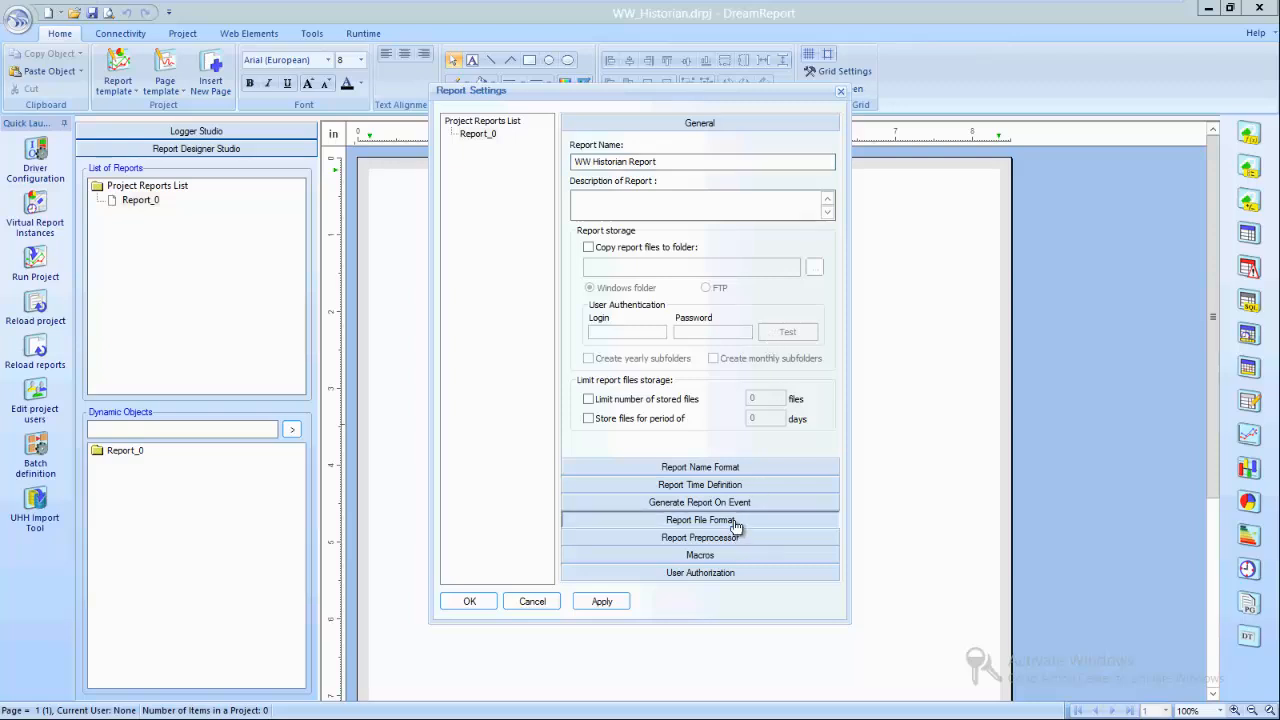
pyautogui.click(700, 520)
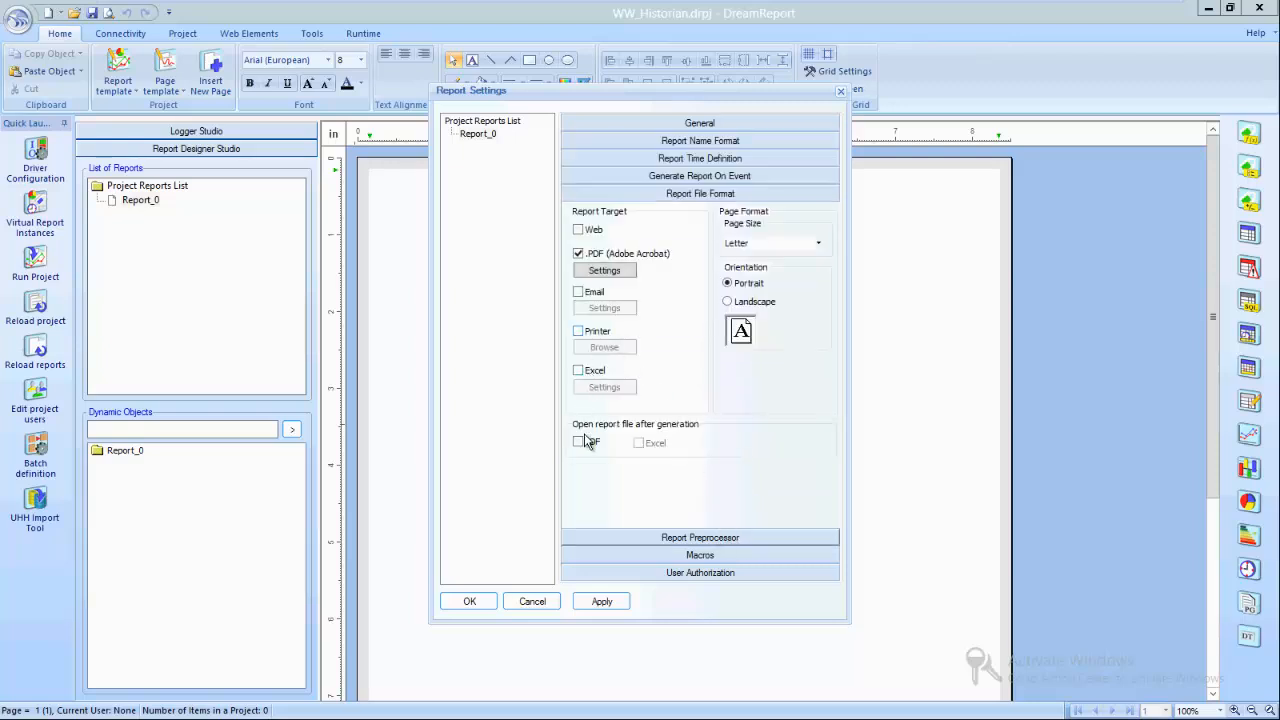
pyautogui.click(468, 600)
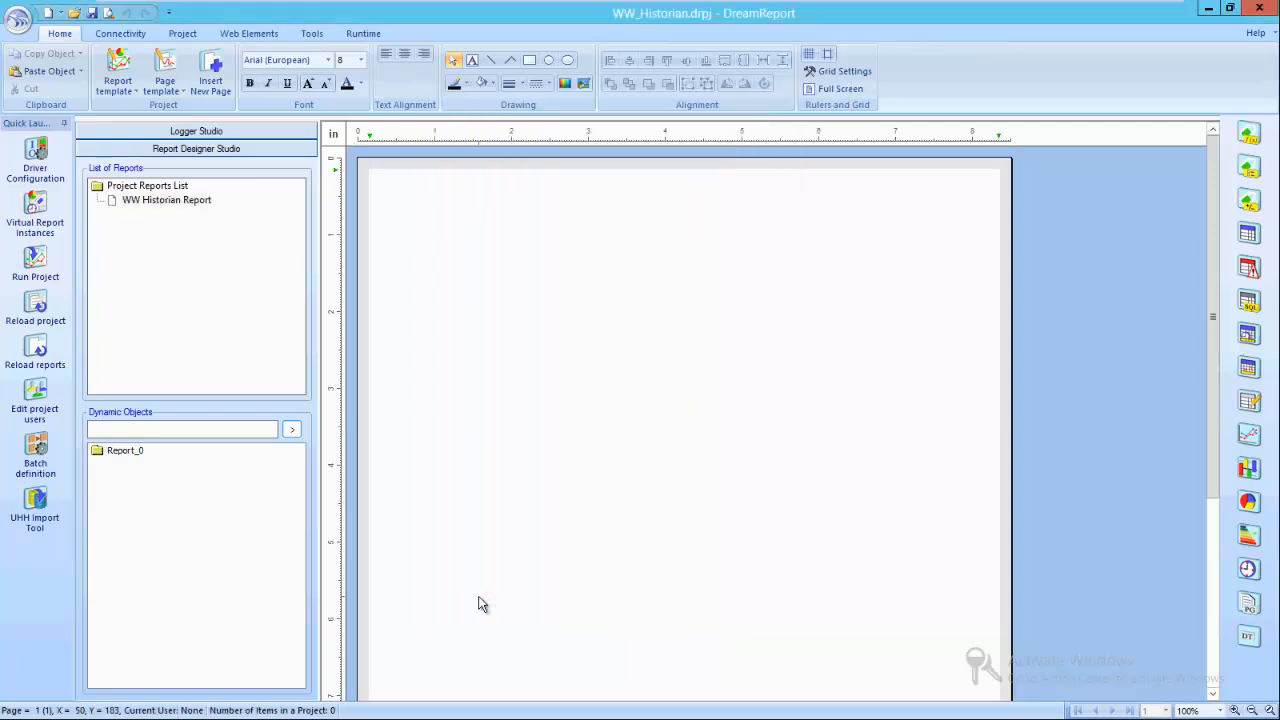
pyautogui.moveTo(452, 414)
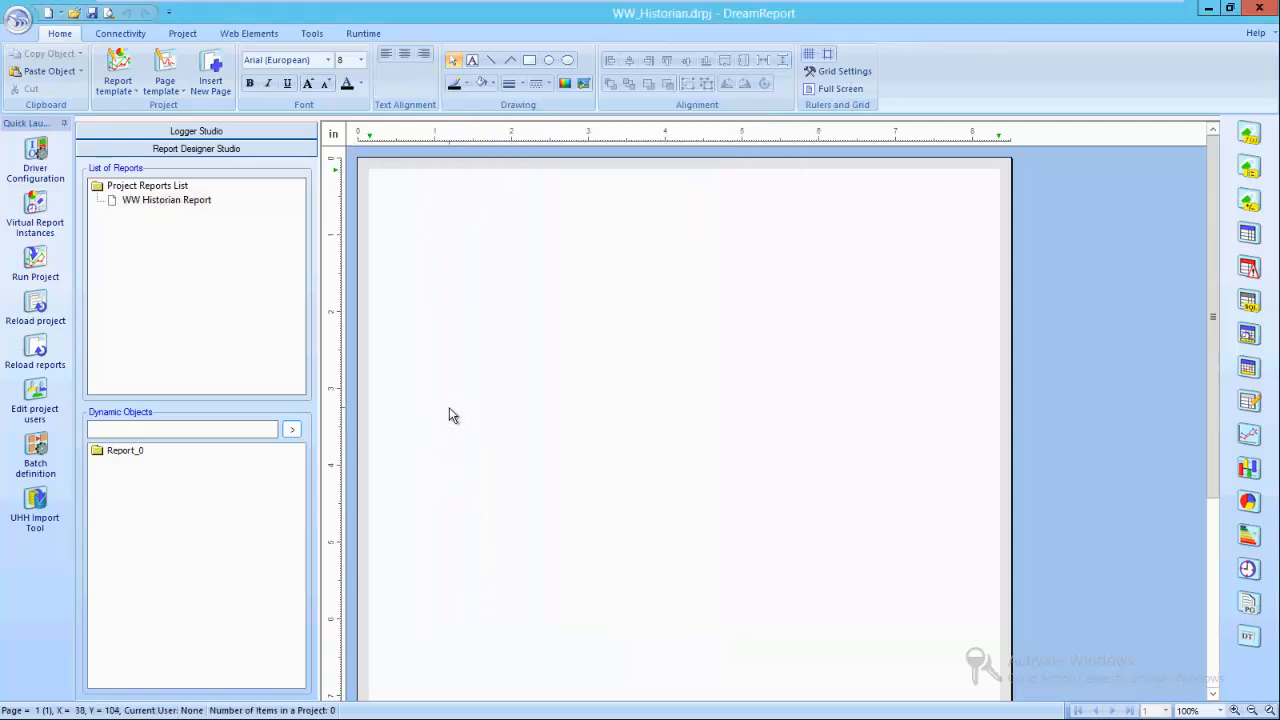
pyautogui.moveTo(1234, 252)
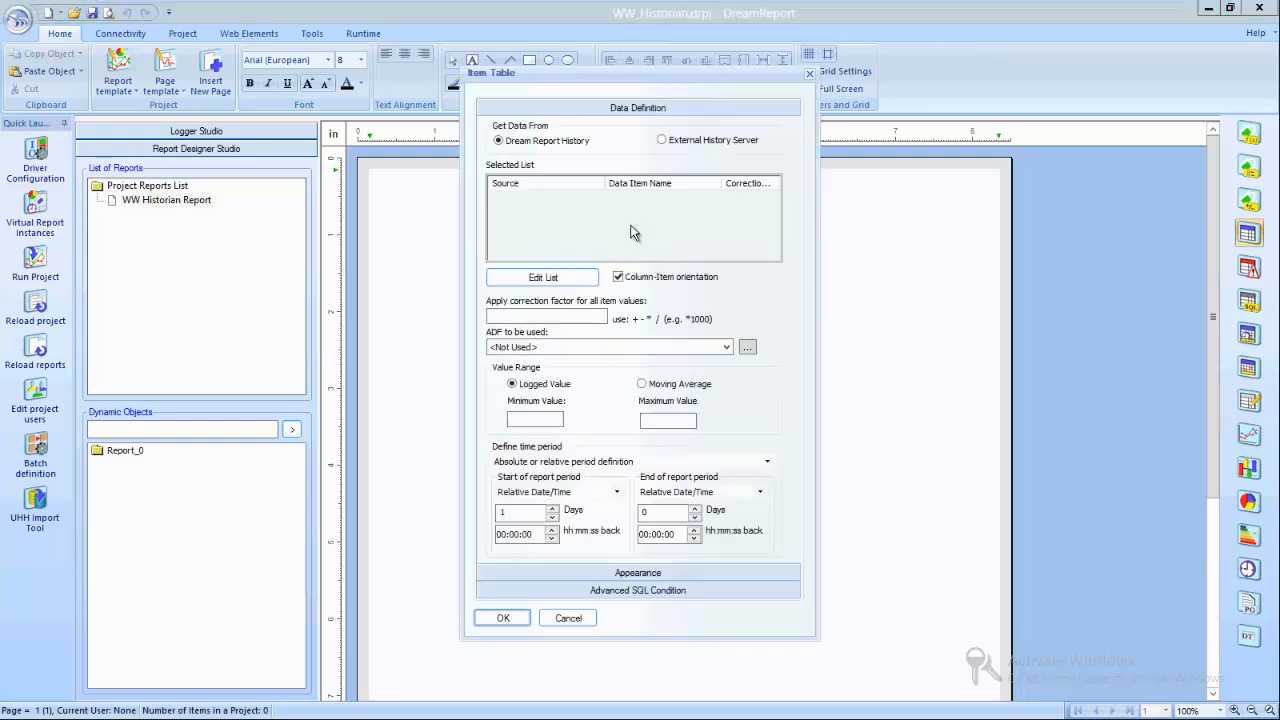
# Step: Take table data from external history, choosing Flow01–Flow03 from WW_Hist_15minAvg
pyautogui.click(660, 140)
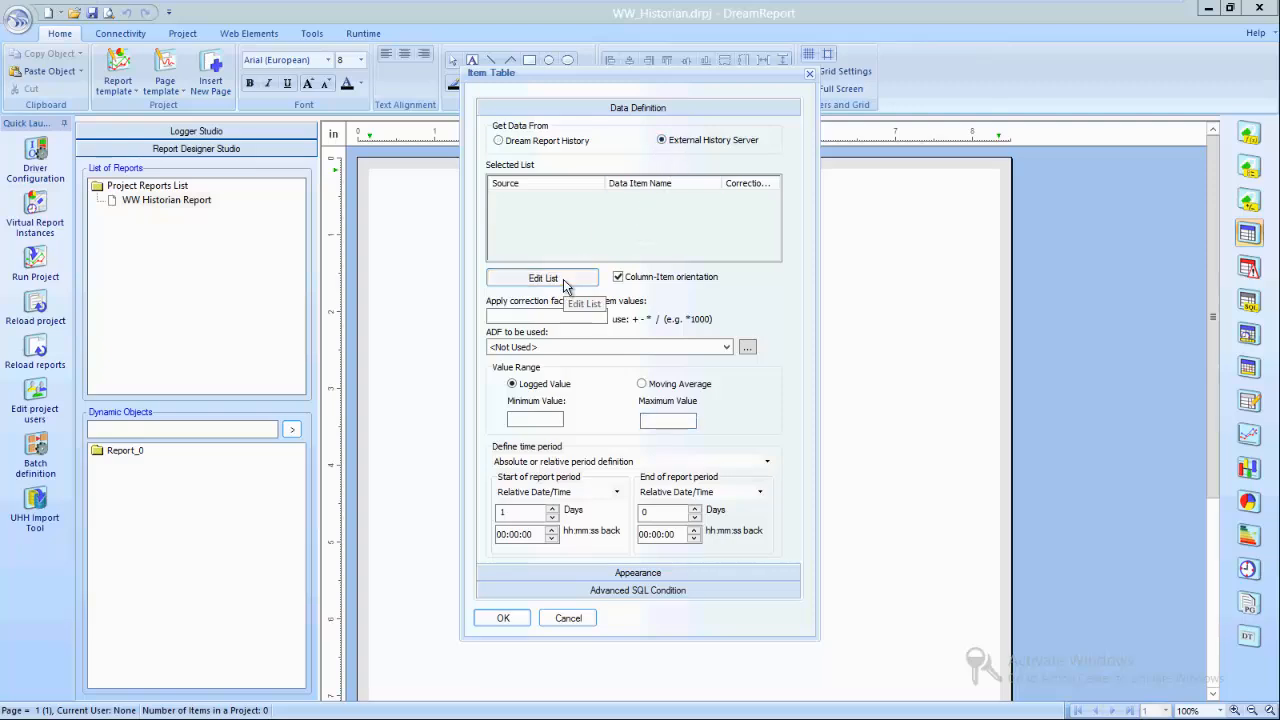
pyautogui.click(540, 276)
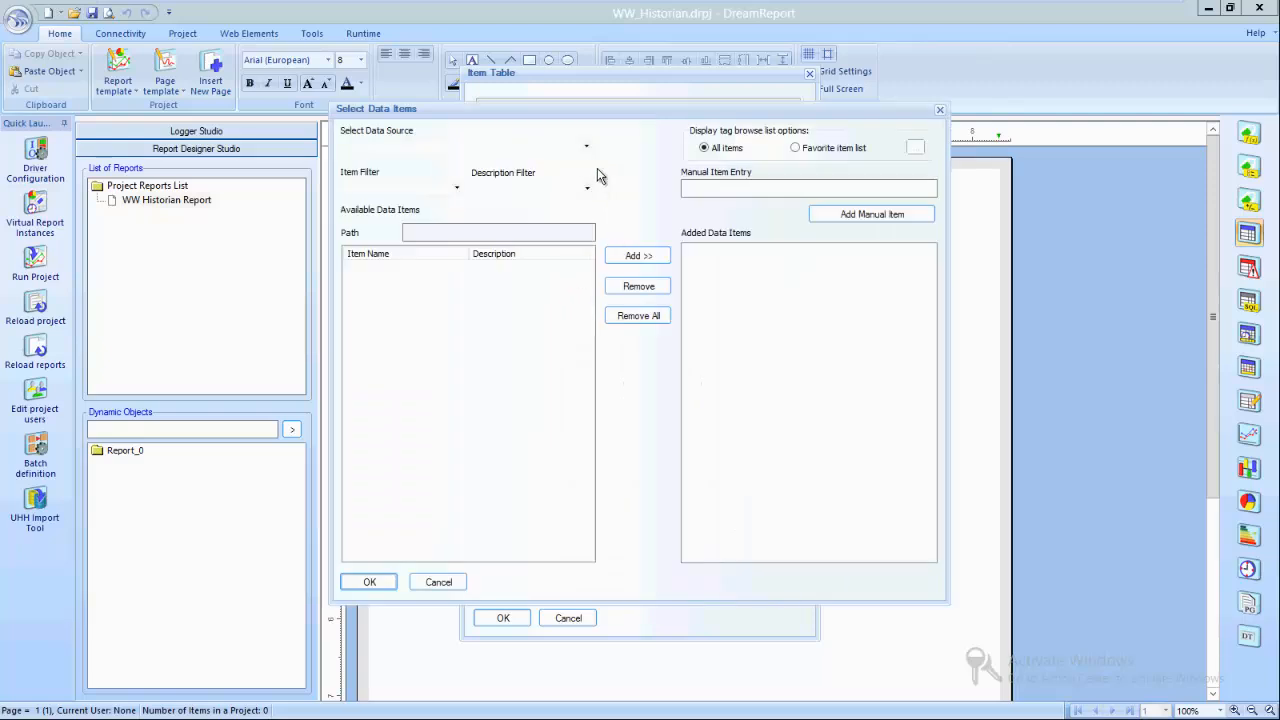
pyautogui.click(584, 146)
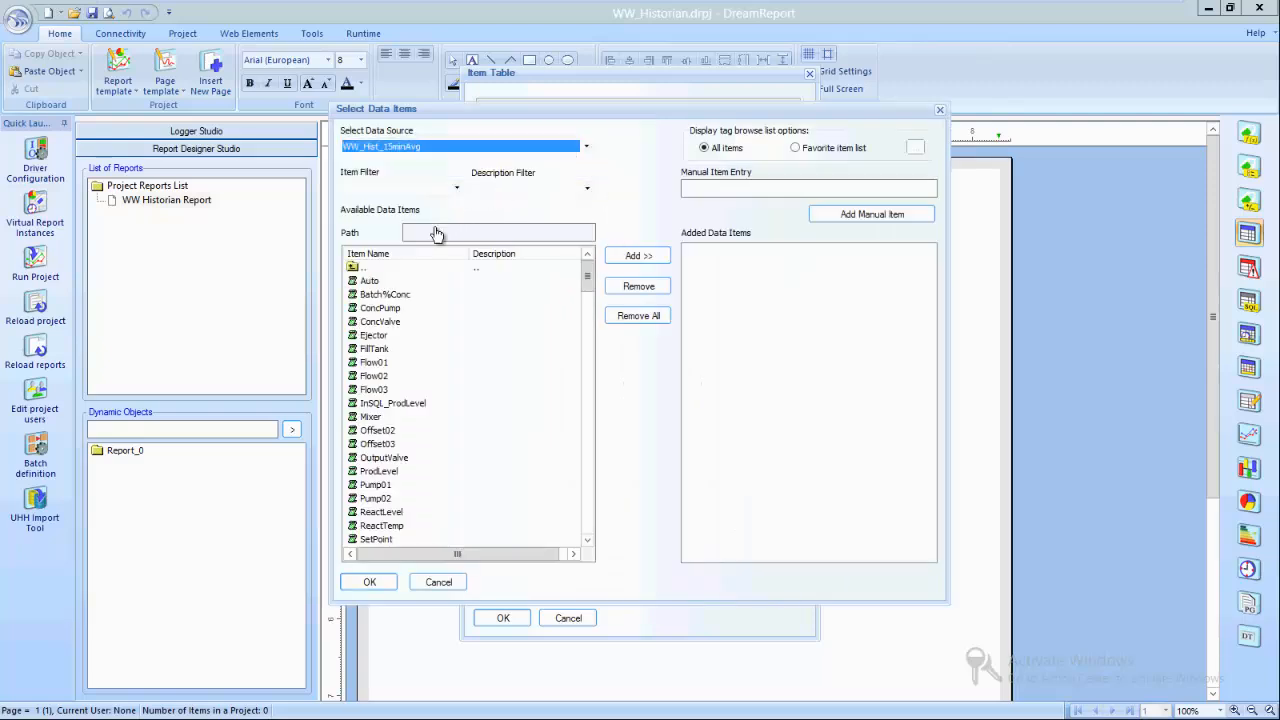
pyautogui.click(372, 362)
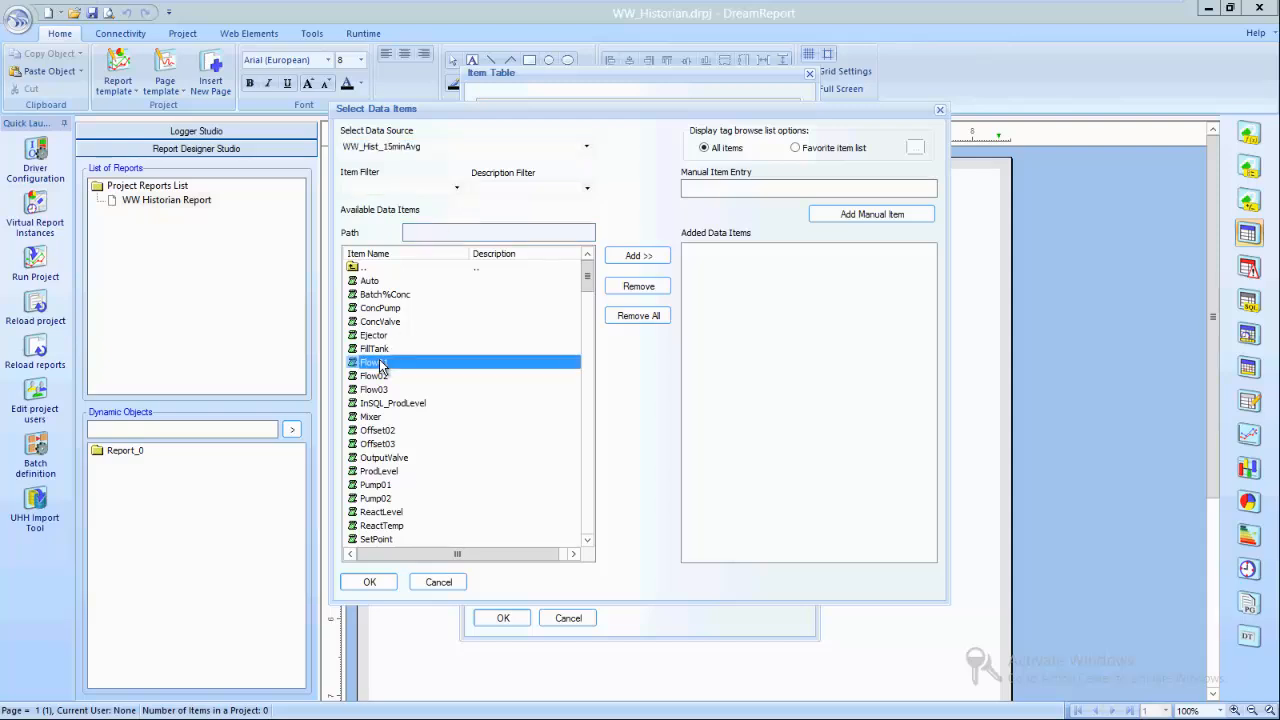
pyautogui.click(636, 256)
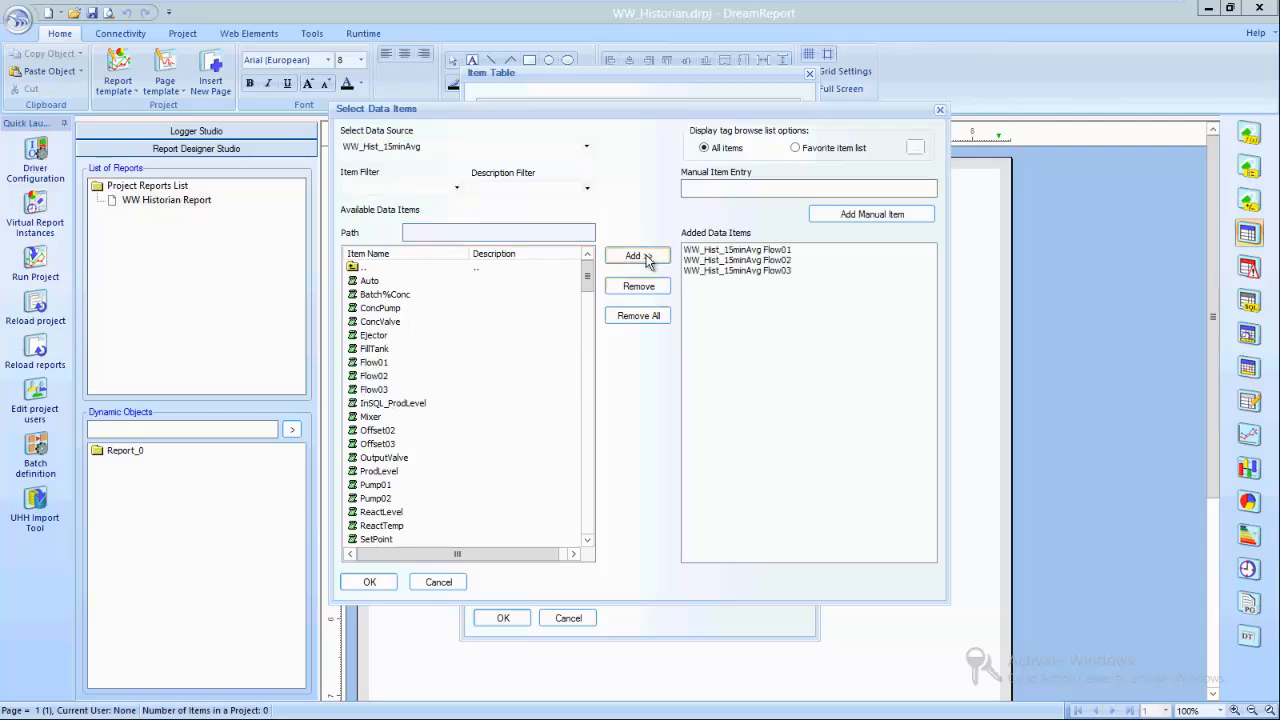
pyautogui.click(368, 580)
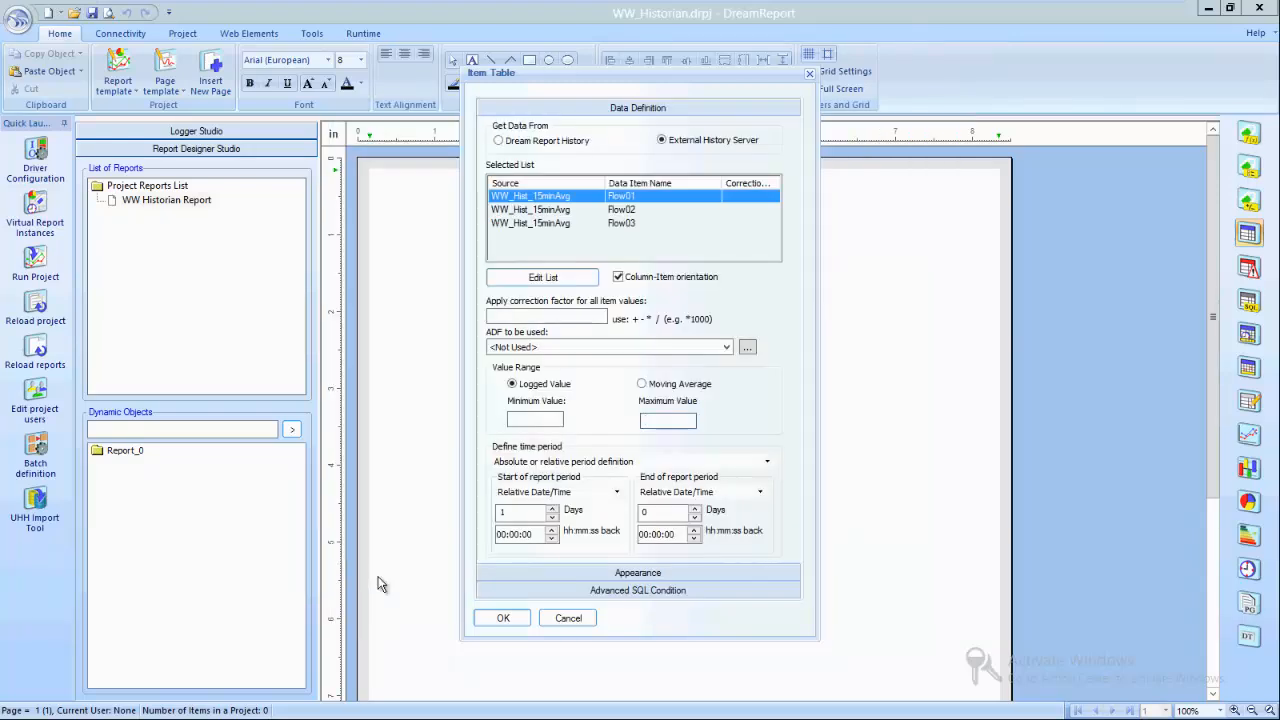
# Step: Set the time period to Fixed Period covering the last 2 hours
pyautogui.click(668, 420)
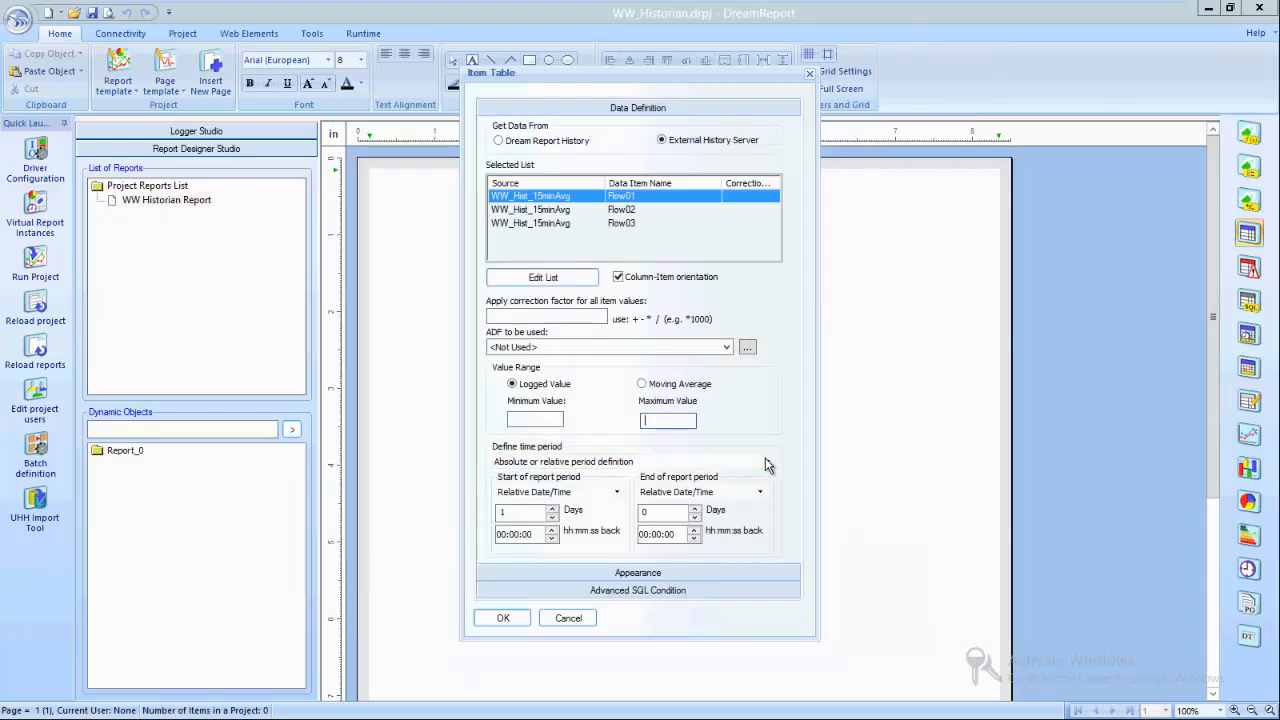
pyautogui.click(768, 460)
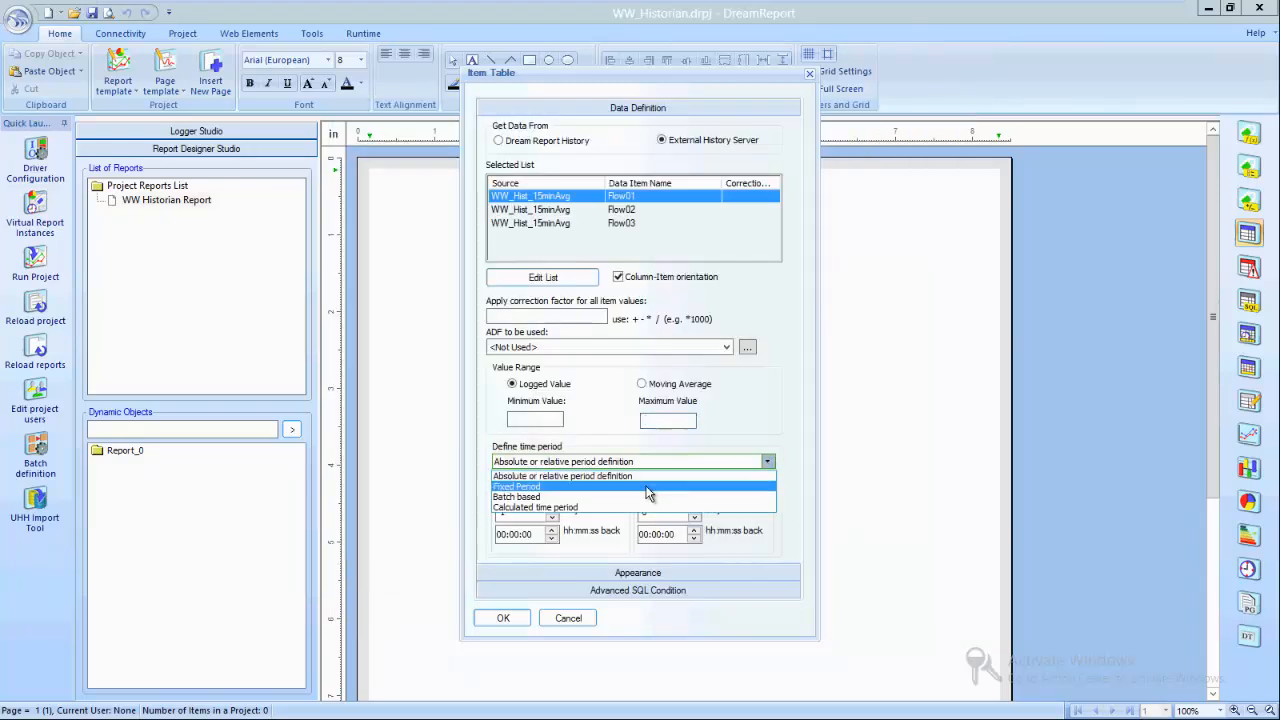
pyautogui.click(516, 486)
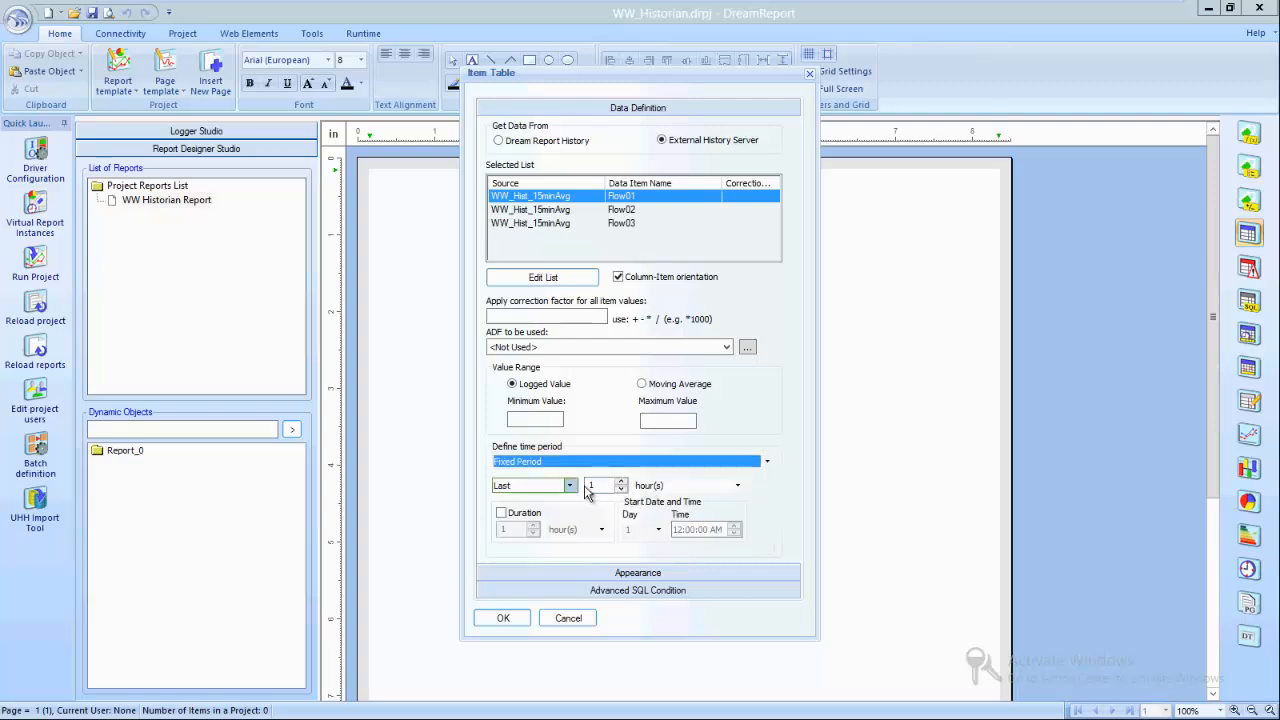
pyautogui.click(620, 480)
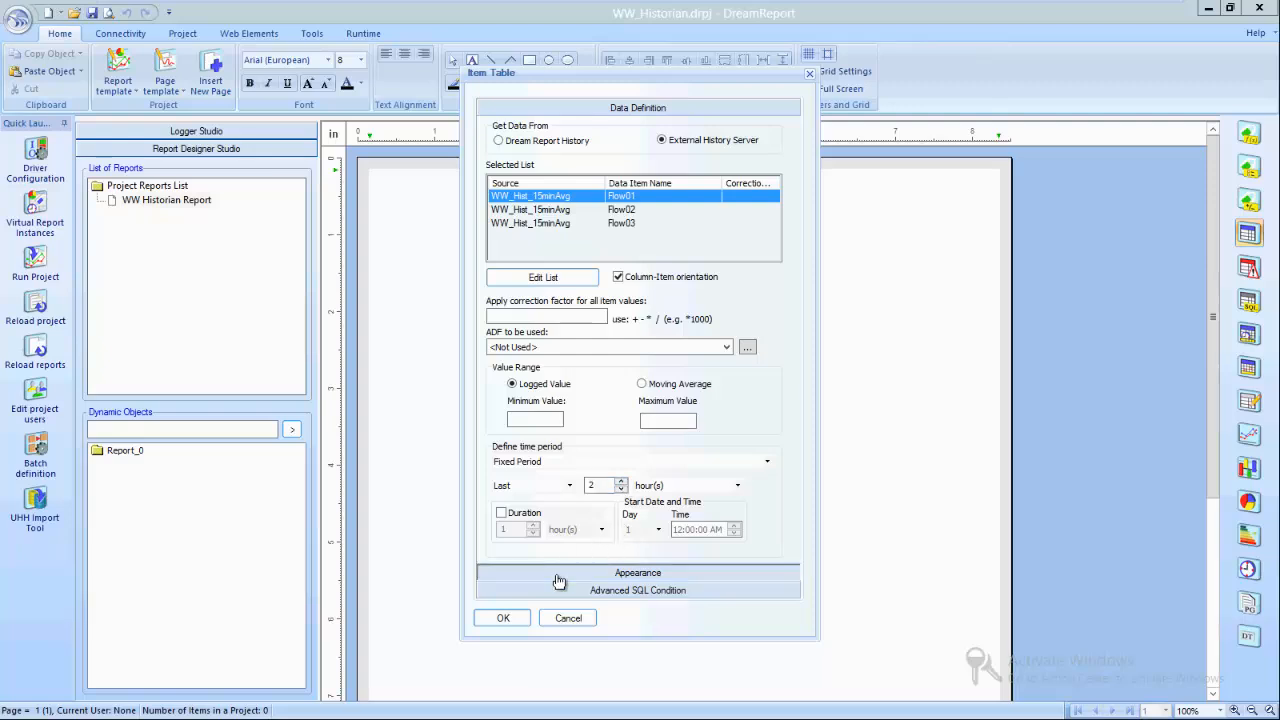
# Step: Show the table name Flow Tags - 15 Minute Averages, style title and header fonts, and place the table
pyautogui.click(638, 572)
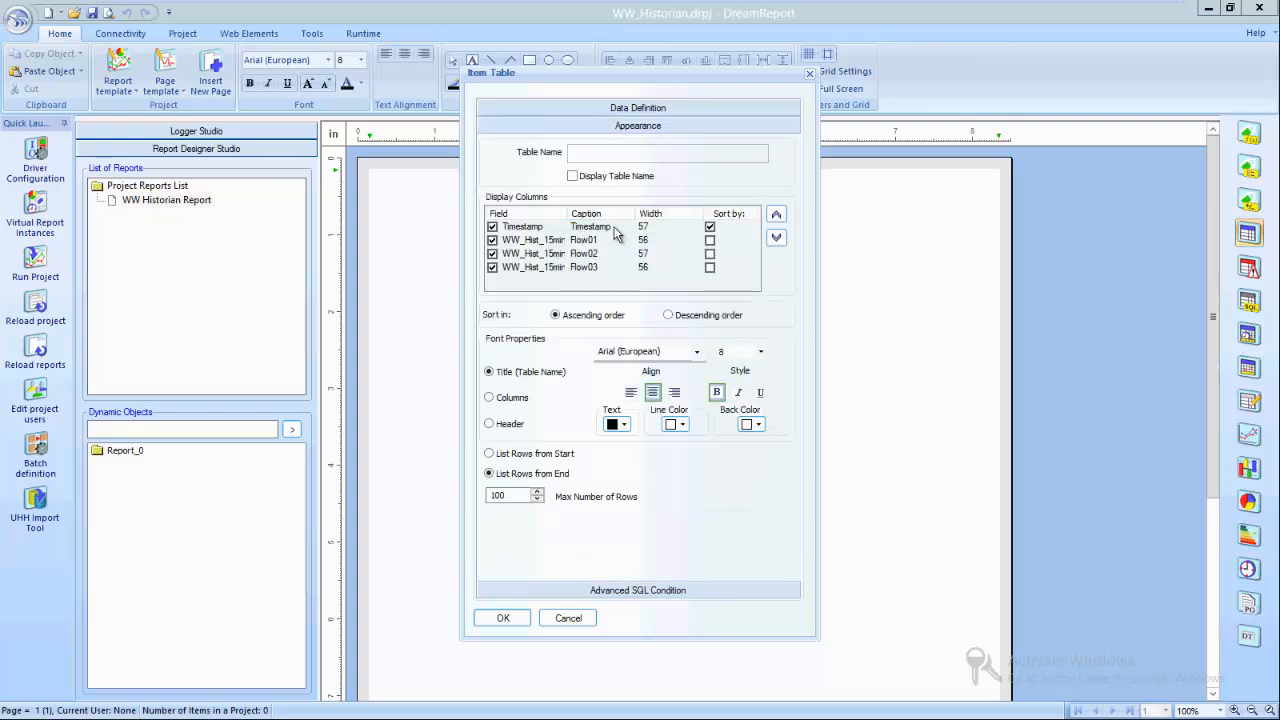
pyautogui.click(572, 176)
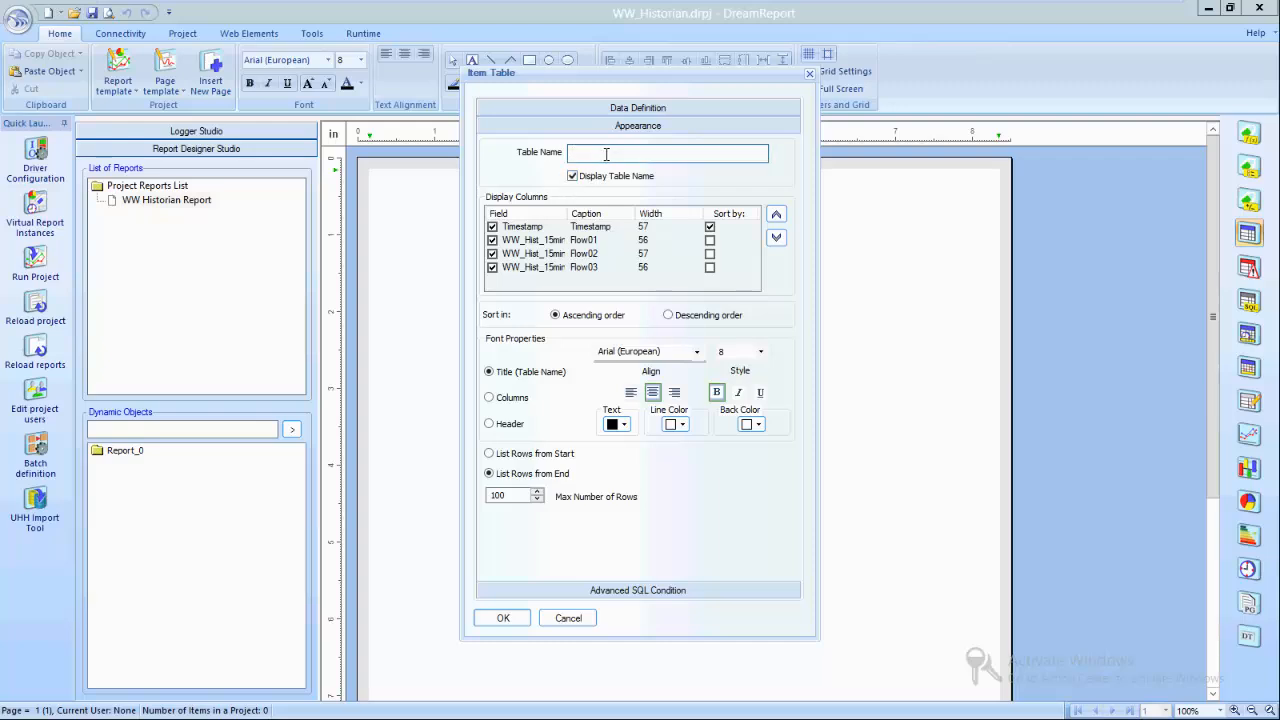
pyautogui.write('Flow Tags - L')
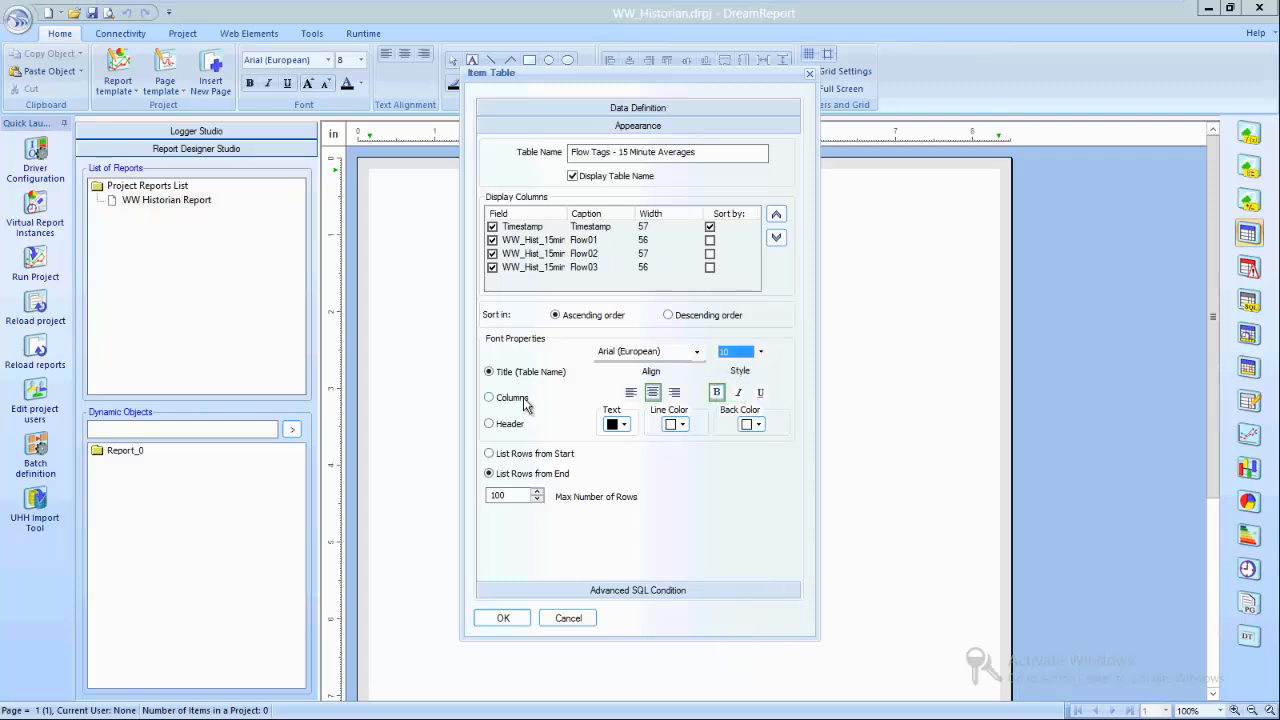
pyautogui.click(760, 352)
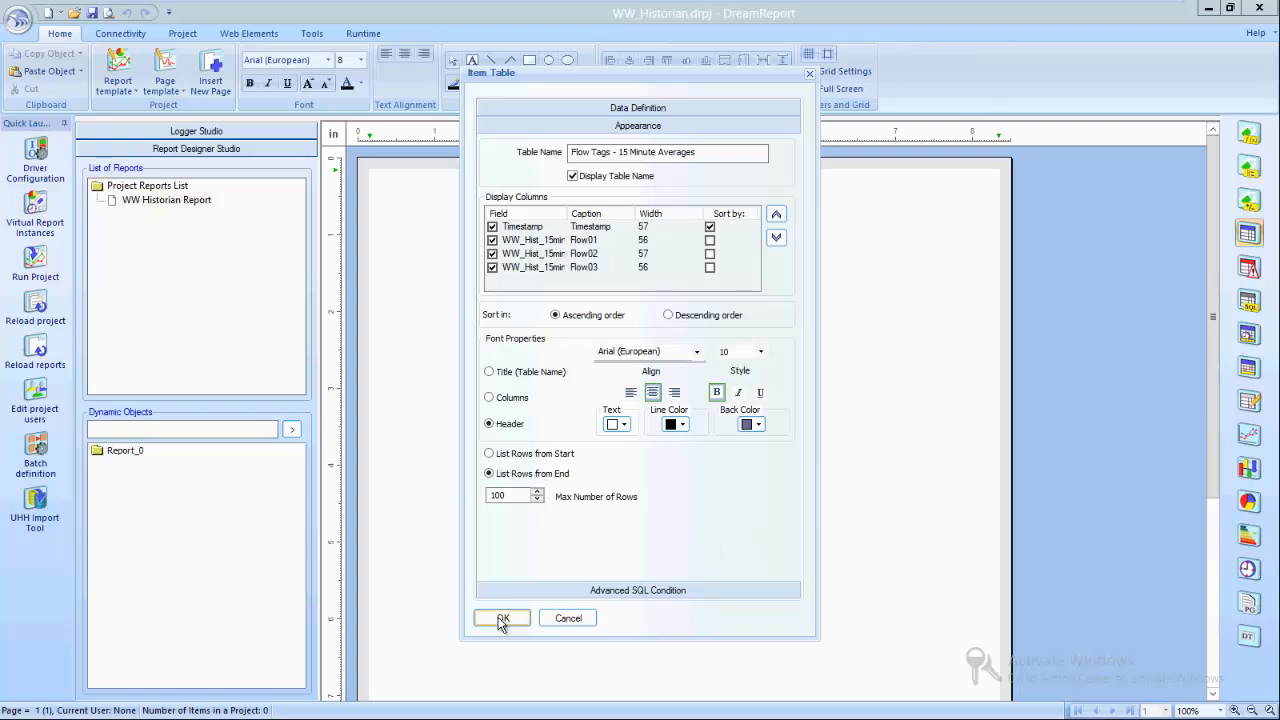
pyautogui.click(500, 618)
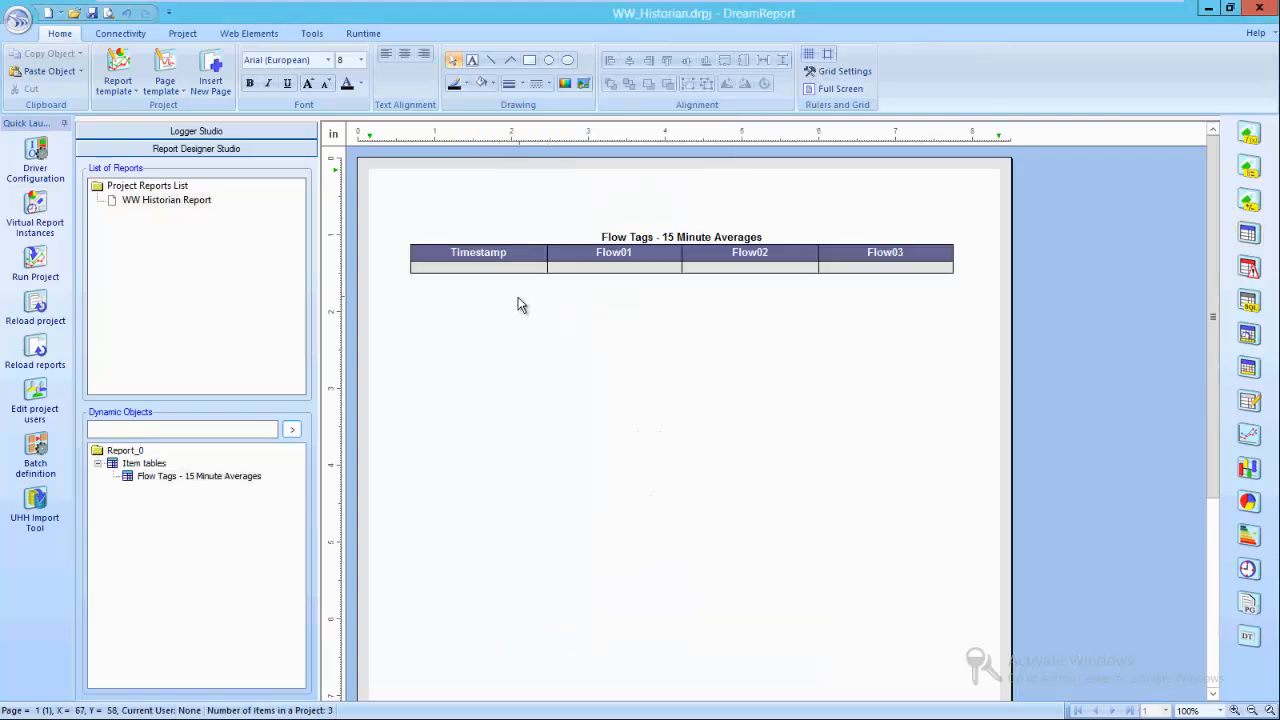
pyautogui.moveTo(982, 272)
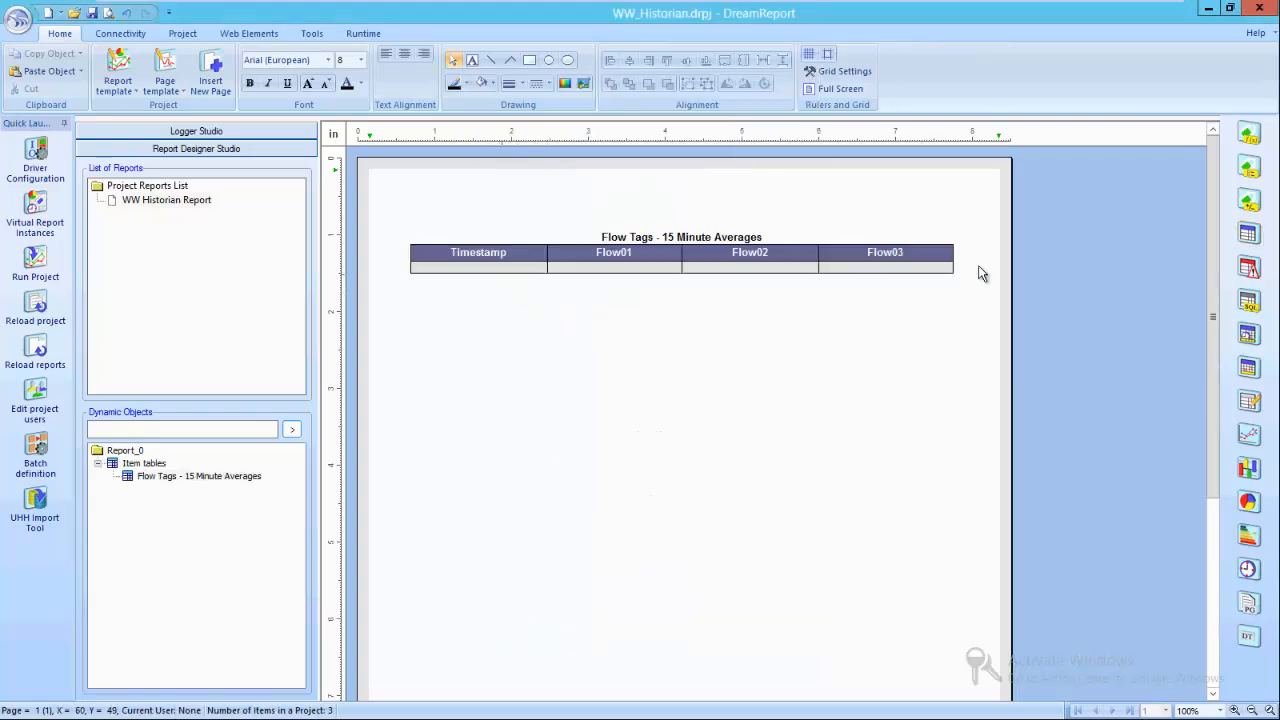
pyautogui.moveTo(1164, 278)
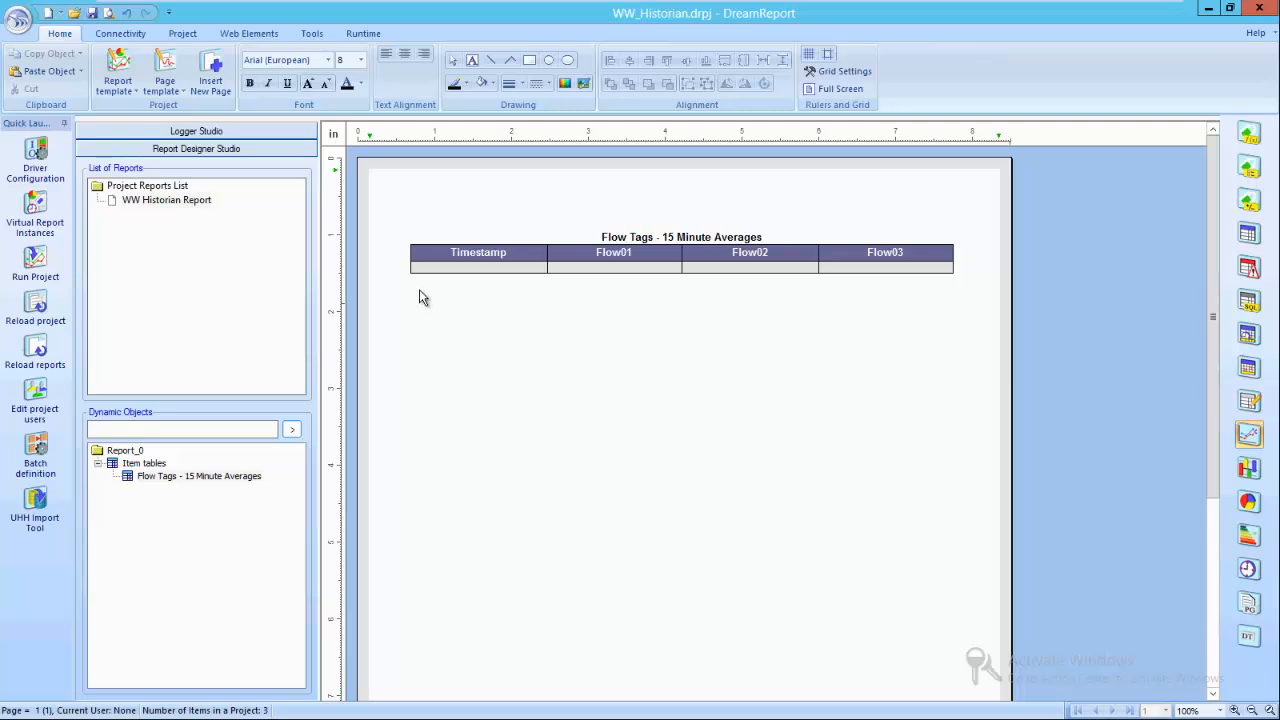
pyautogui.moveTo(416, 300)
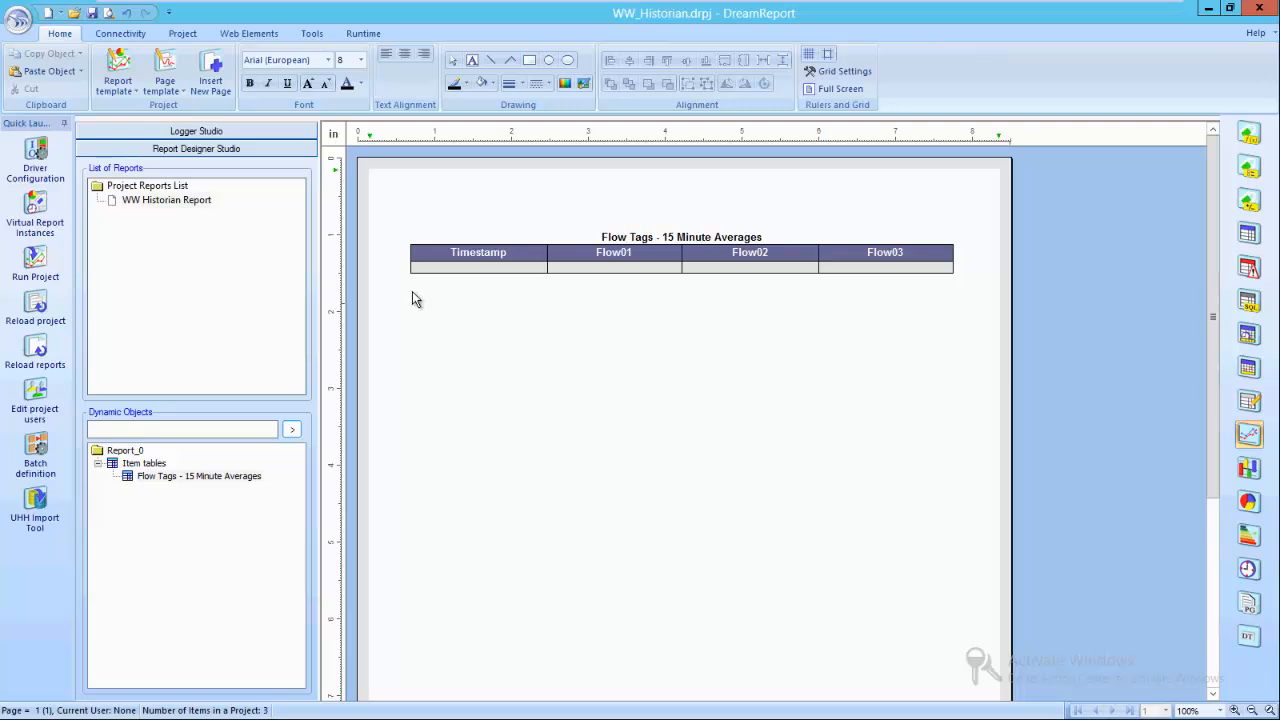
# Step: Draw a chart below the table and pick Flow01 from WW_Hist_Delta as its first item
pyautogui.moveTo(412, 292); pyautogui.dragTo(948, 572)
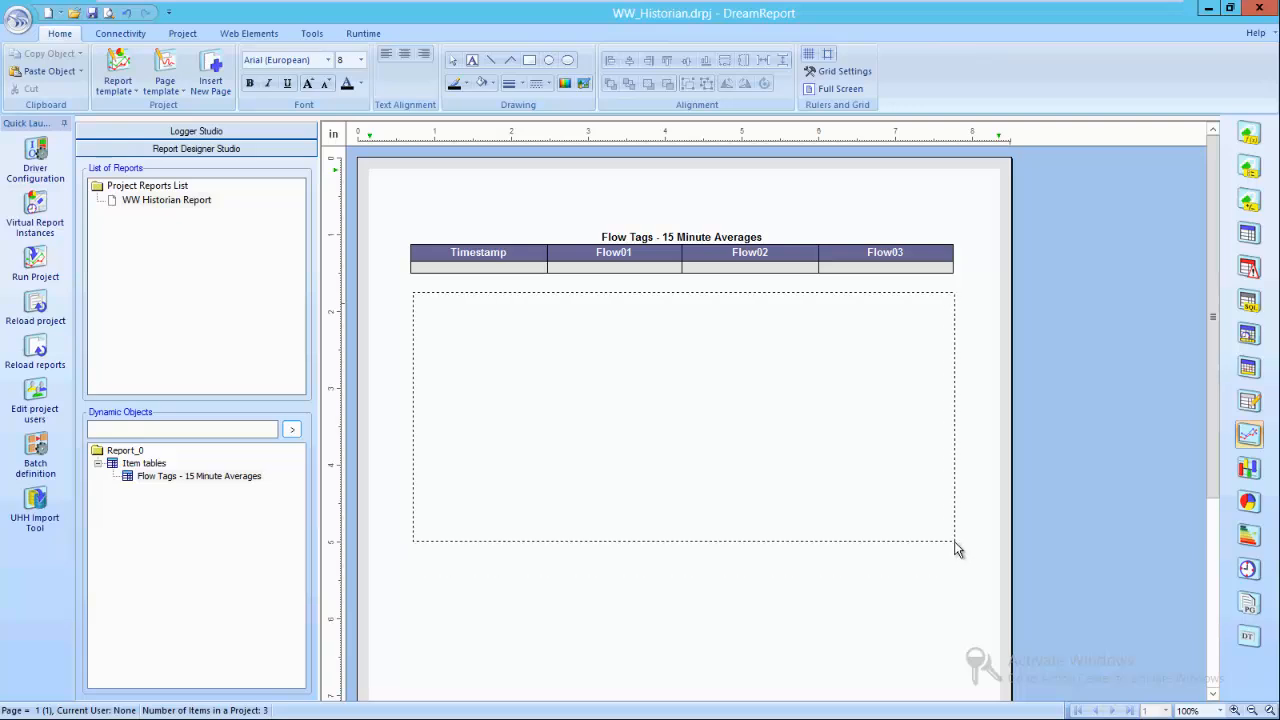
pyautogui.moveTo(488, 424)
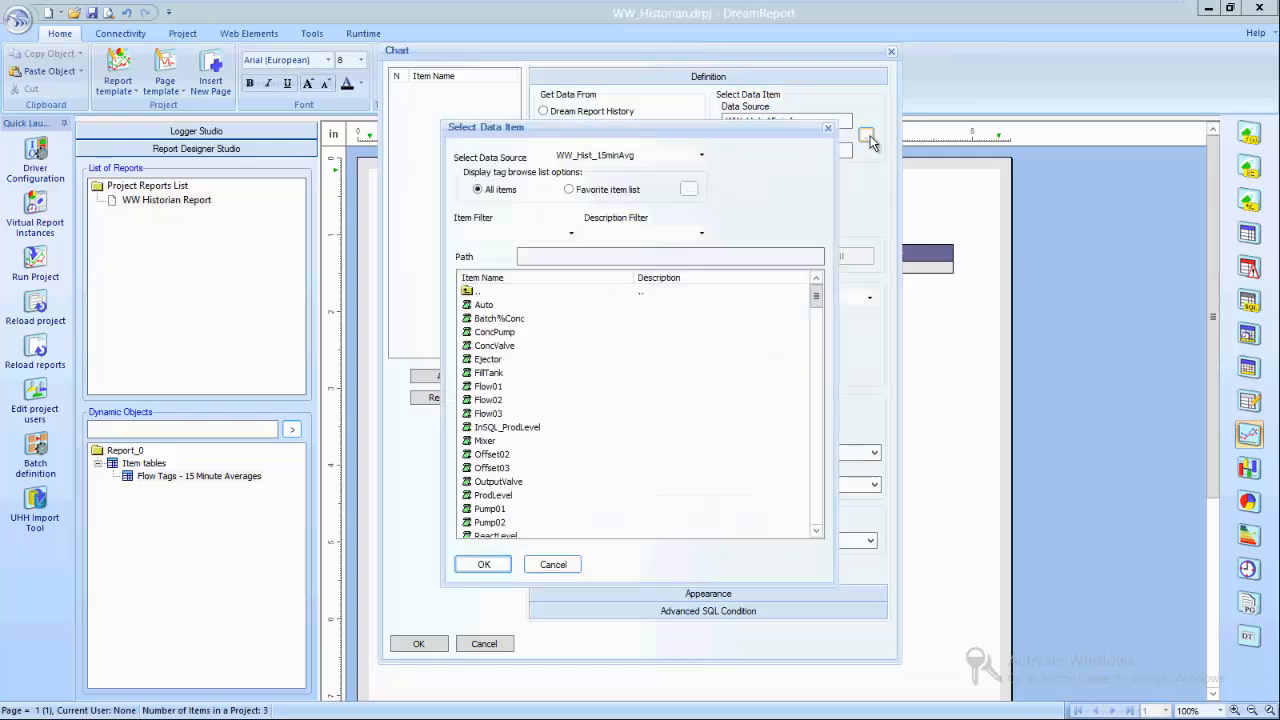
pyautogui.click(700, 154)
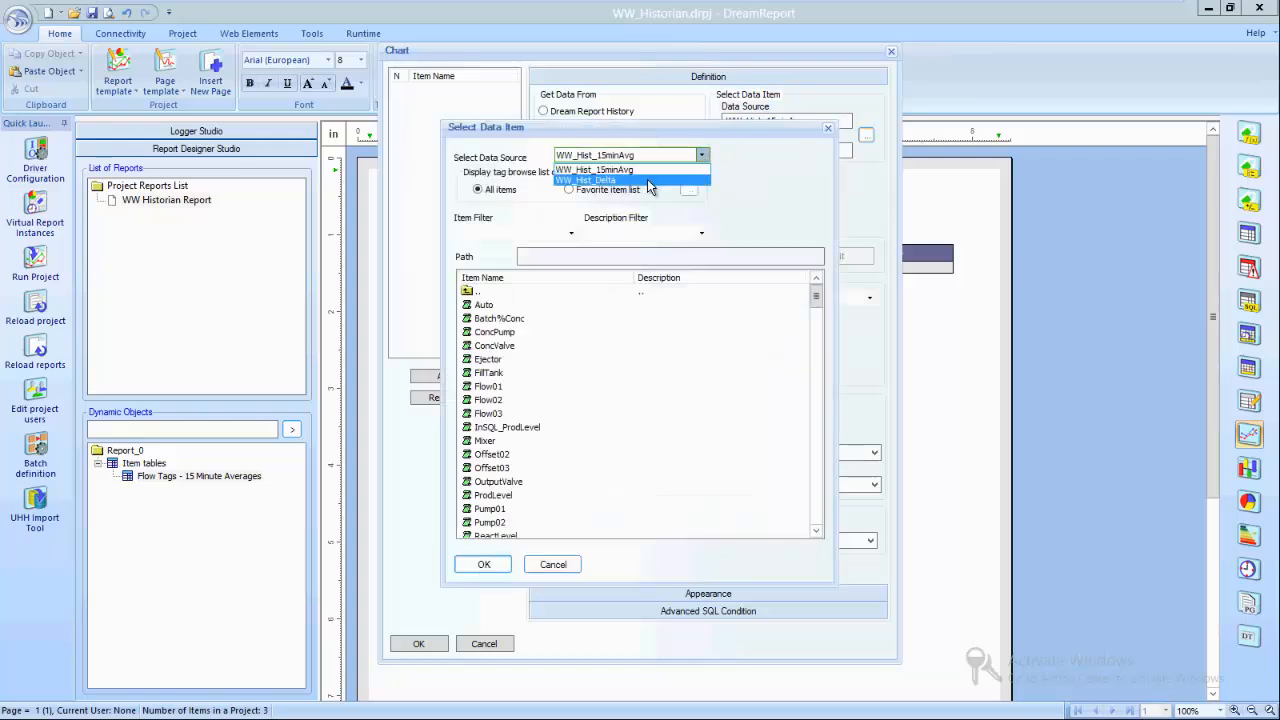
pyautogui.click(592, 180)
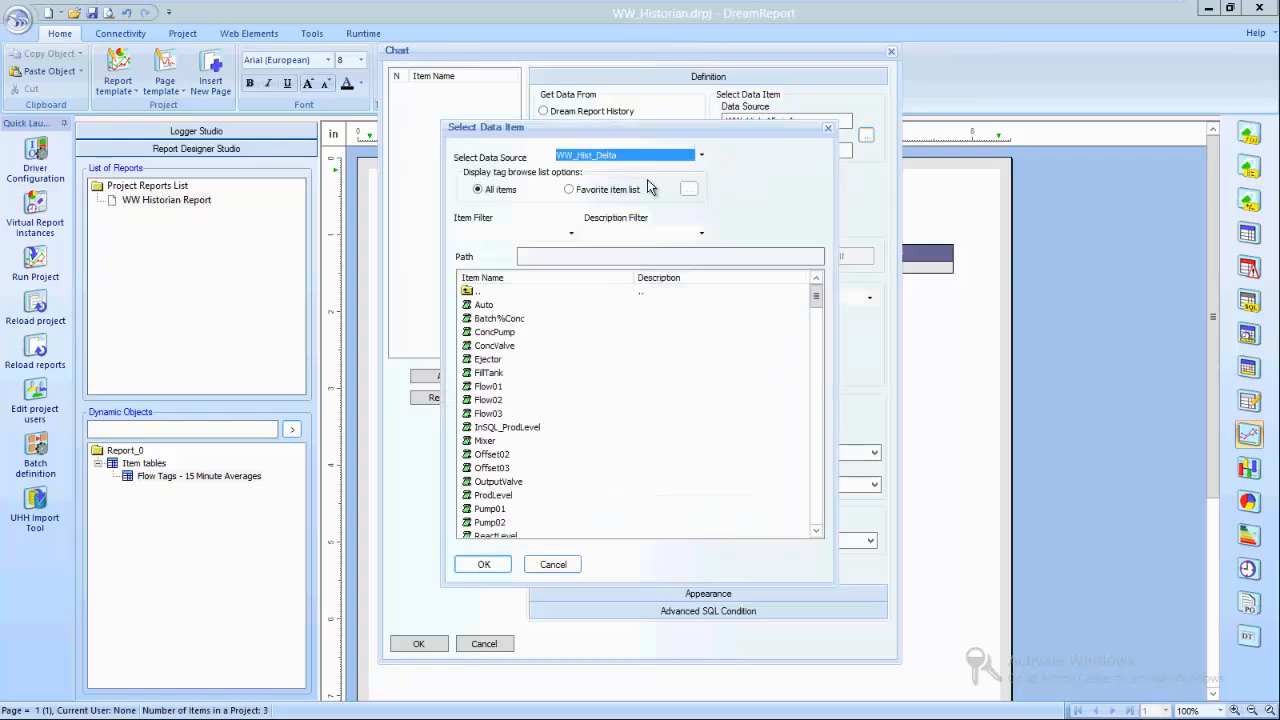
pyautogui.click(488, 386)
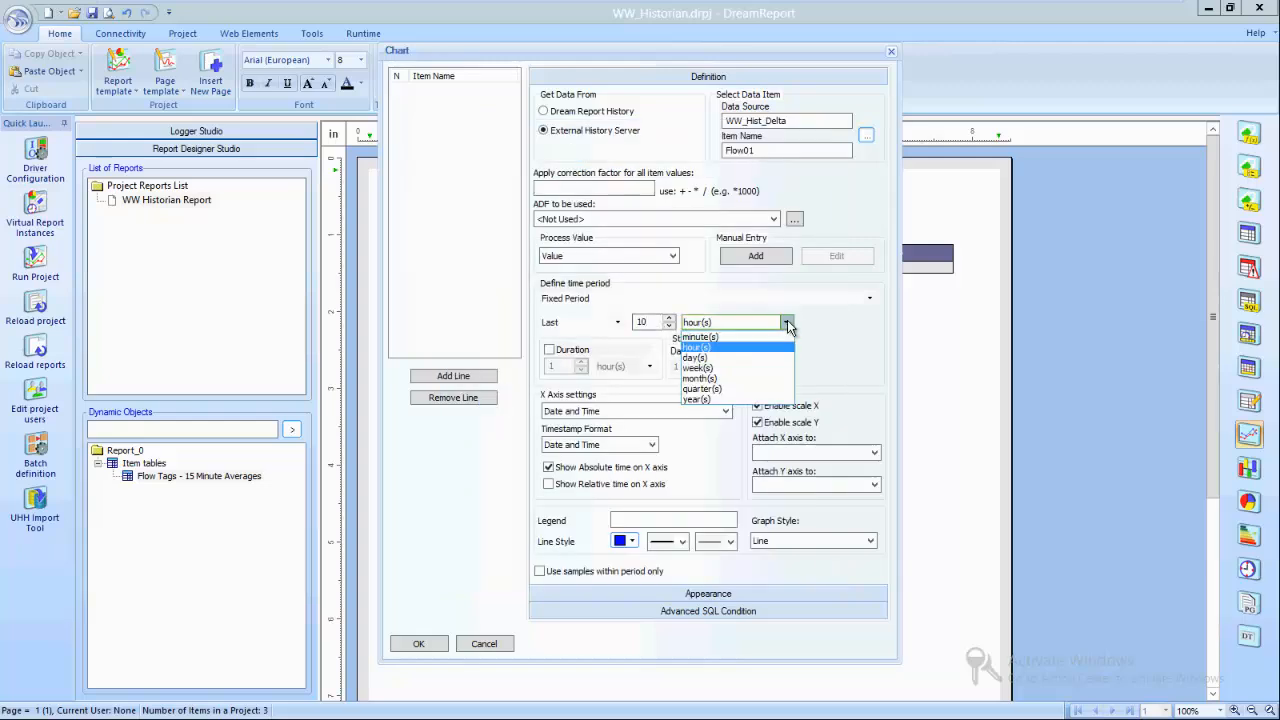
# Step: Set the period to the last 10 minutes with legend Flow 1 and add the line
pyautogui.click(696, 336)
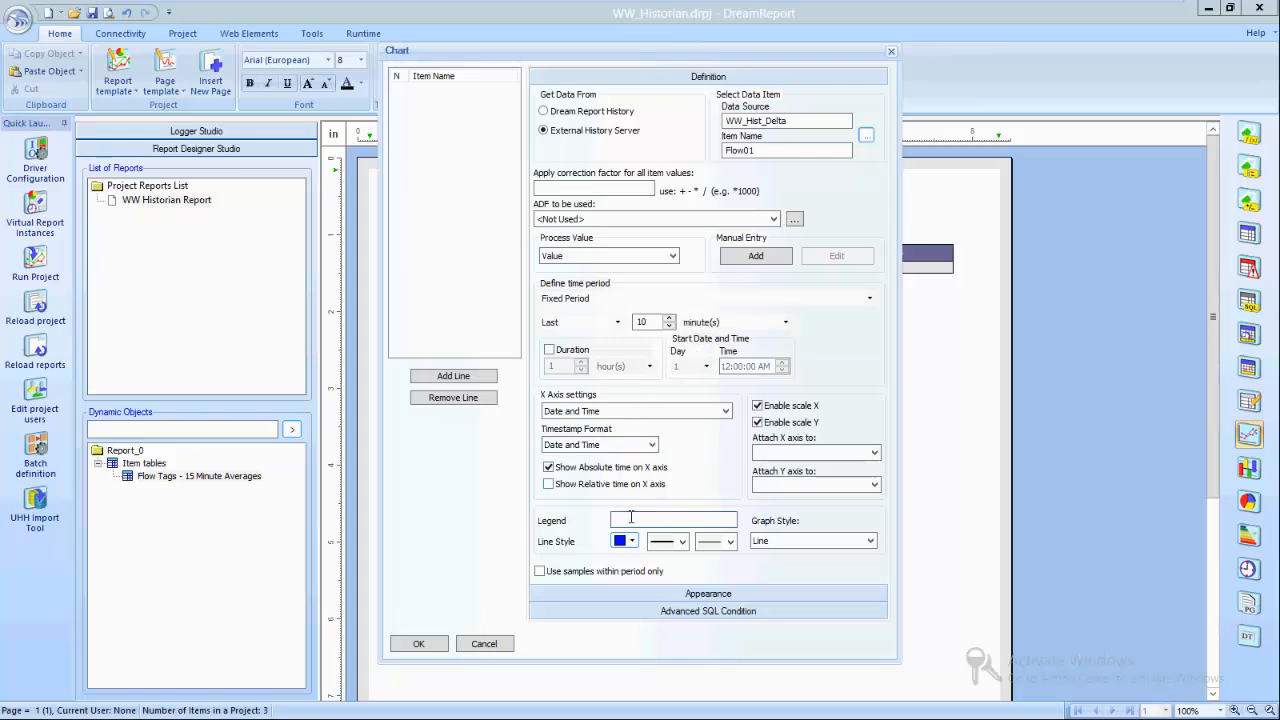
pyautogui.write('Flow 1')
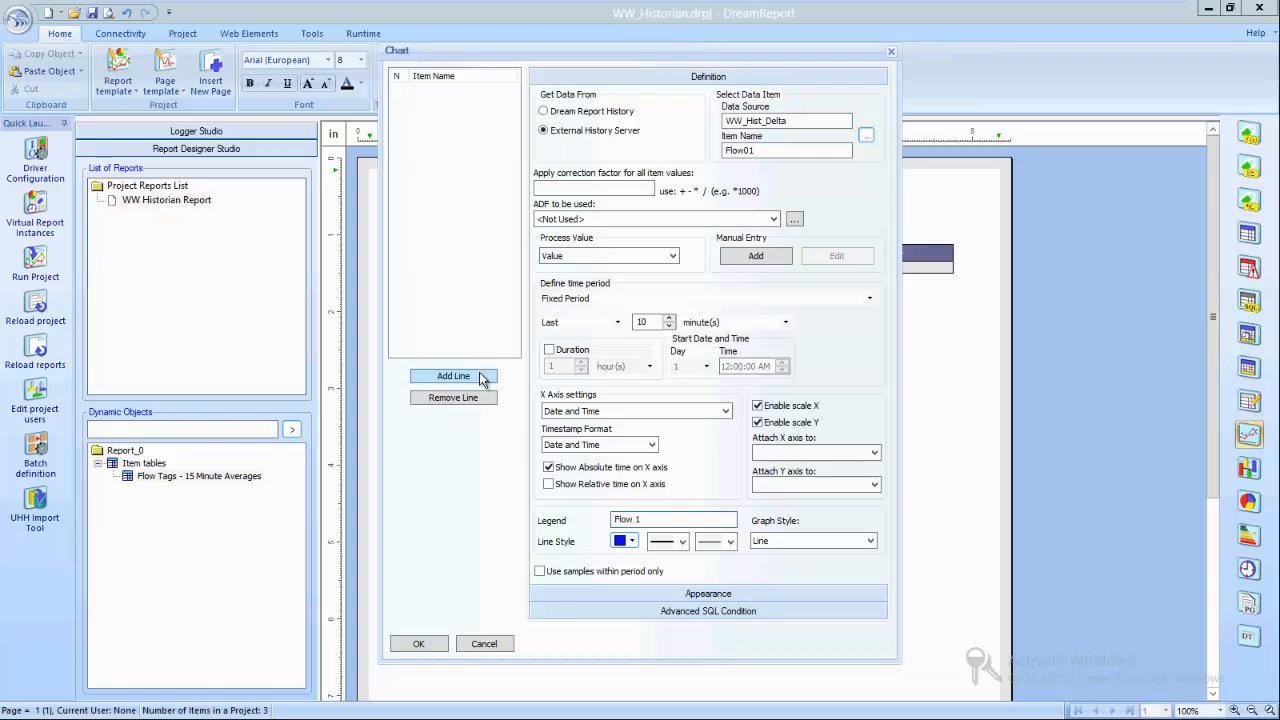
pyautogui.click(452, 376)
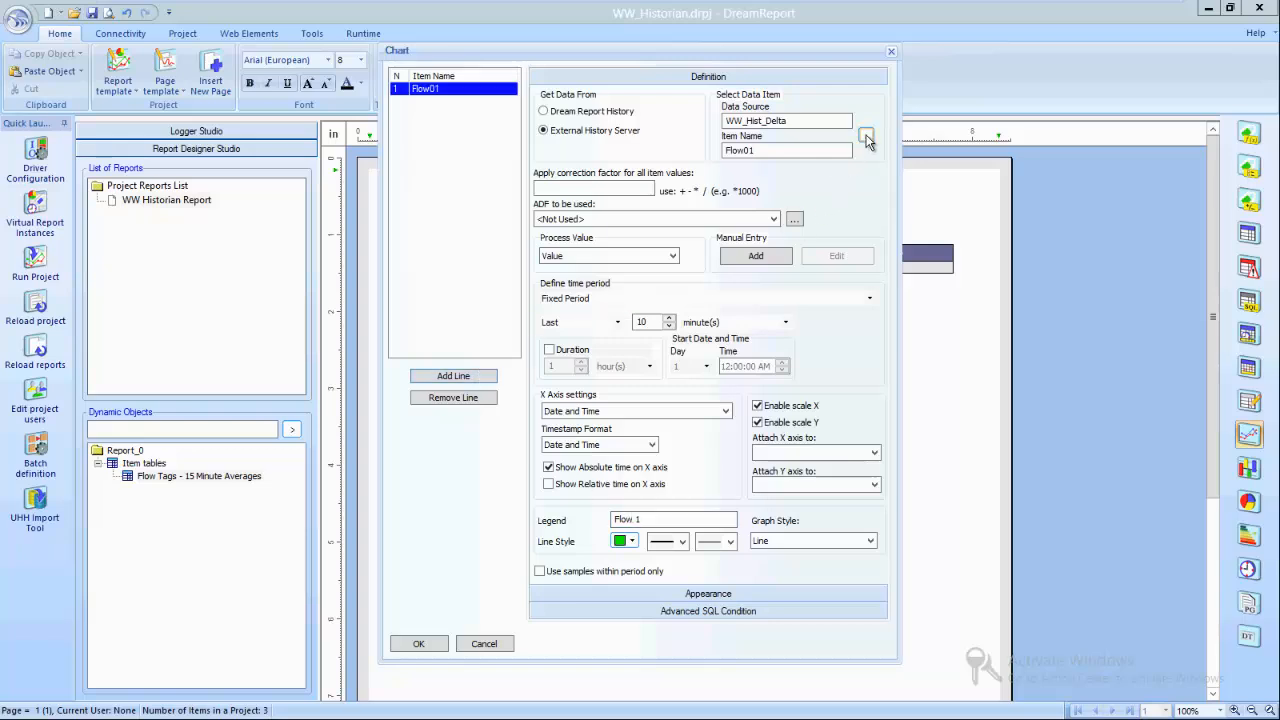
# Step: Add Flow02 with legend Flow 2, sharing the first line's scales
pyautogui.click(868, 136)
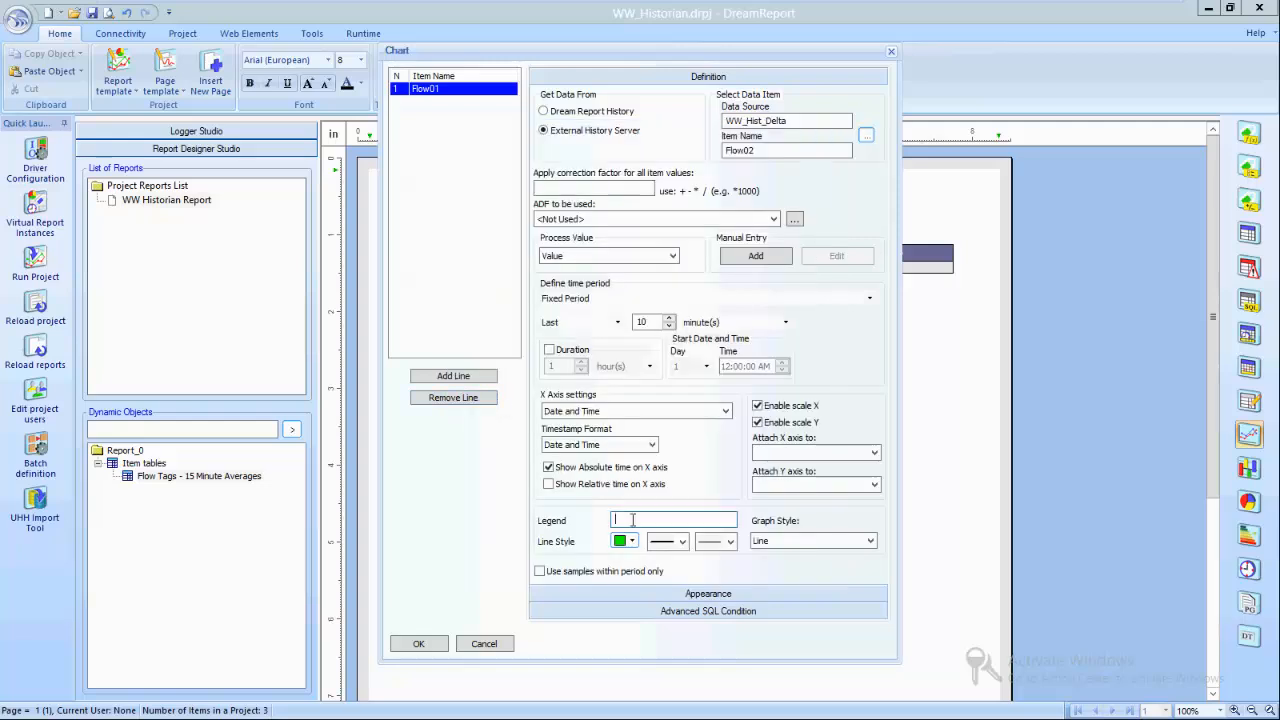
pyautogui.write('Flow 2')
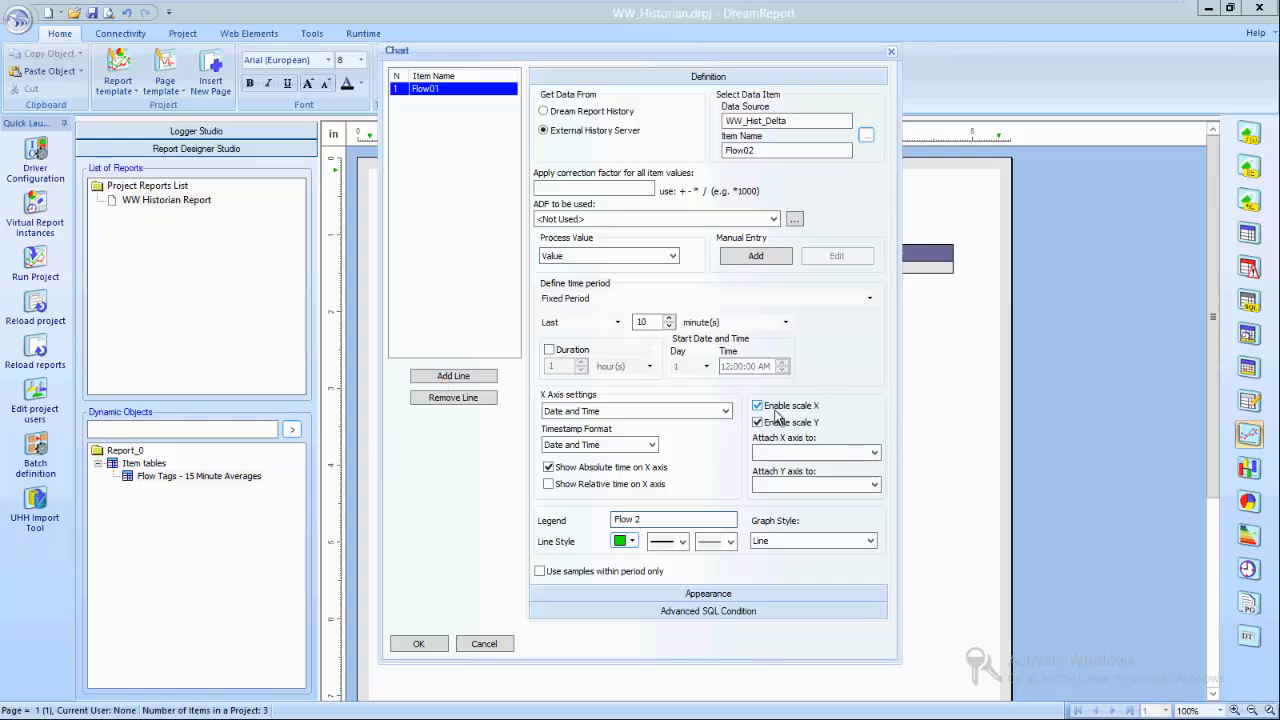
pyautogui.click(452, 376)
pyautogui.write('3')
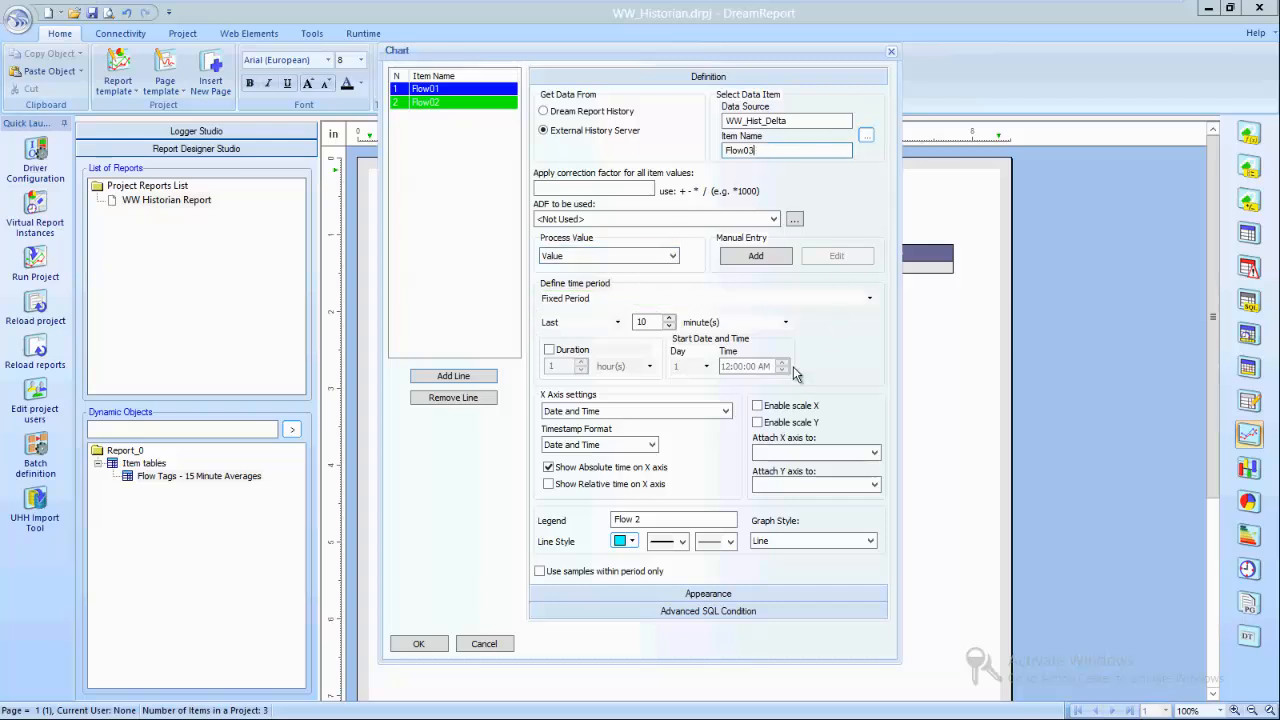
# Step: Add Flow03 in red with its axes attached to Flow01 as the third line
pyautogui.click(660, 520)
pyautogui.write('3')
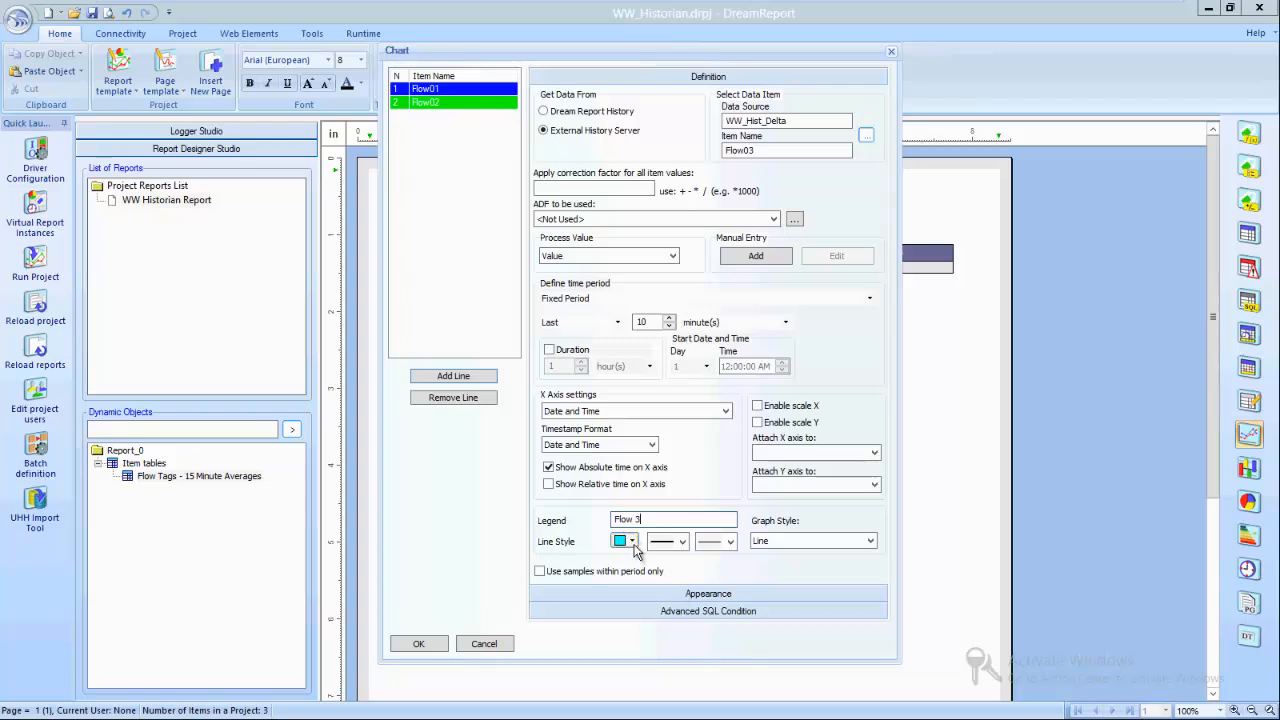
pyautogui.click(636, 540)
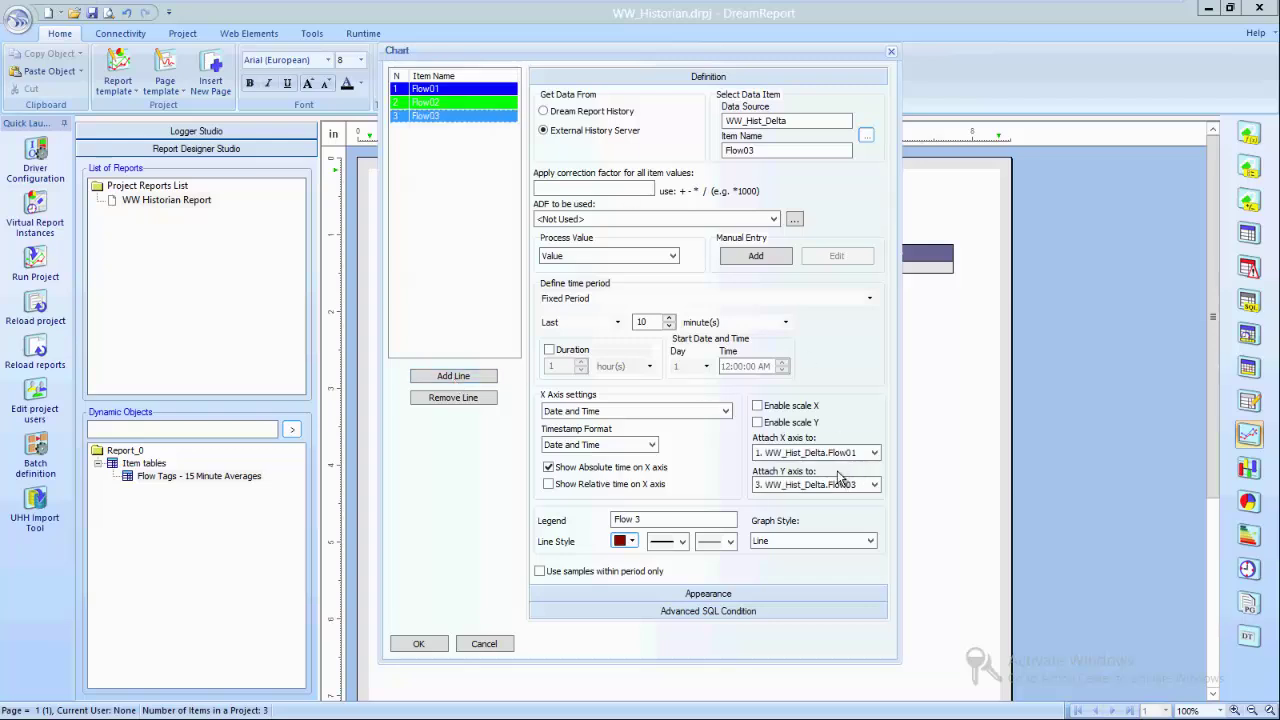
pyautogui.click(424, 88)
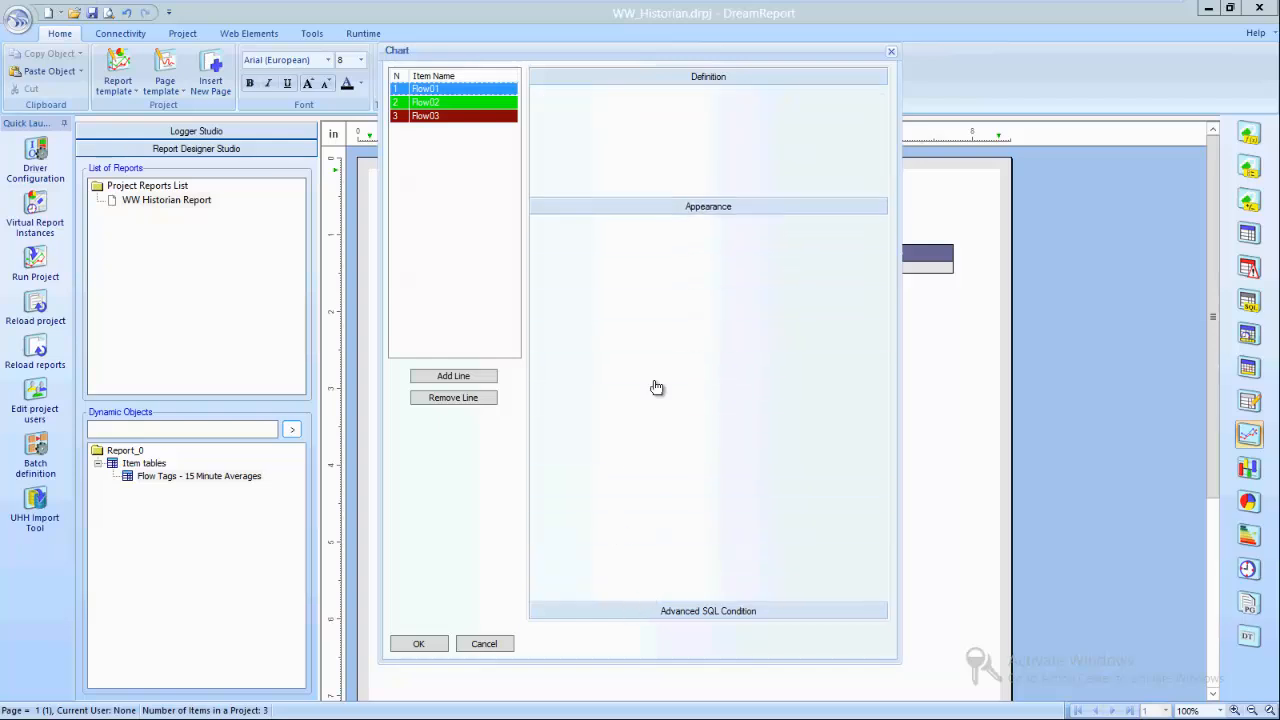
# Step: Title the chart Flows - Last 10 Minutes and place it on the page
pyautogui.click(708, 76)
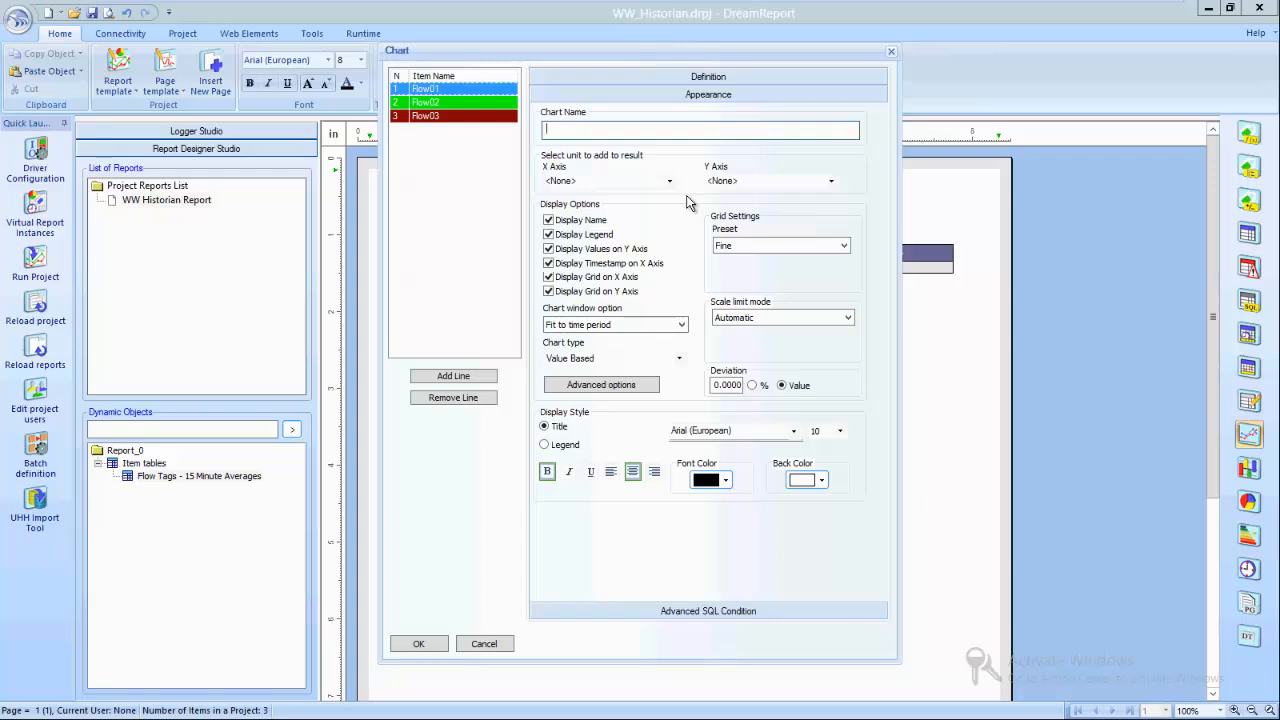
pyautogui.write('Flows -')
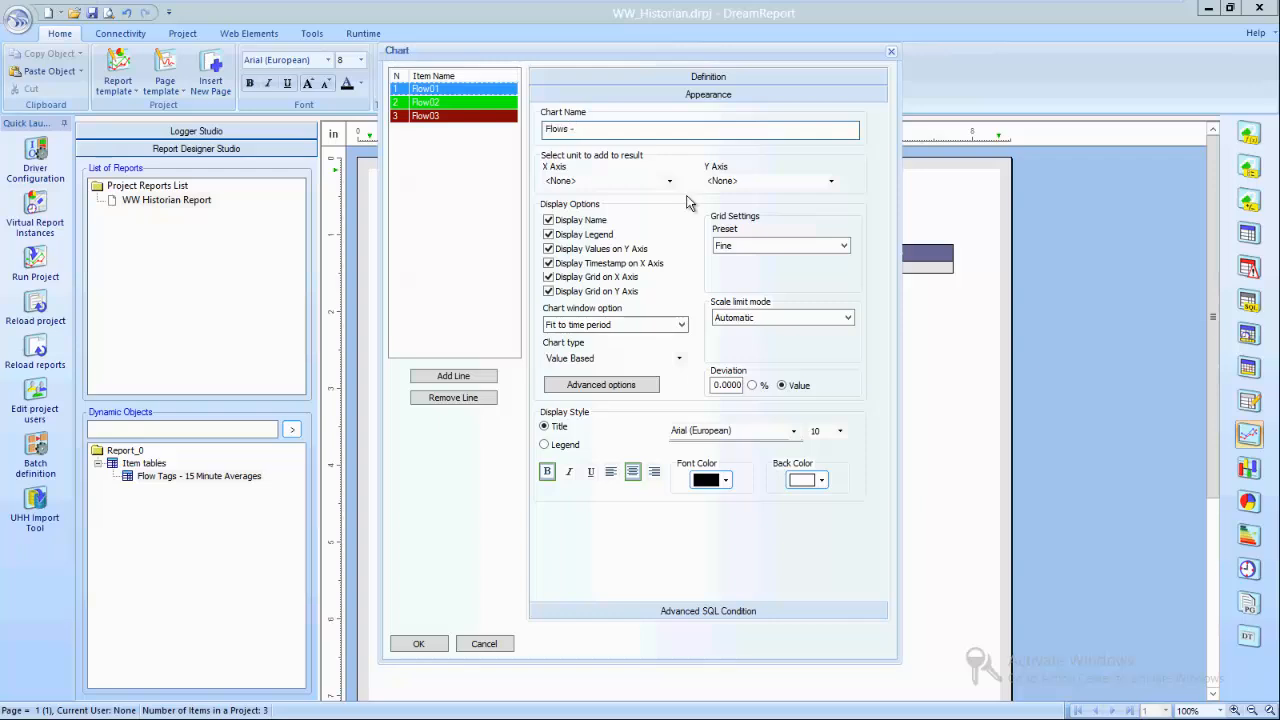
pyautogui.write('Last 10 Minutes')
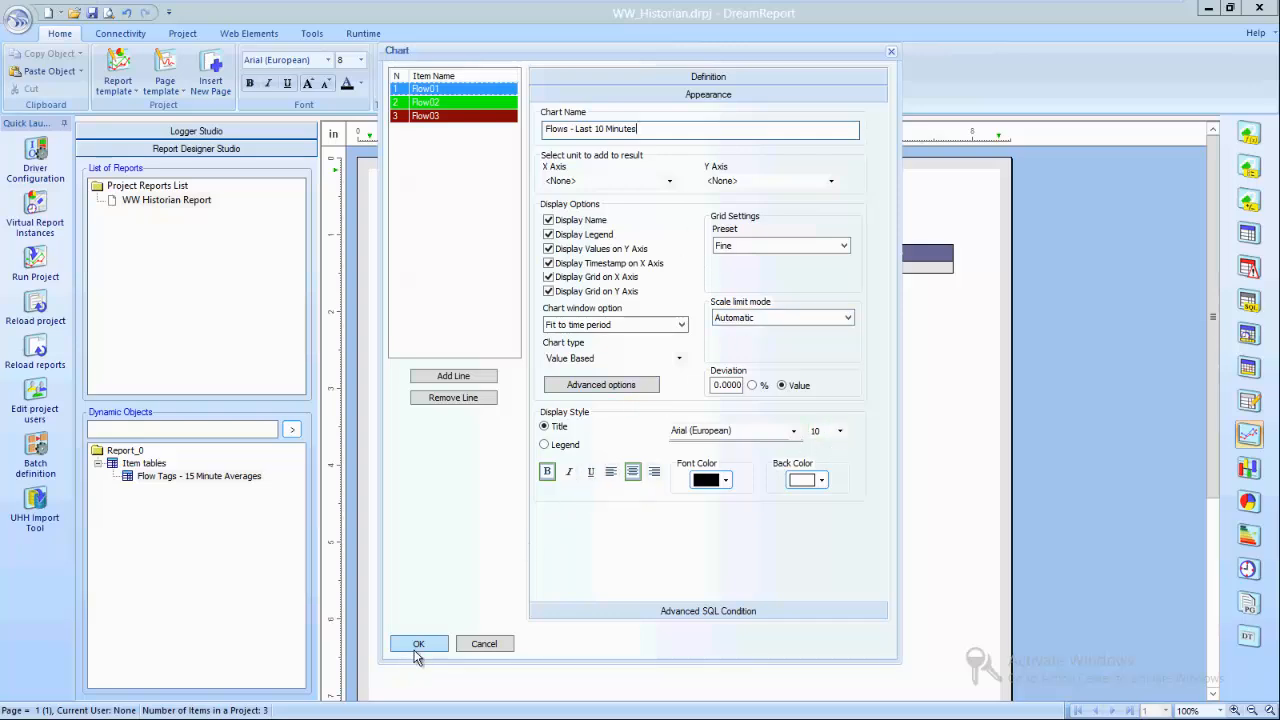
pyautogui.click(416, 644)
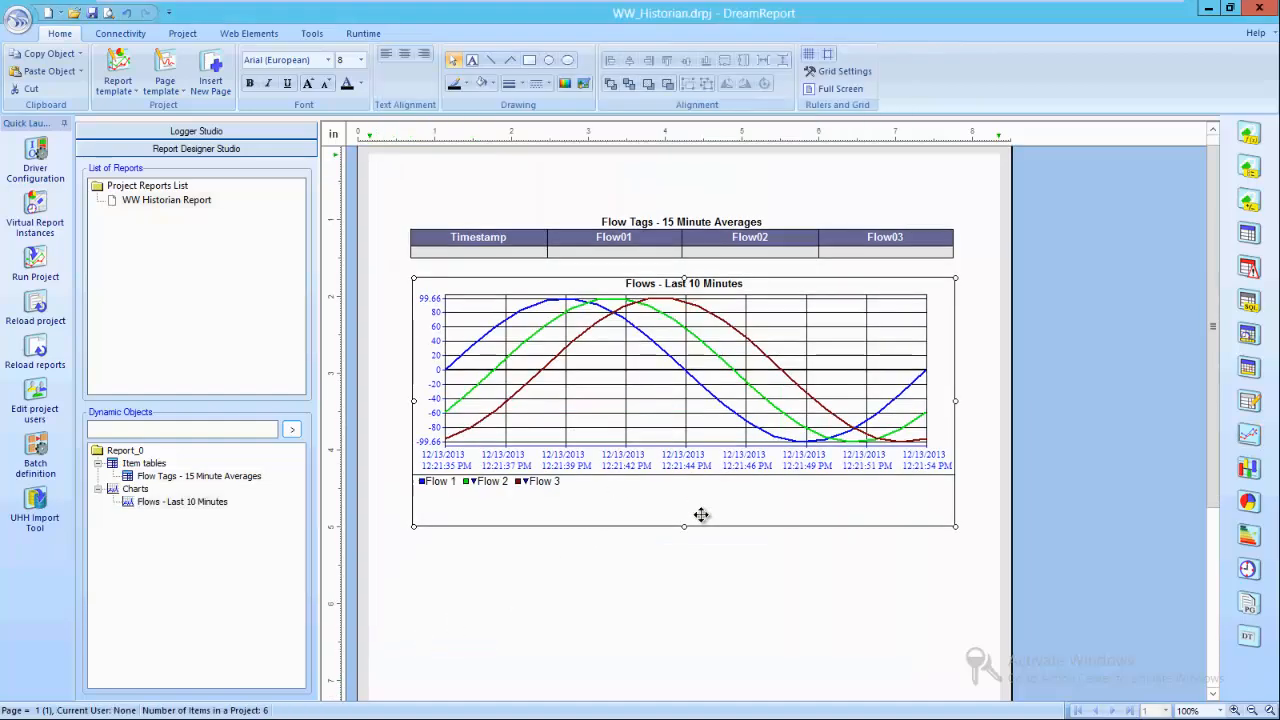
# Step: Draw an automatic statistical table area beneath the flow chart
pyautogui.scroll(-3)
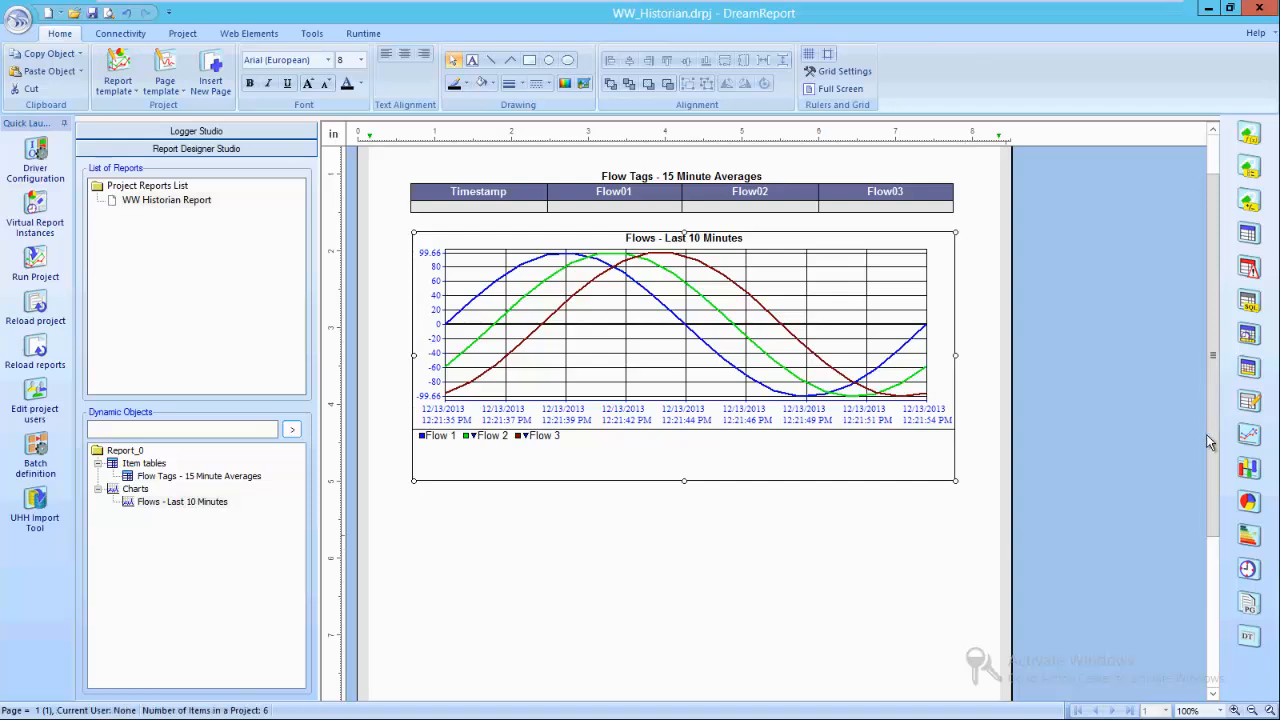
pyautogui.moveTo(1248, 364)
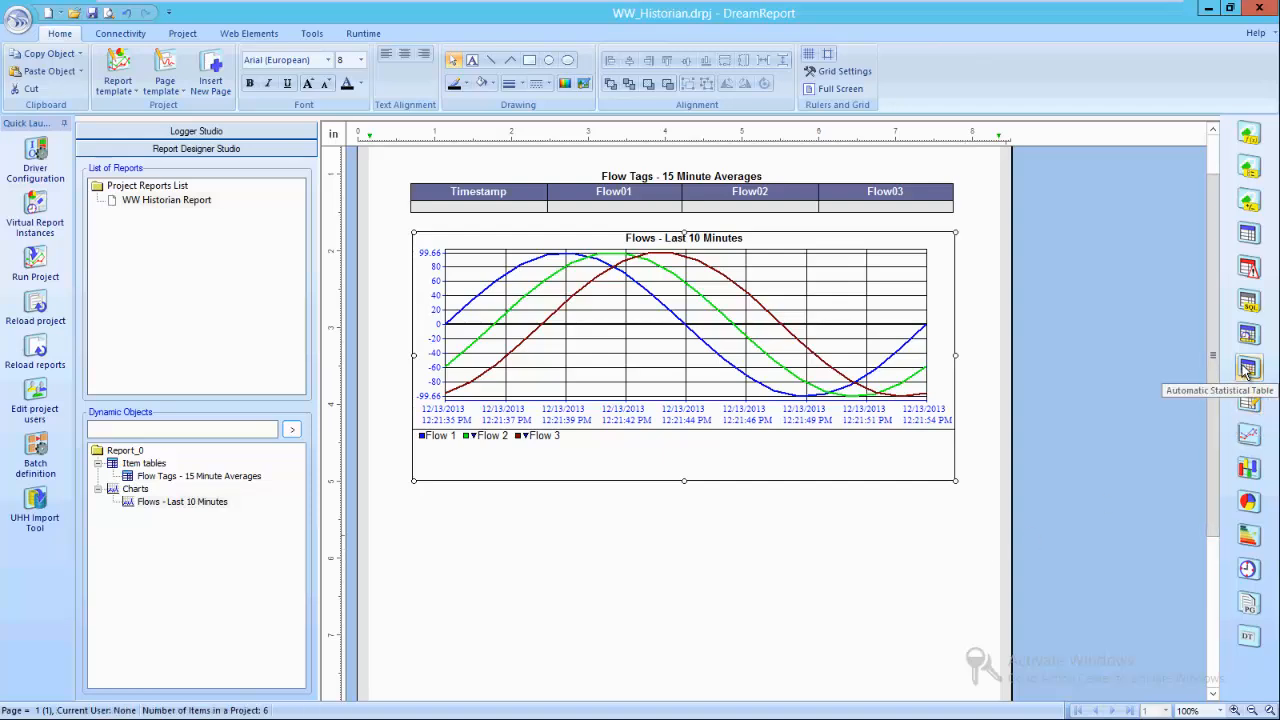
pyautogui.moveTo(418, 512)
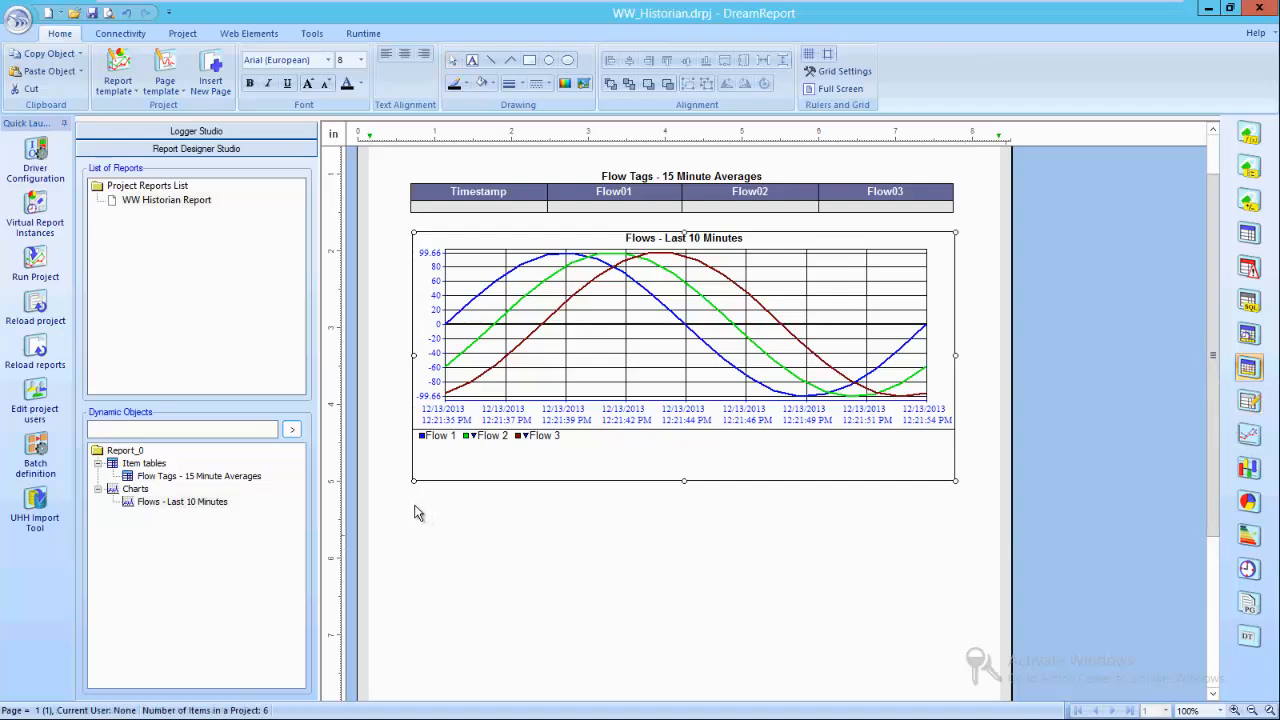
pyautogui.moveTo(418, 512); pyautogui.dragTo(904, 660)
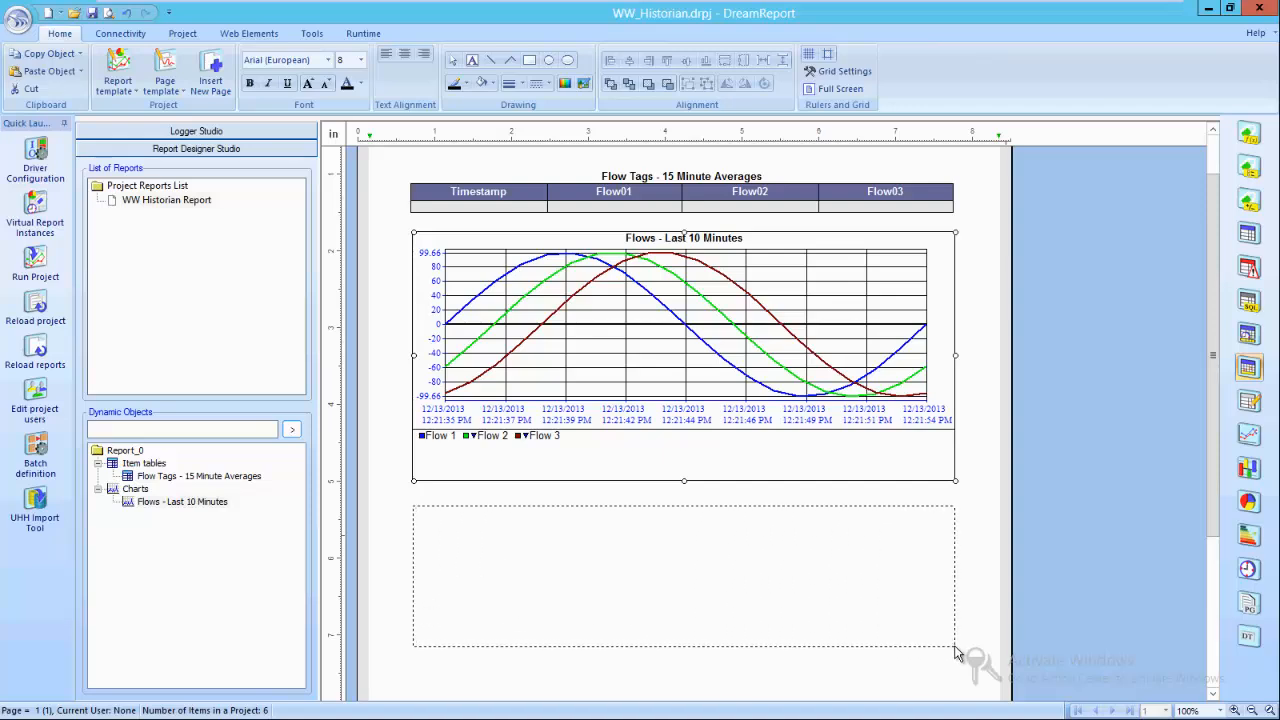
pyautogui.moveTo(614, 494)
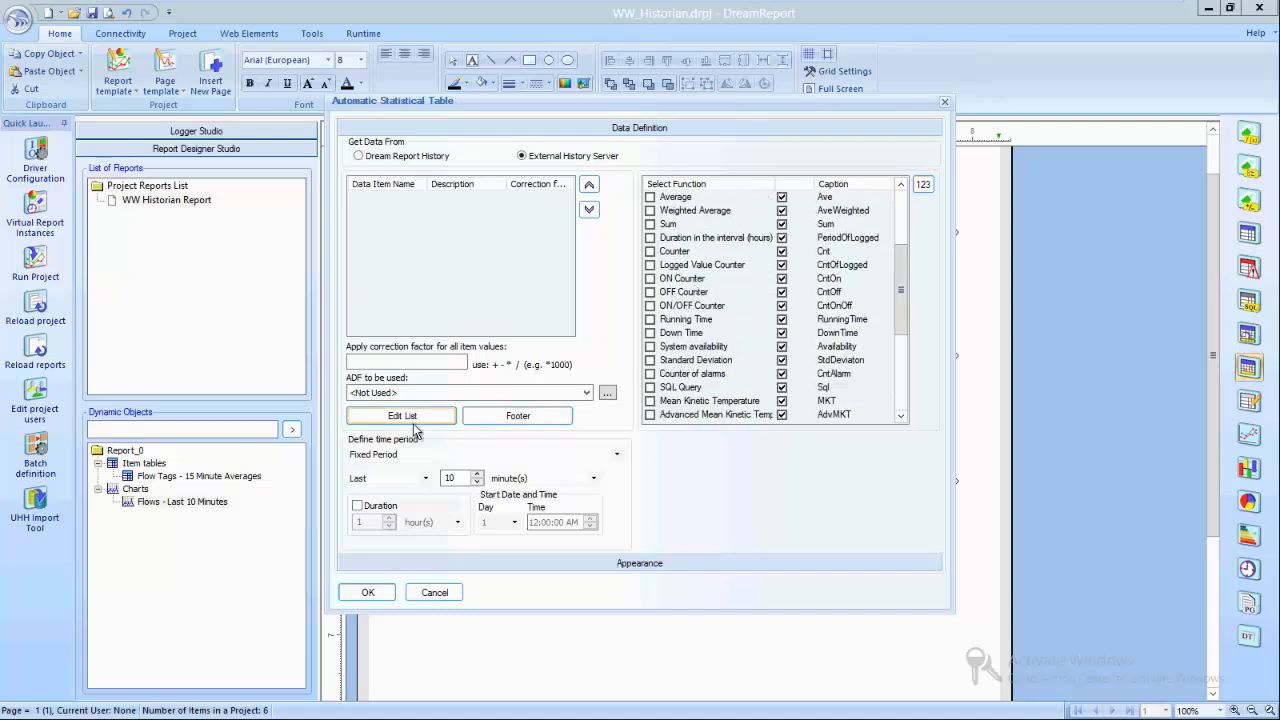
# Step: Choose WW_Hist_Delta as the data source for the table's item list
pyautogui.click(400, 414)
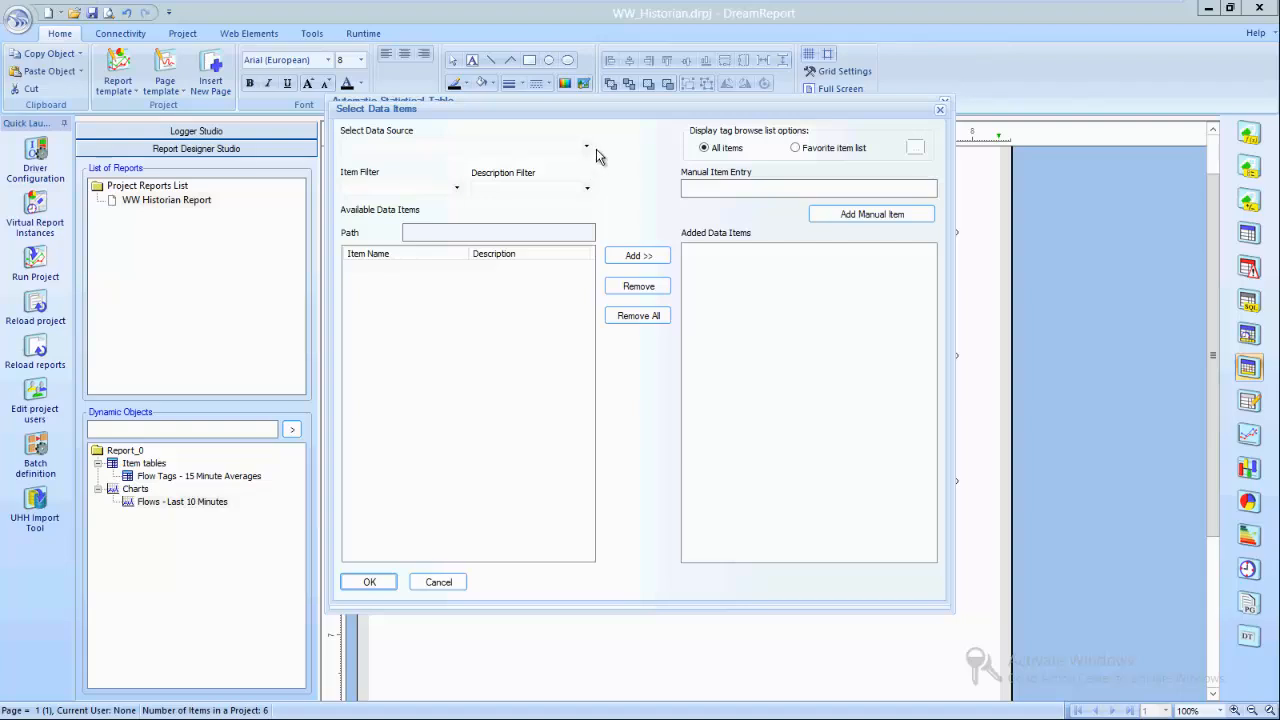
pyautogui.click(586, 146)
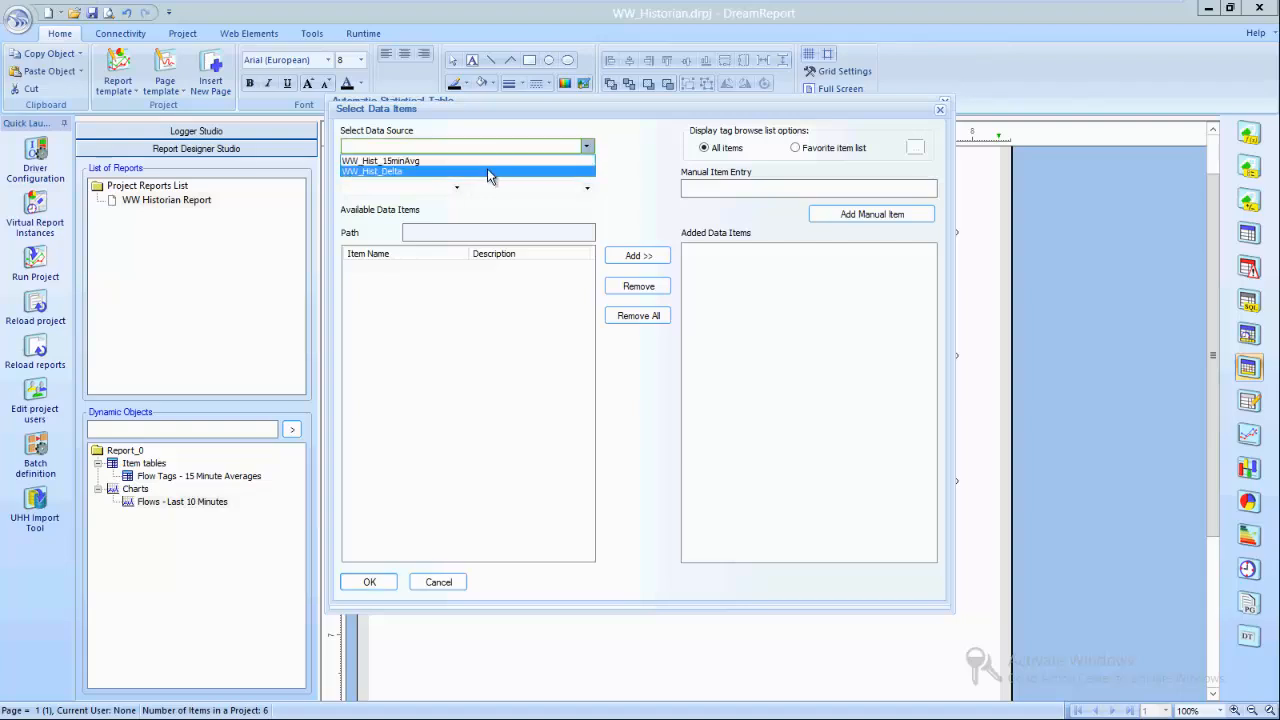
pyautogui.click(372, 170)
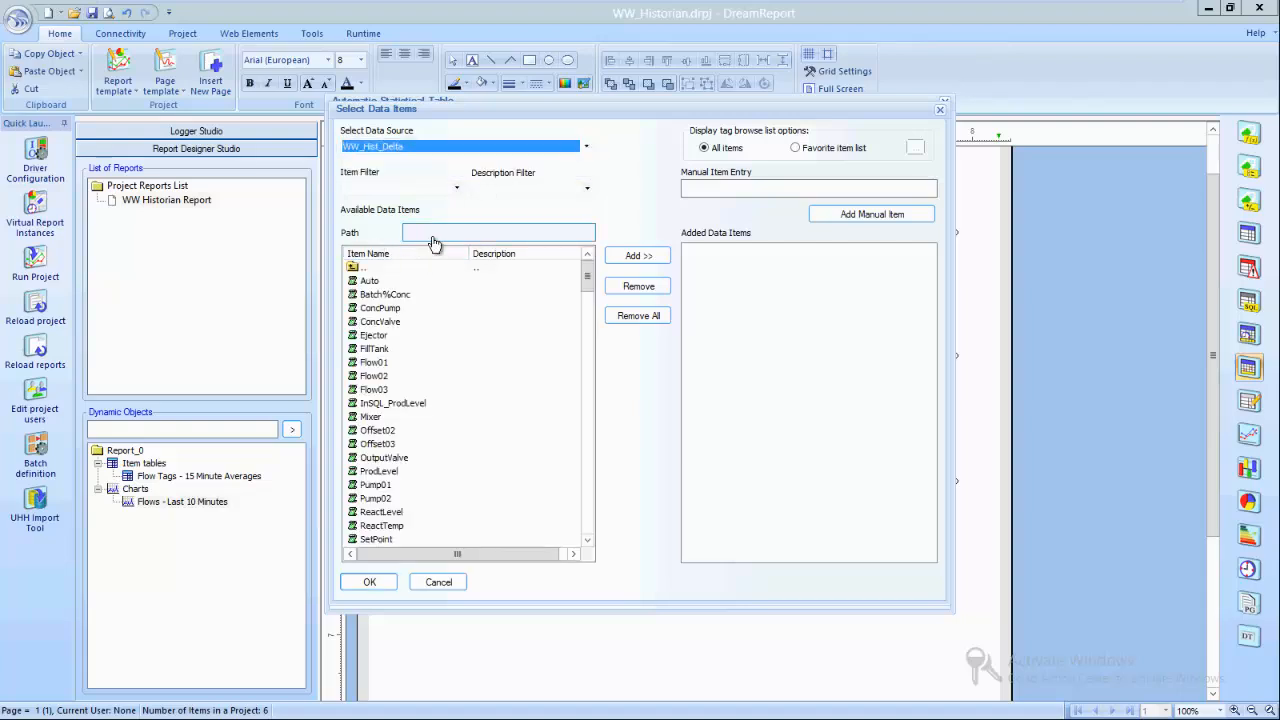
# Step: Filter for pump and add Pump01, Pump02, ConcPump and TransferPump as table items
pyautogui.write('pump')
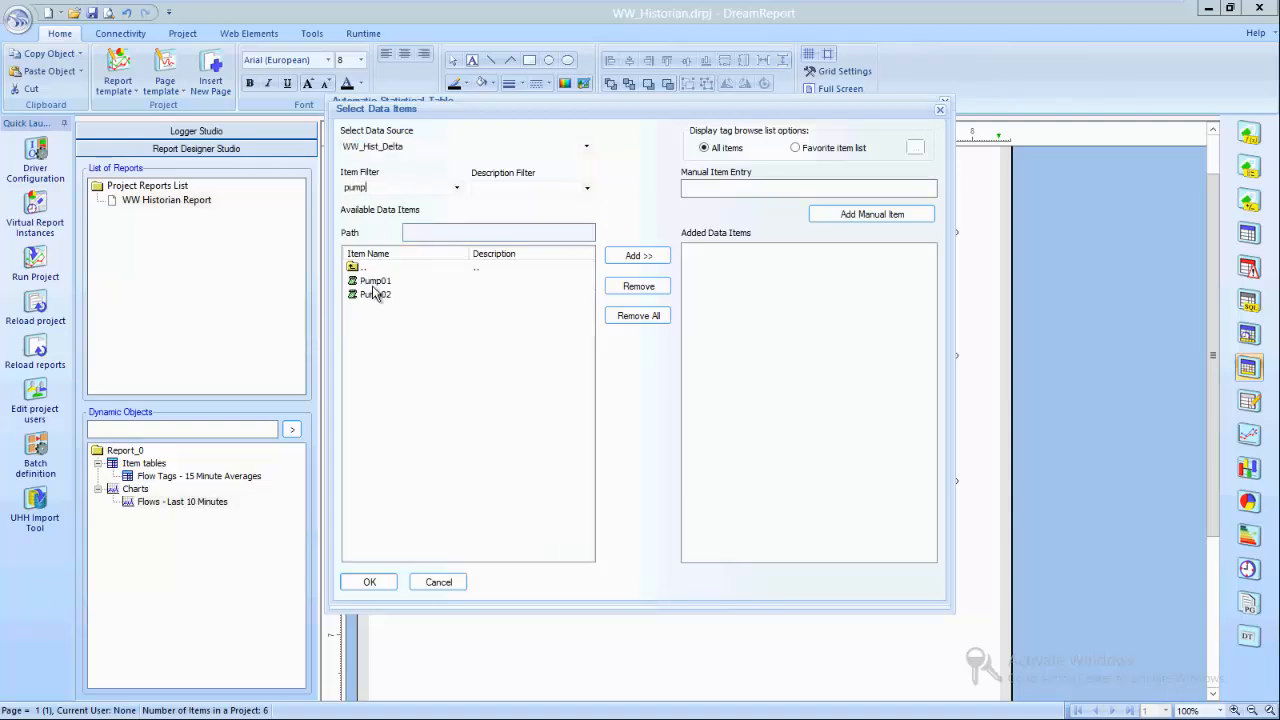
pyautogui.click(636, 256)
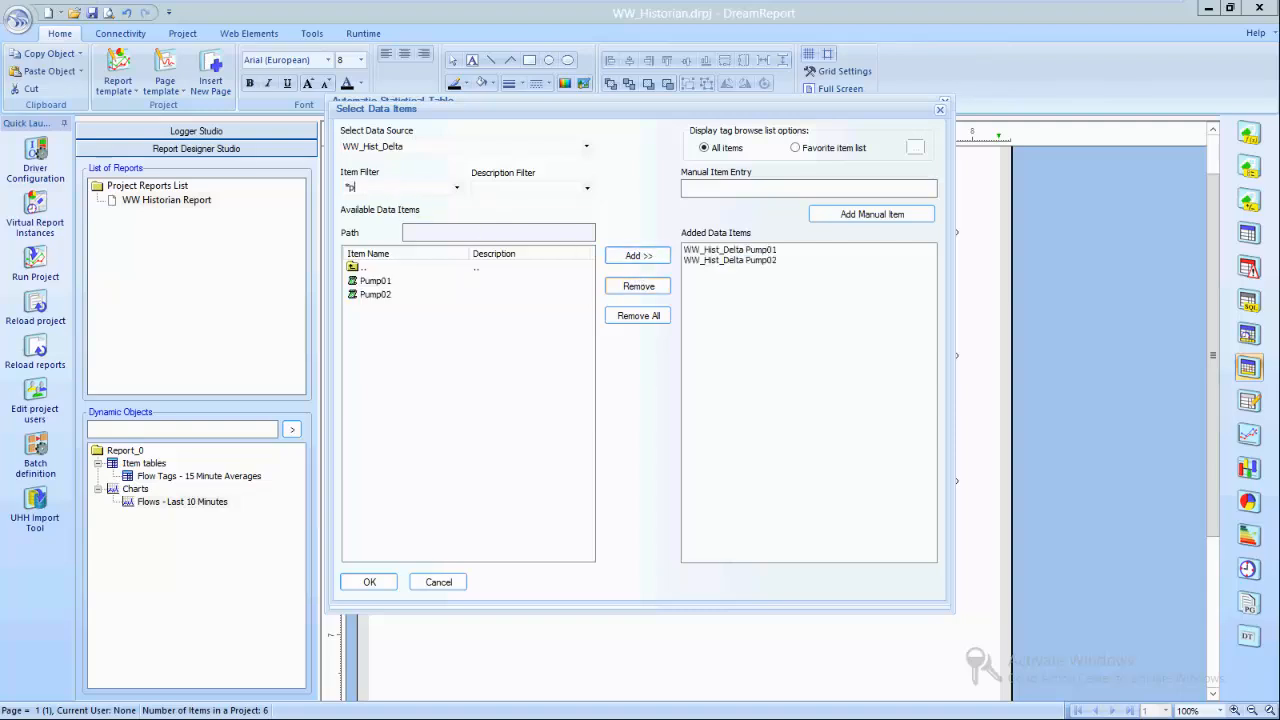
pyautogui.write('pump')
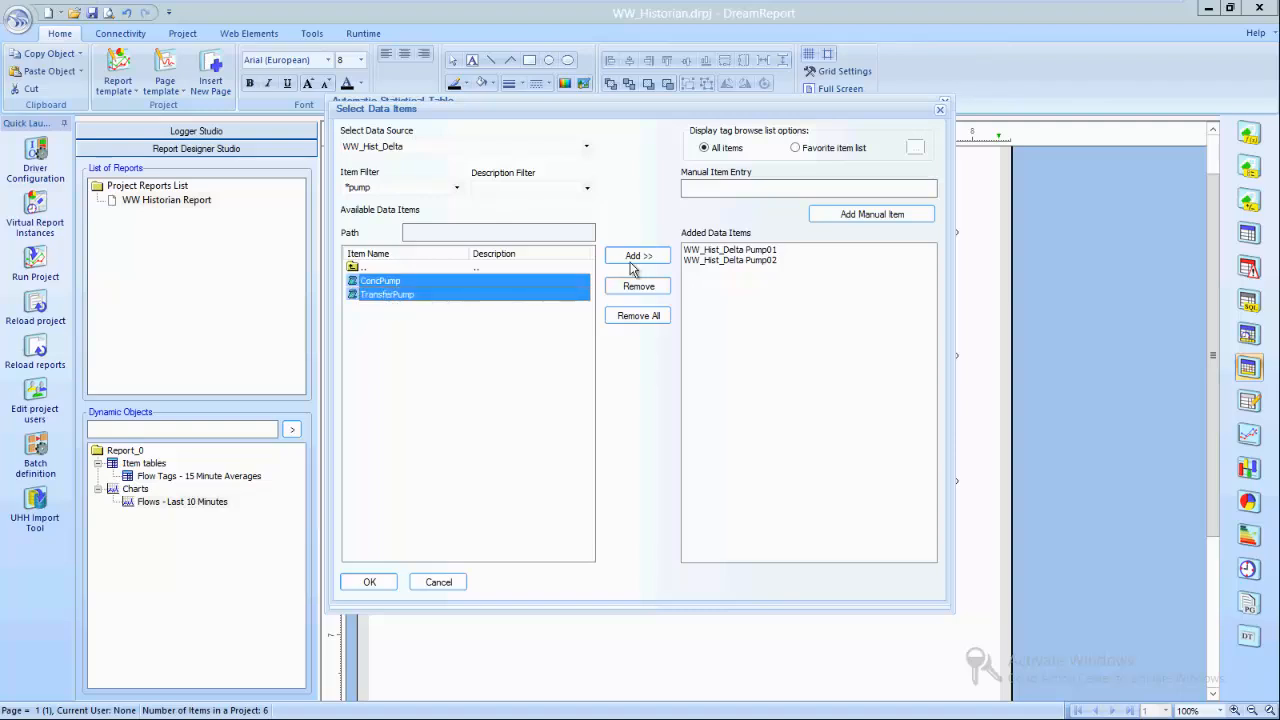
pyautogui.click(368, 580)
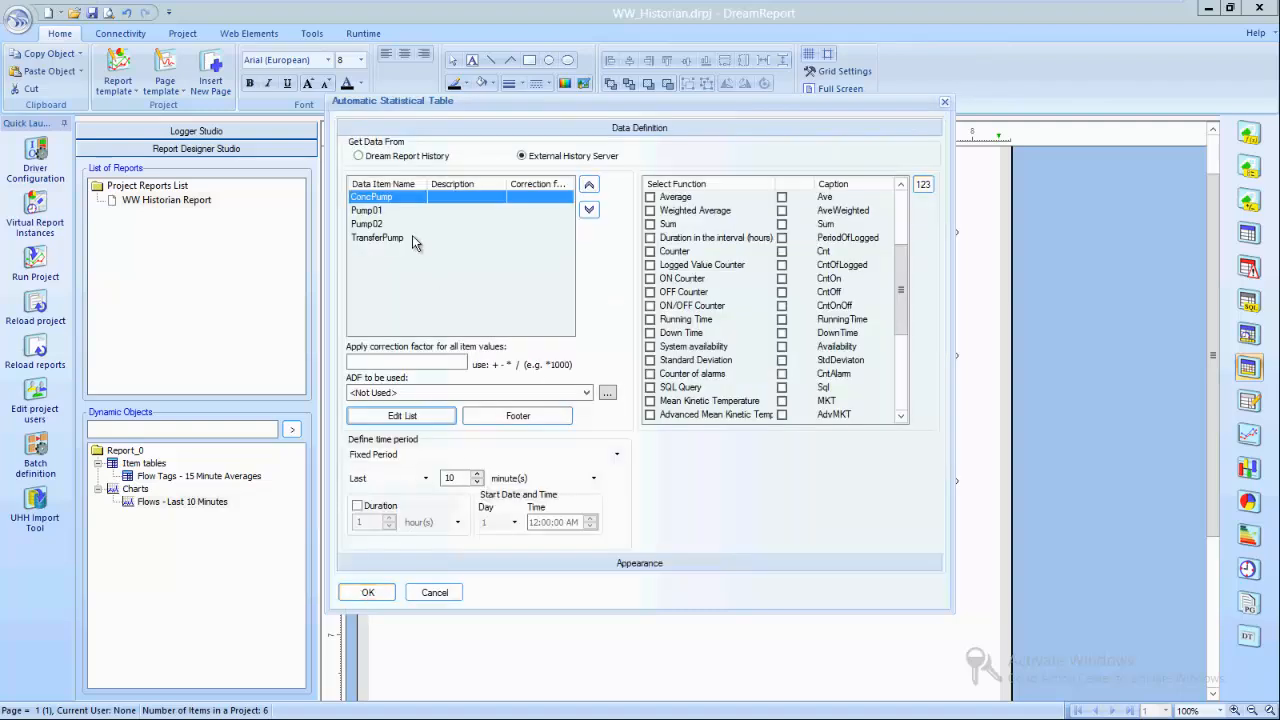
# Step: Move ConcPump below Pump01 and Pump02, then include the ON Counter statistic for Pump01
pyautogui.click(370, 224)
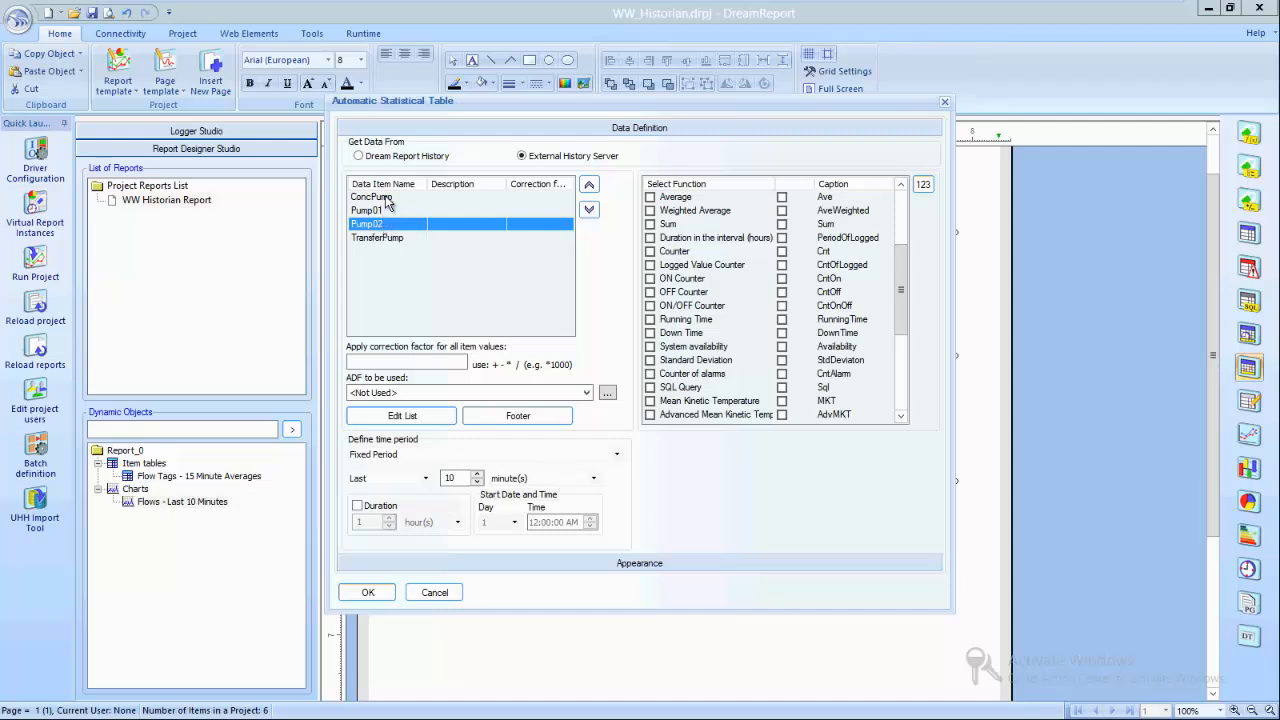
pyautogui.click(588, 210)
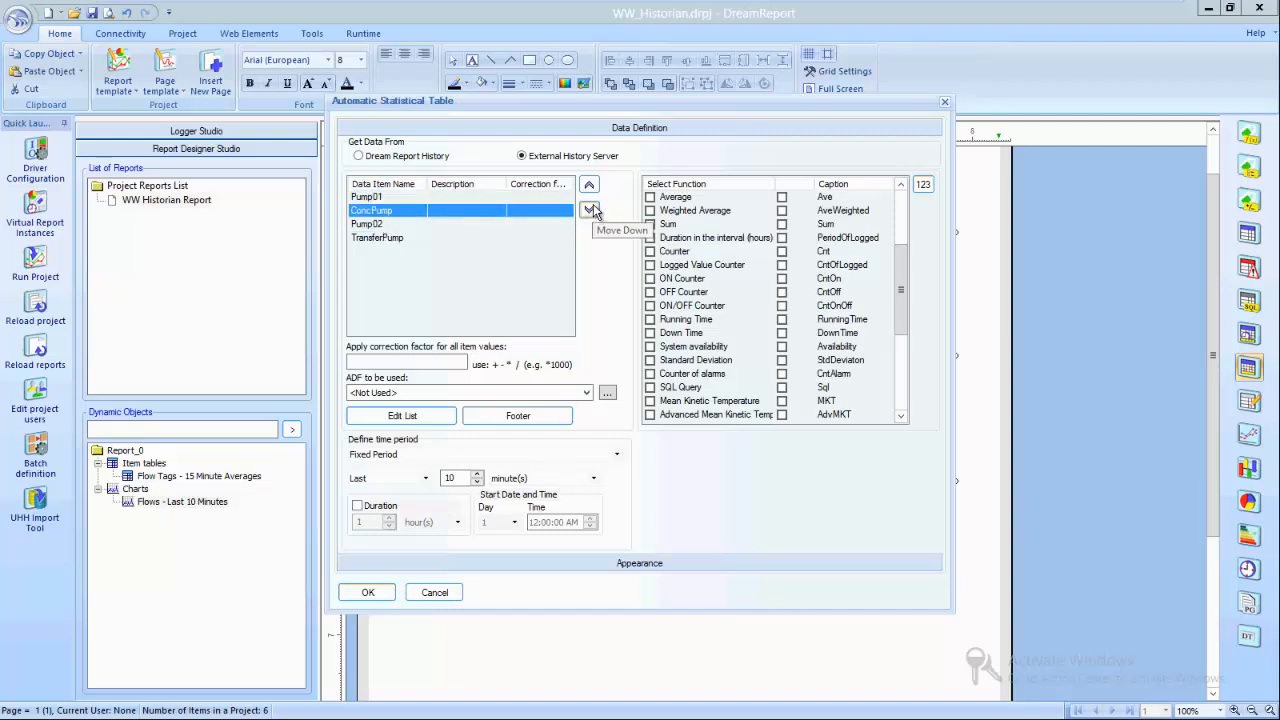
pyautogui.click(588, 210)
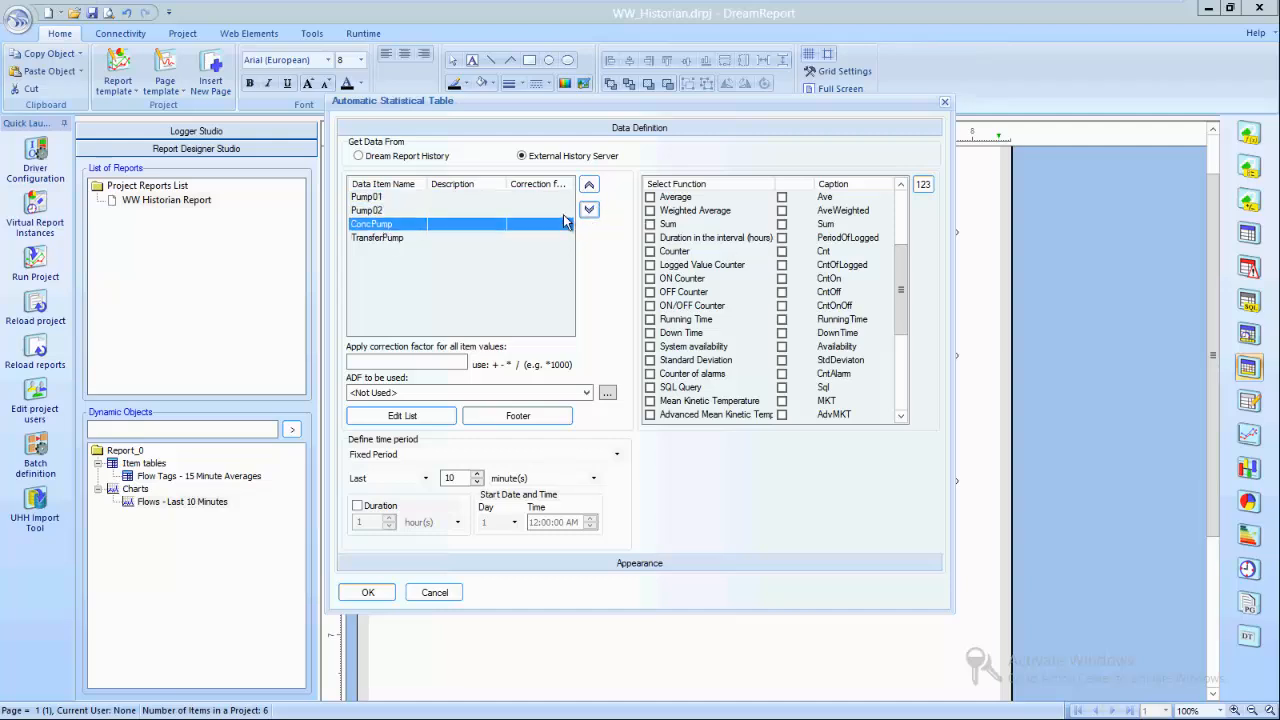
pyautogui.click(374, 196)
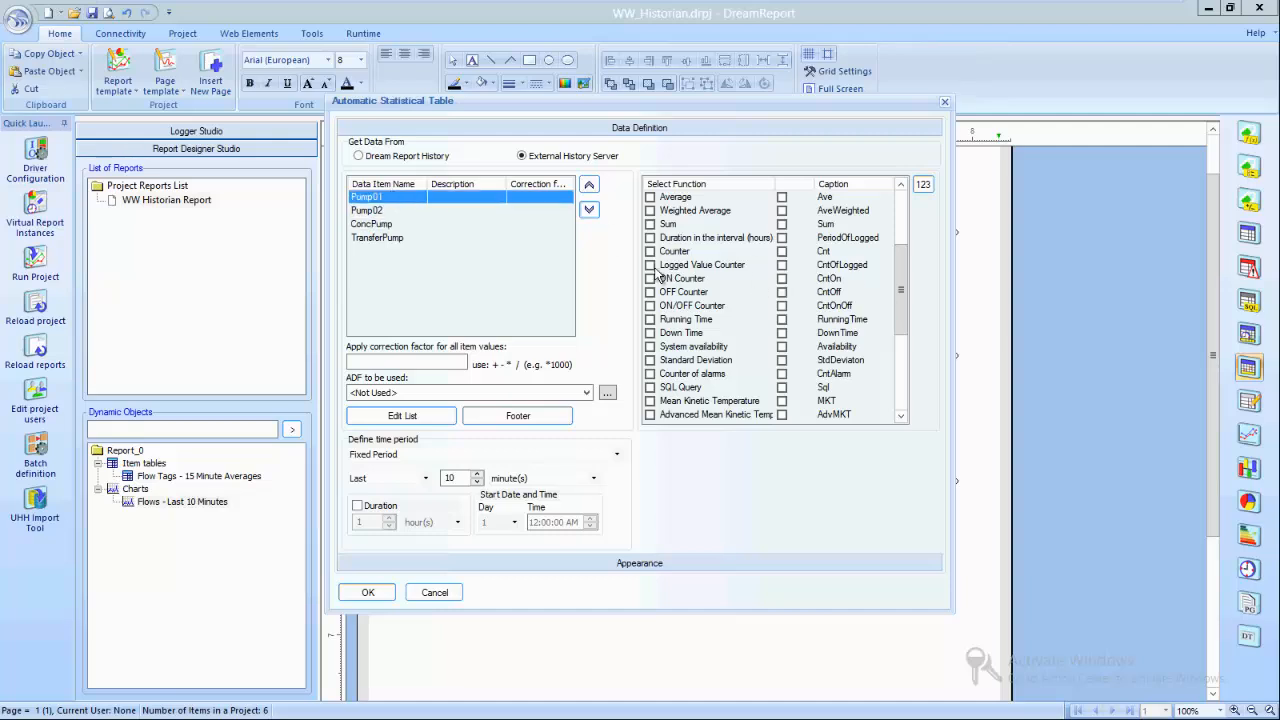
pyautogui.click(650, 278)
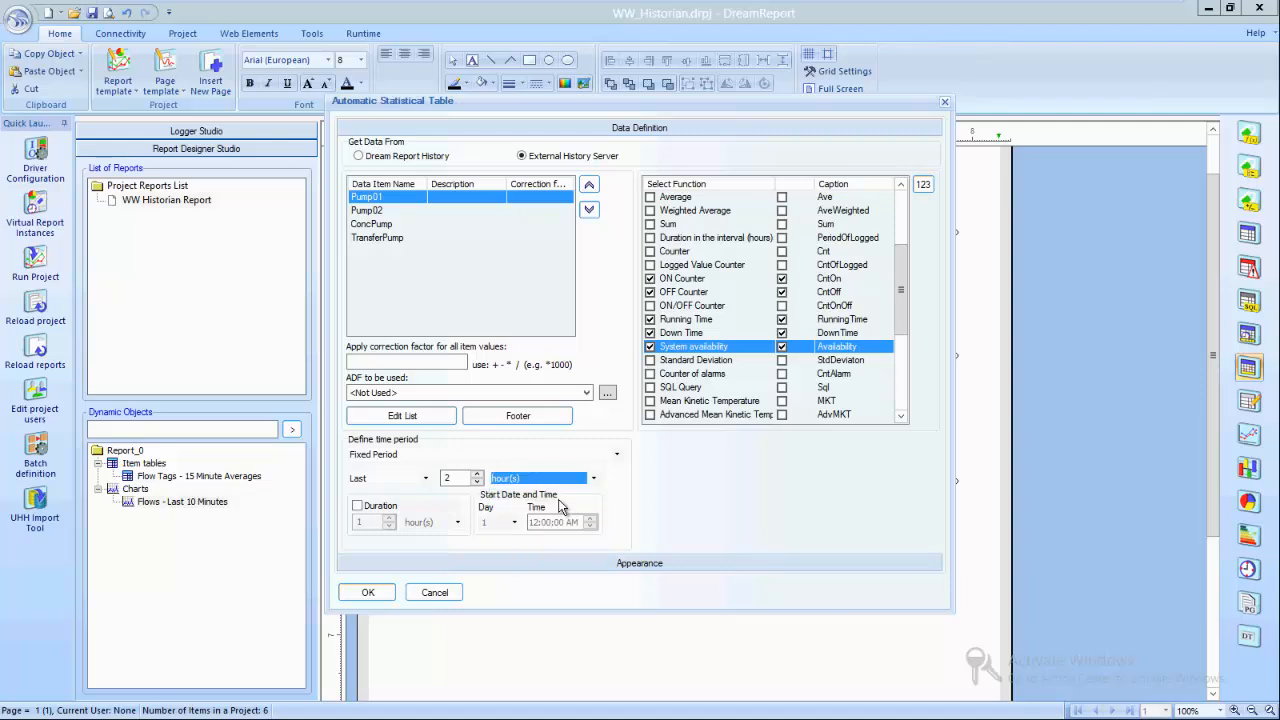
pyautogui.moveTo(548, 560)
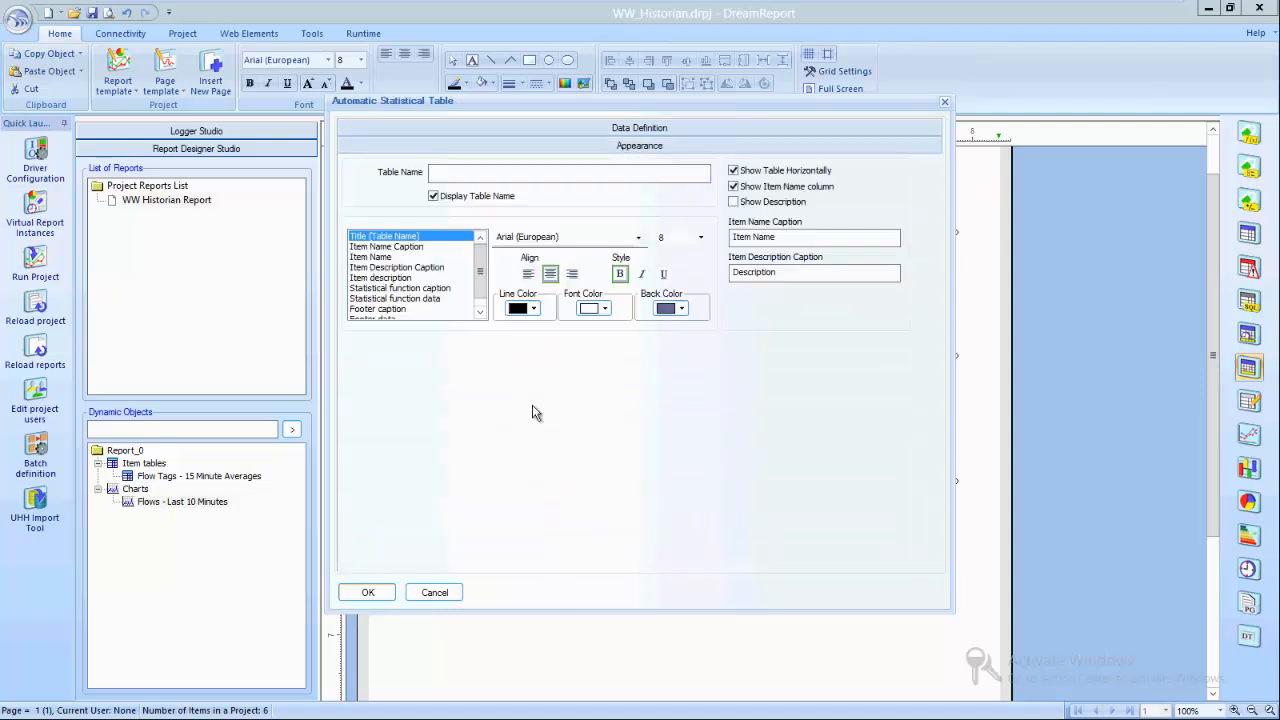
# Step: Name the table 'Pump Analysis - Last 2 Hours'
pyautogui.write('Pump Ana')
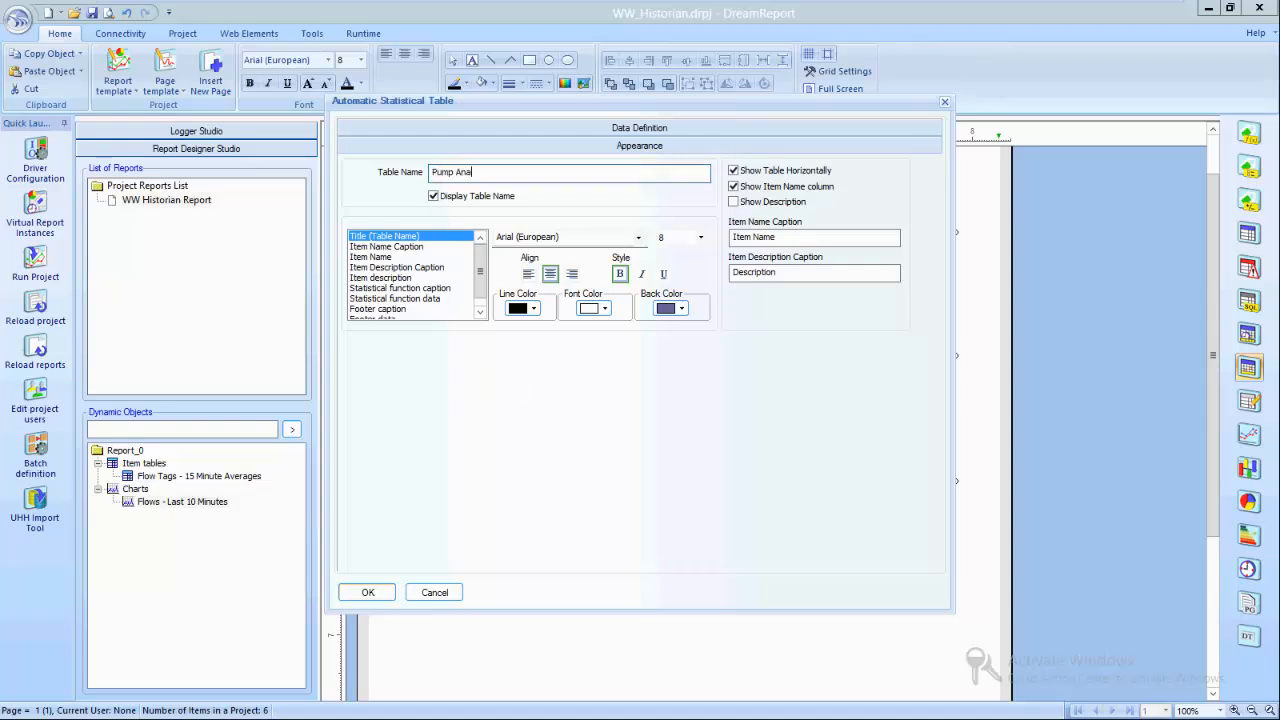
pyautogui.write('lysis')
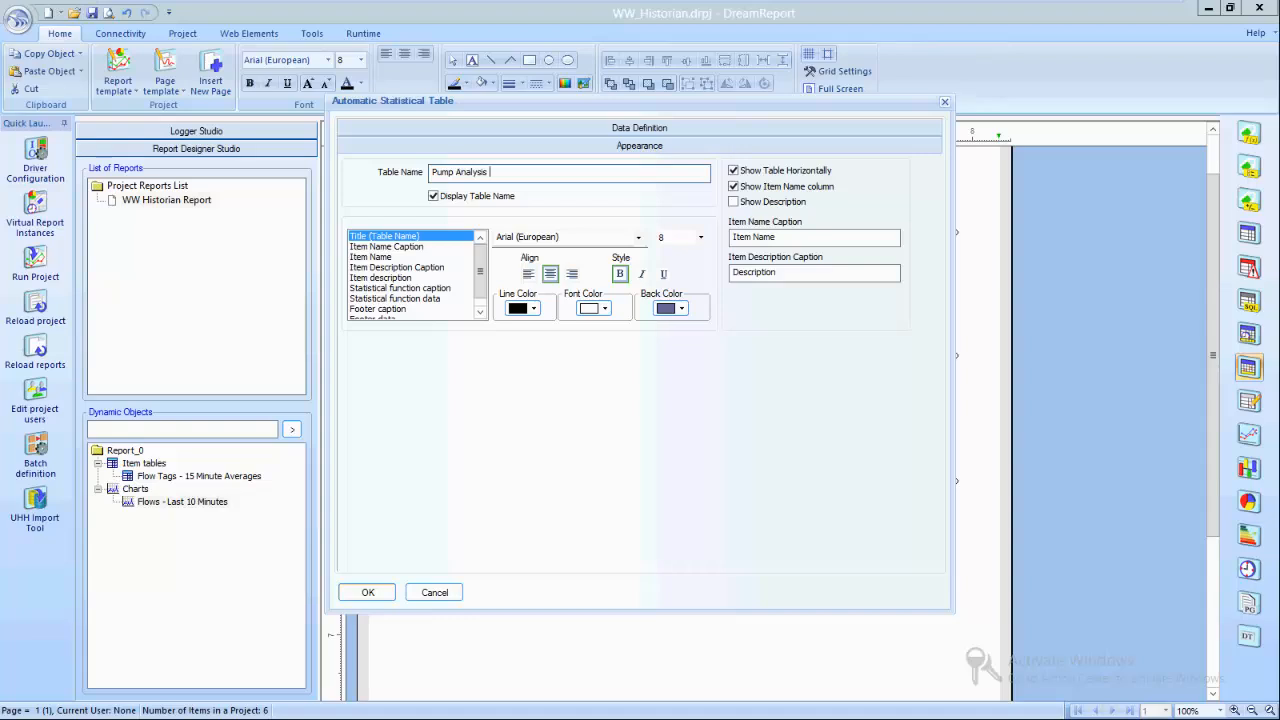
pyautogui.write('- Last 2')
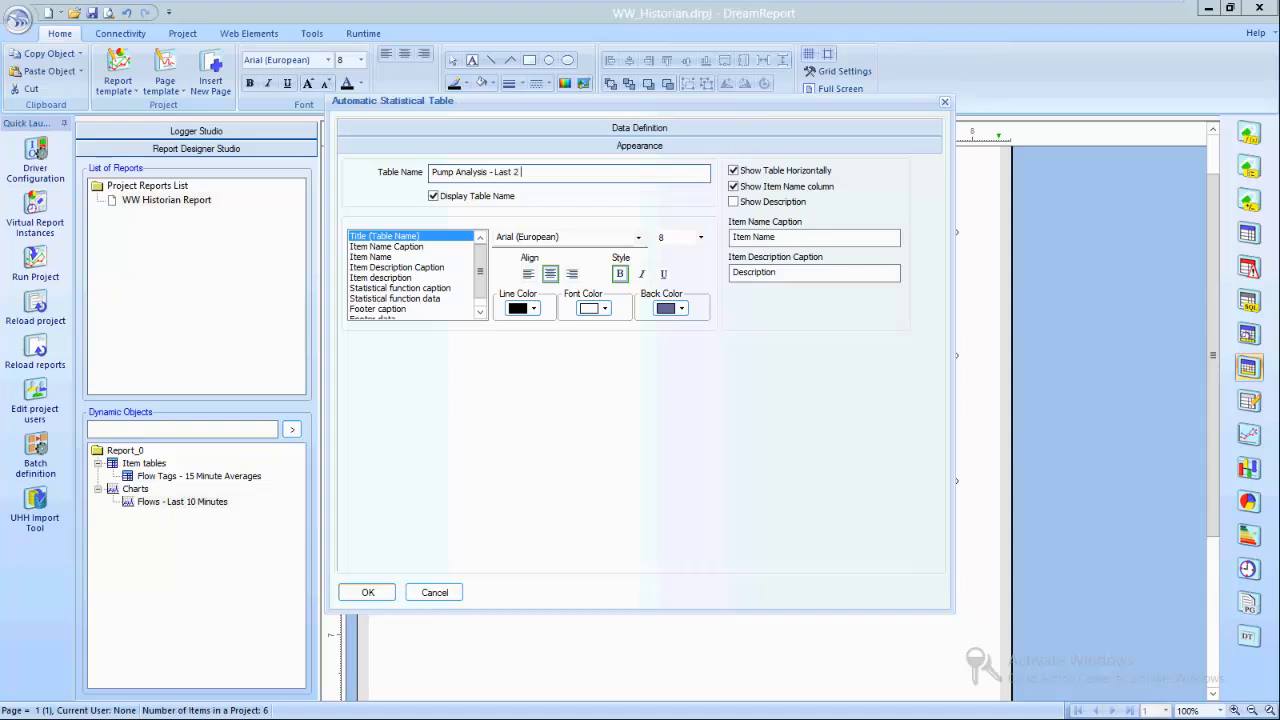
pyautogui.write('Hours')
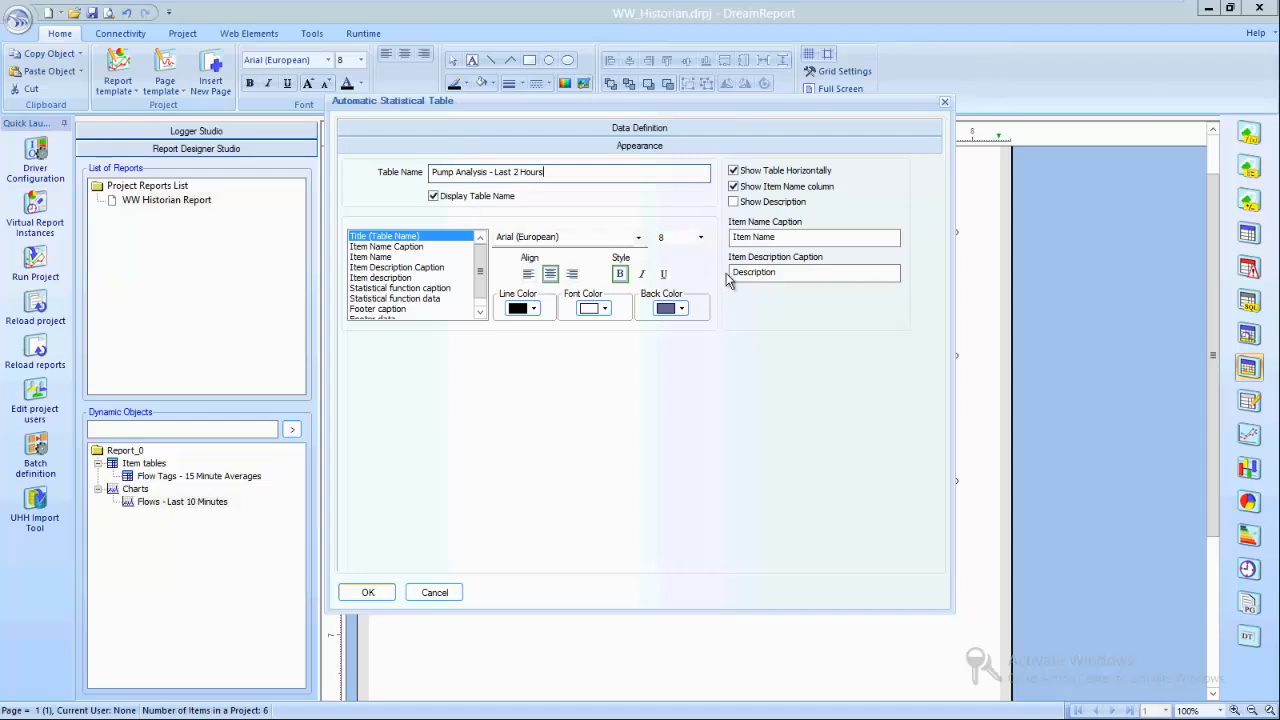
# Step: Shade the item name cells and statistical function captions light blue and confirm the table
pyautogui.click(698, 236)
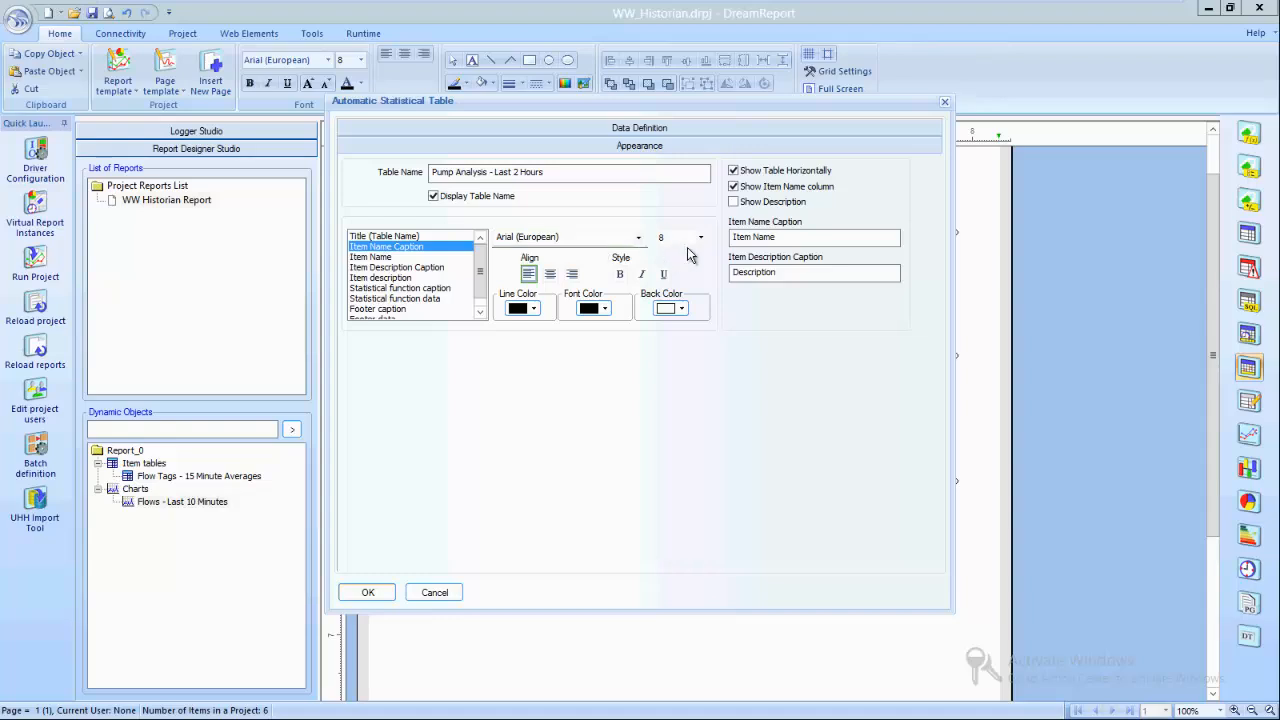
pyautogui.click(372, 256)
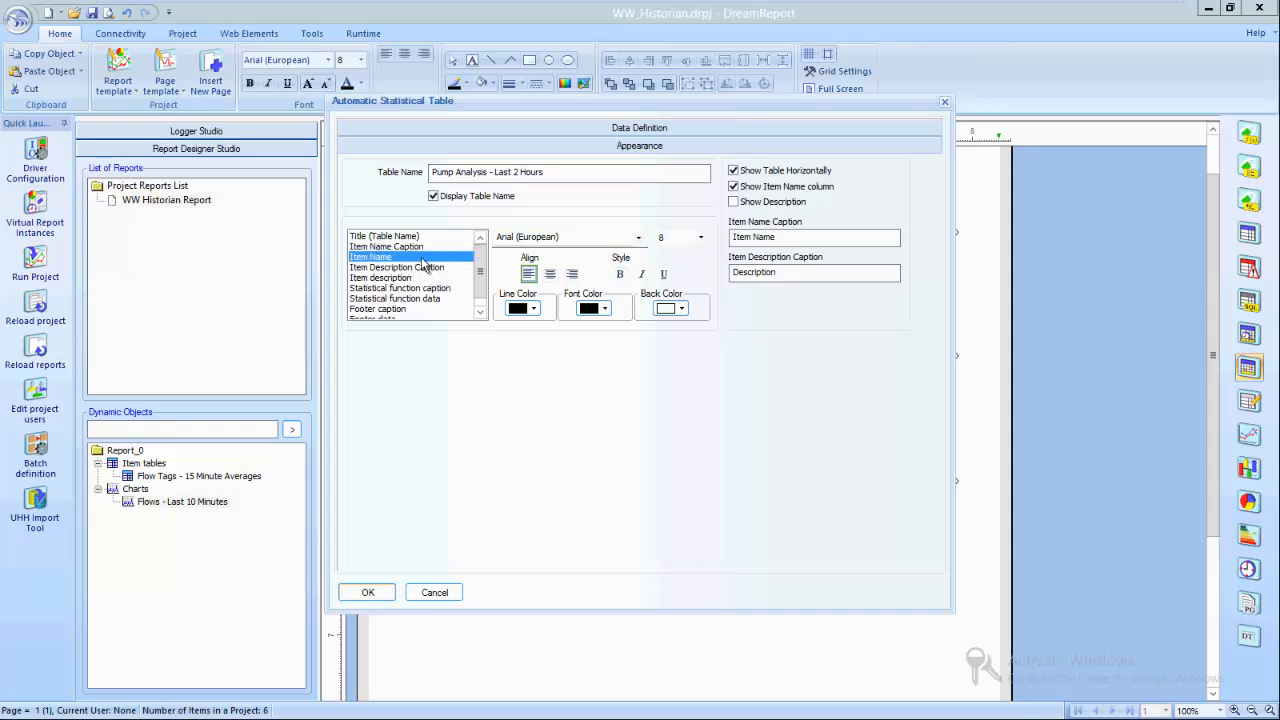
pyautogui.click(620, 274)
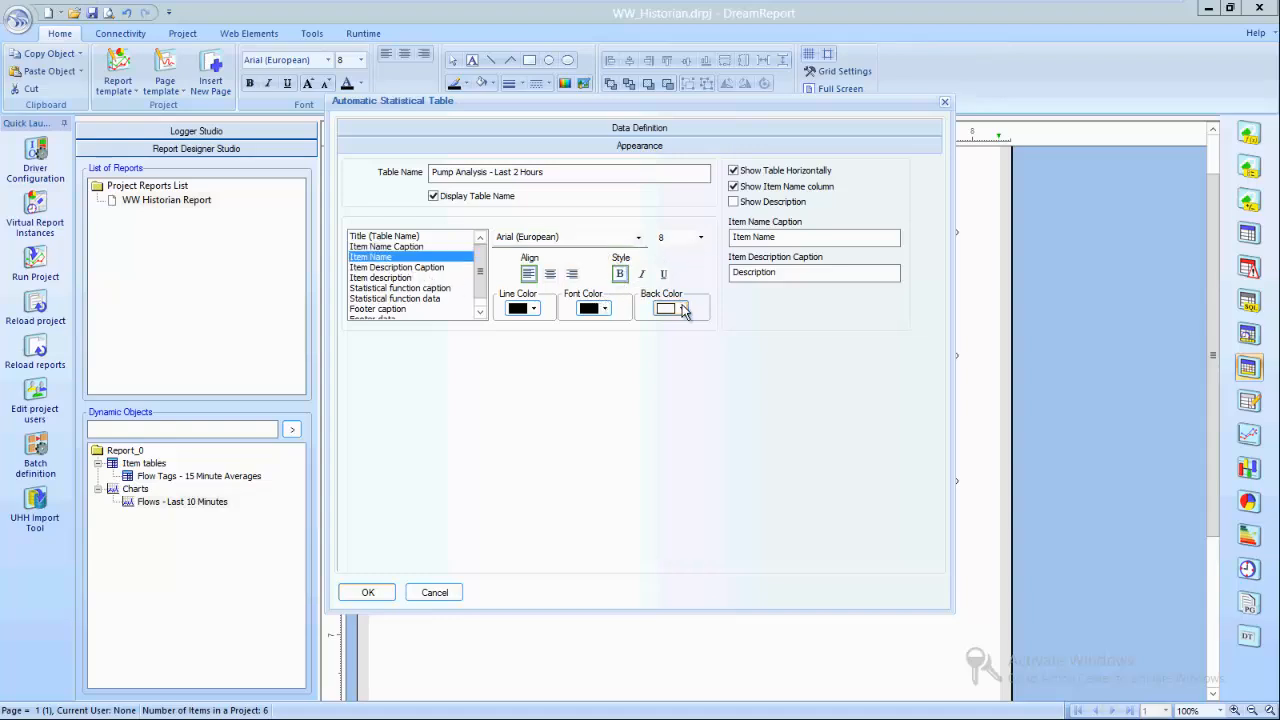
pyautogui.click(408, 268)
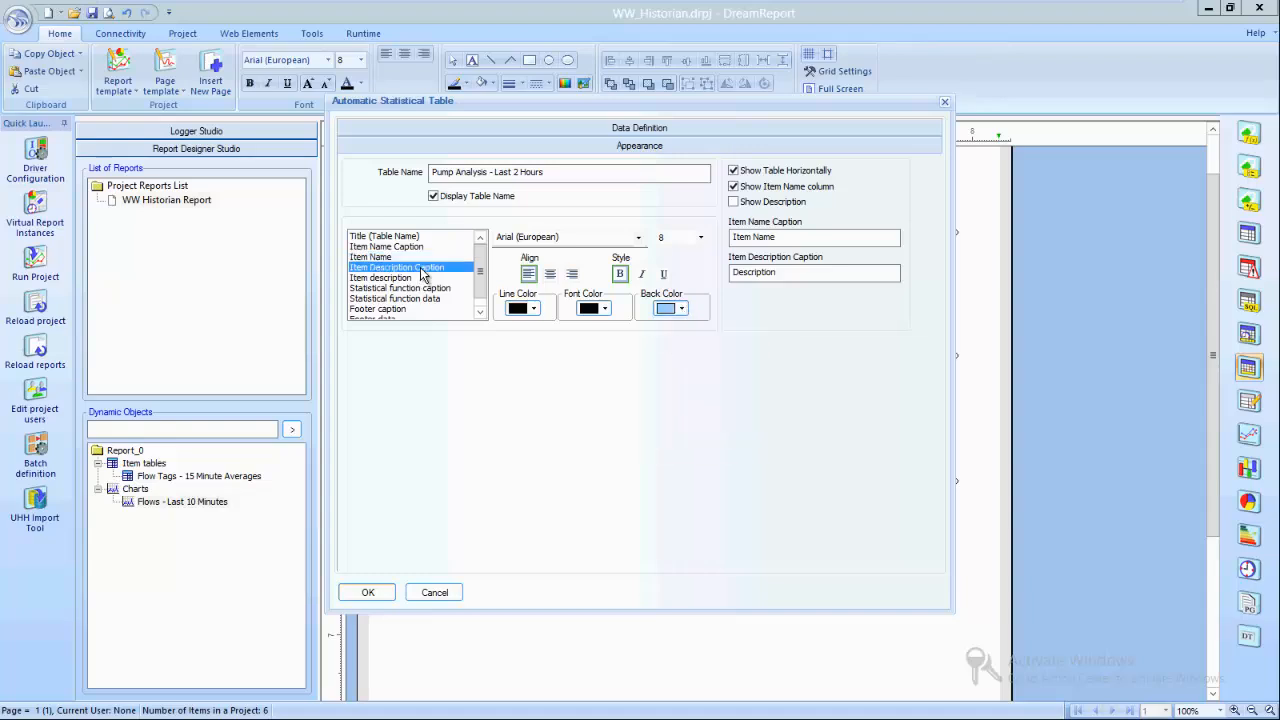
pyautogui.click(404, 288)
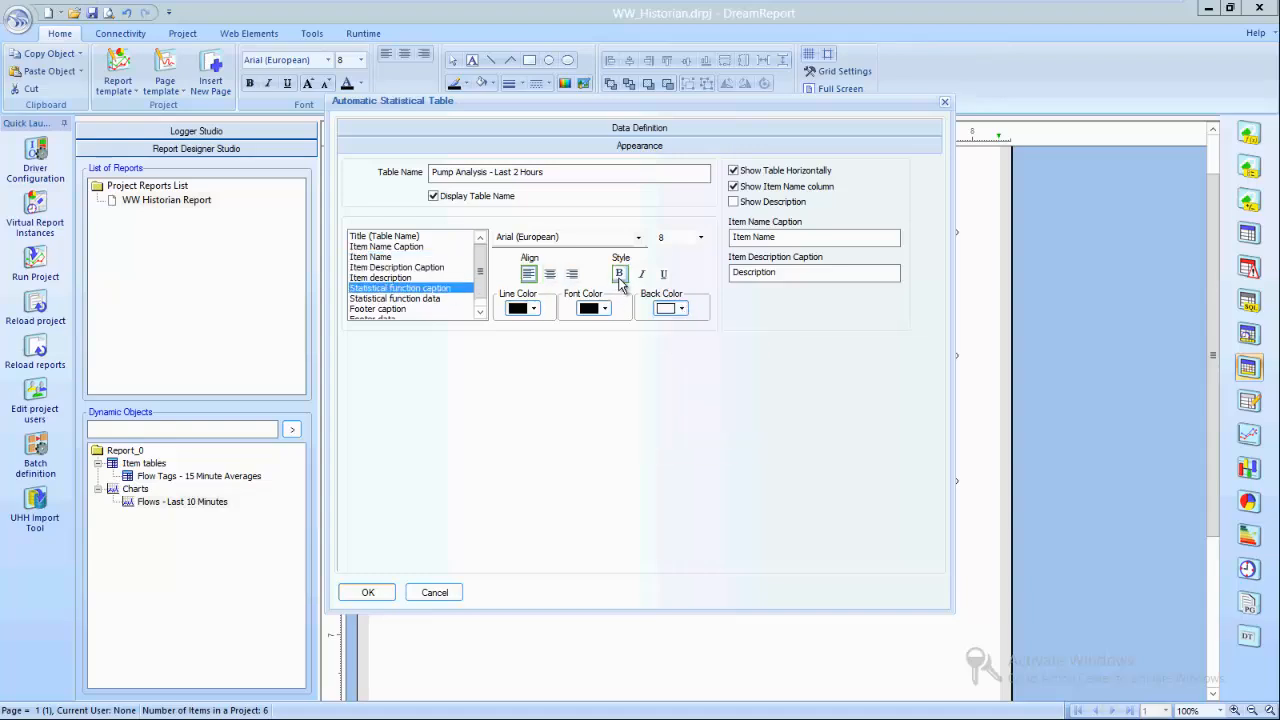
pyautogui.click(682, 308)
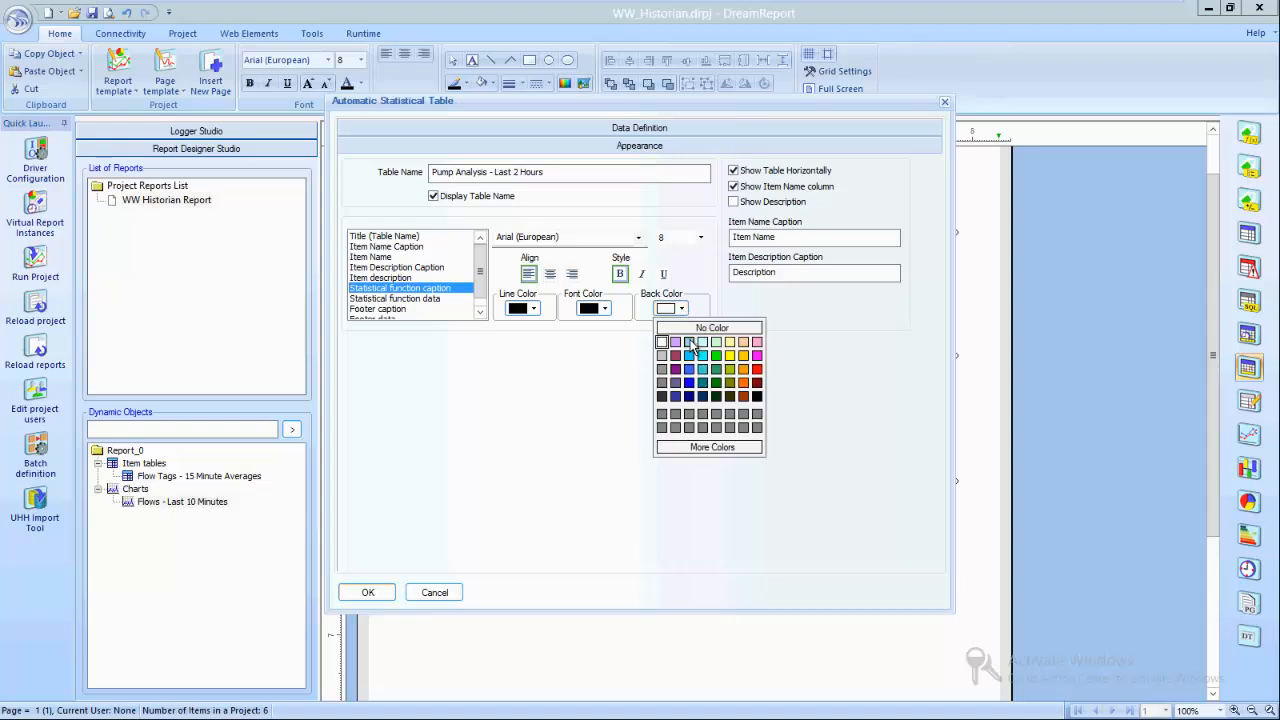
pyautogui.click(688, 342)
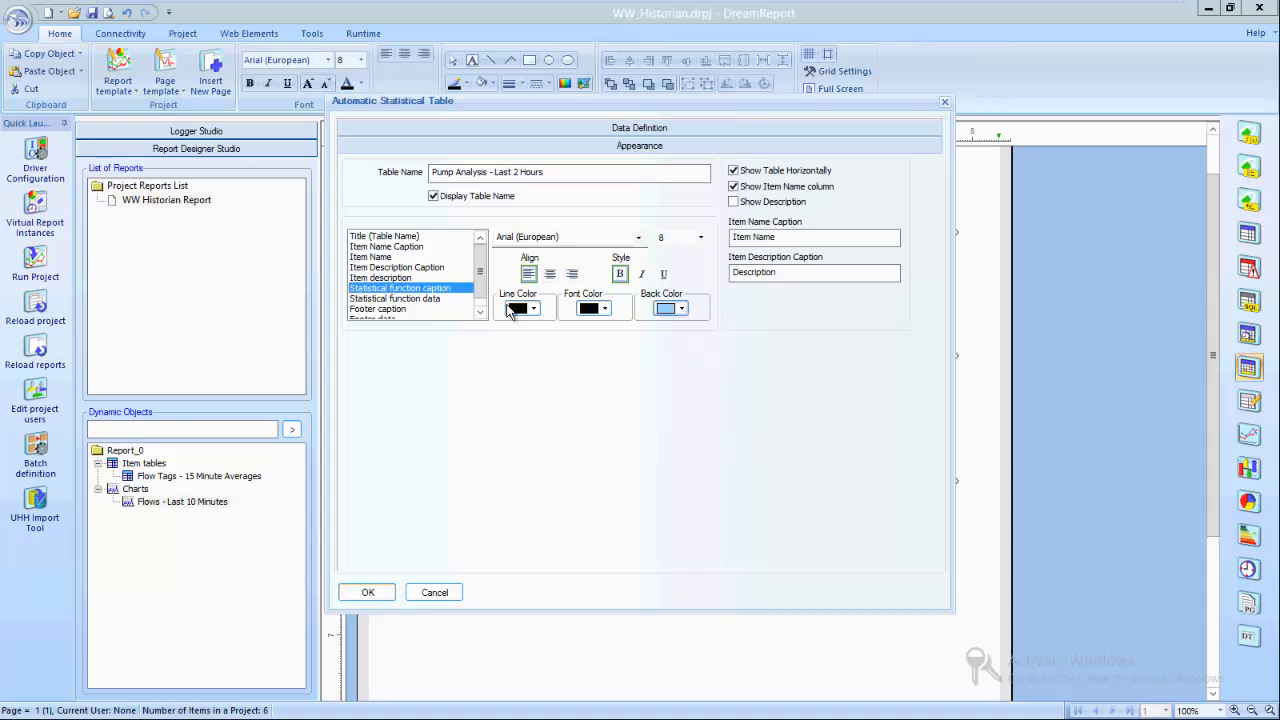
pyautogui.click(368, 592)
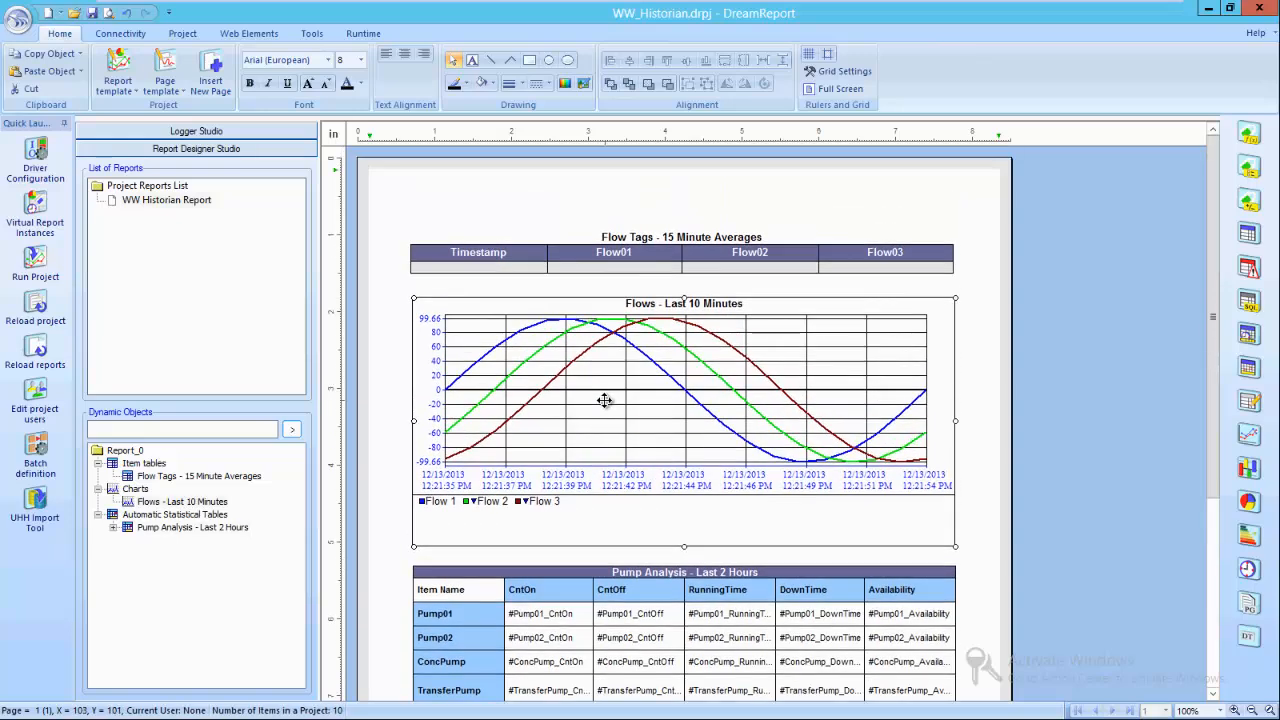
pyautogui.moveTo(1204, 532)
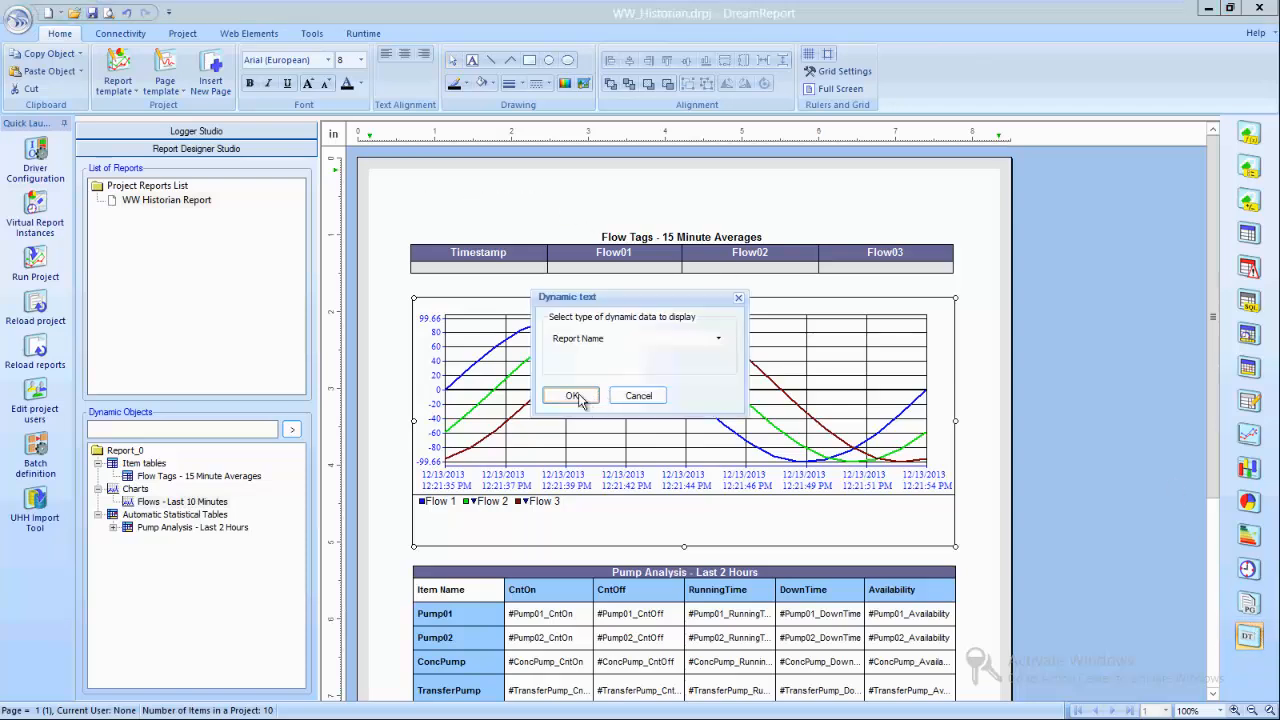
# Step: Add the report name text and a rptTime date/time object showing report generation time
pyautogui.click(574, 396)
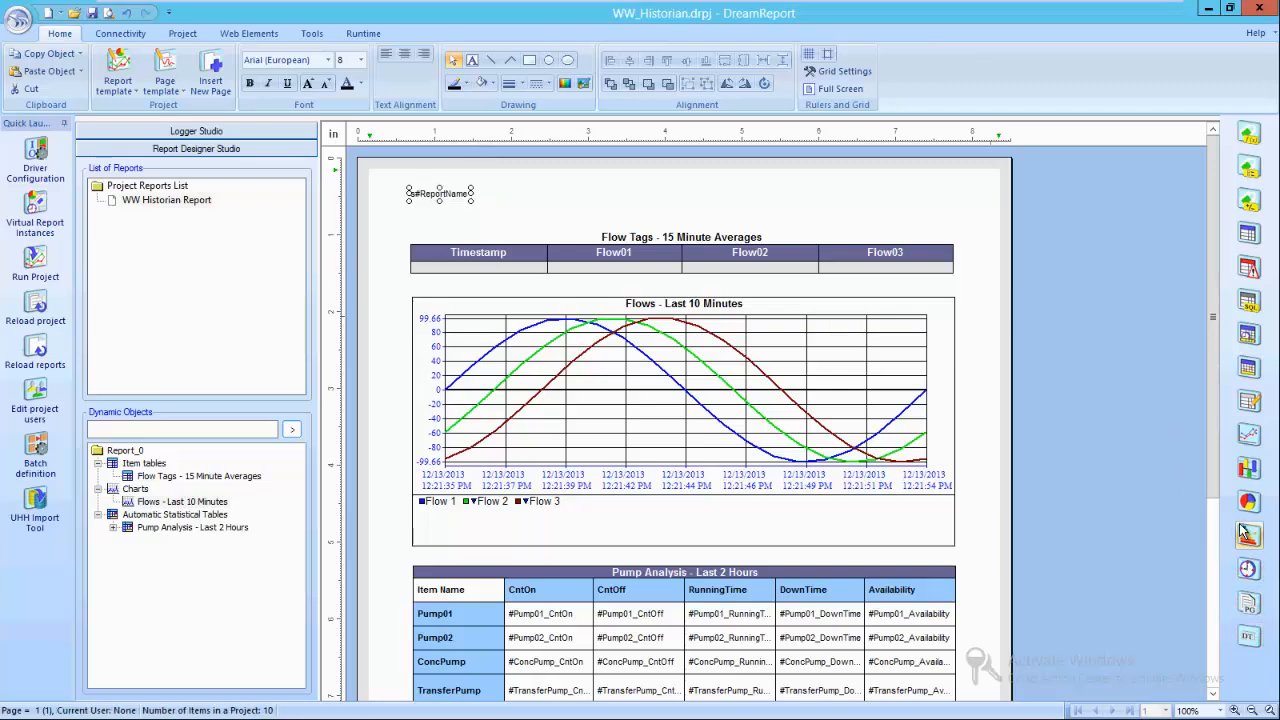
pyautogui.moveTo(842, 188)
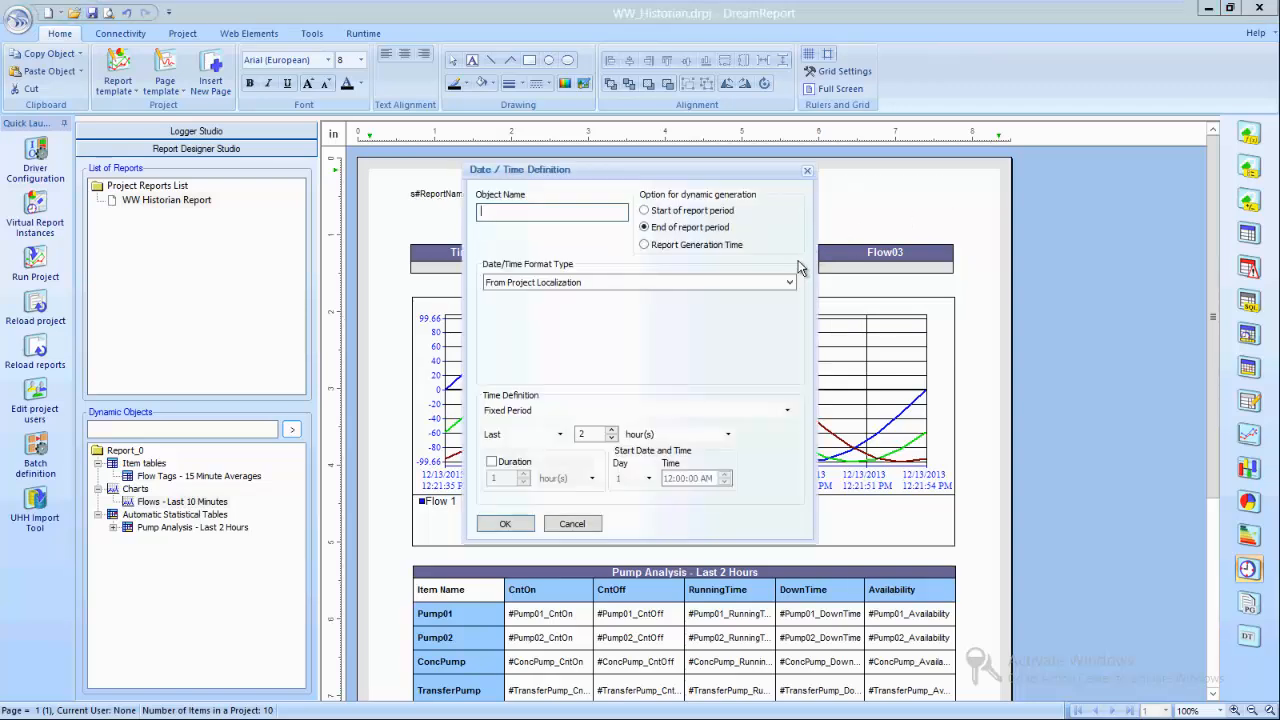
pyautogui.write('rptTime')
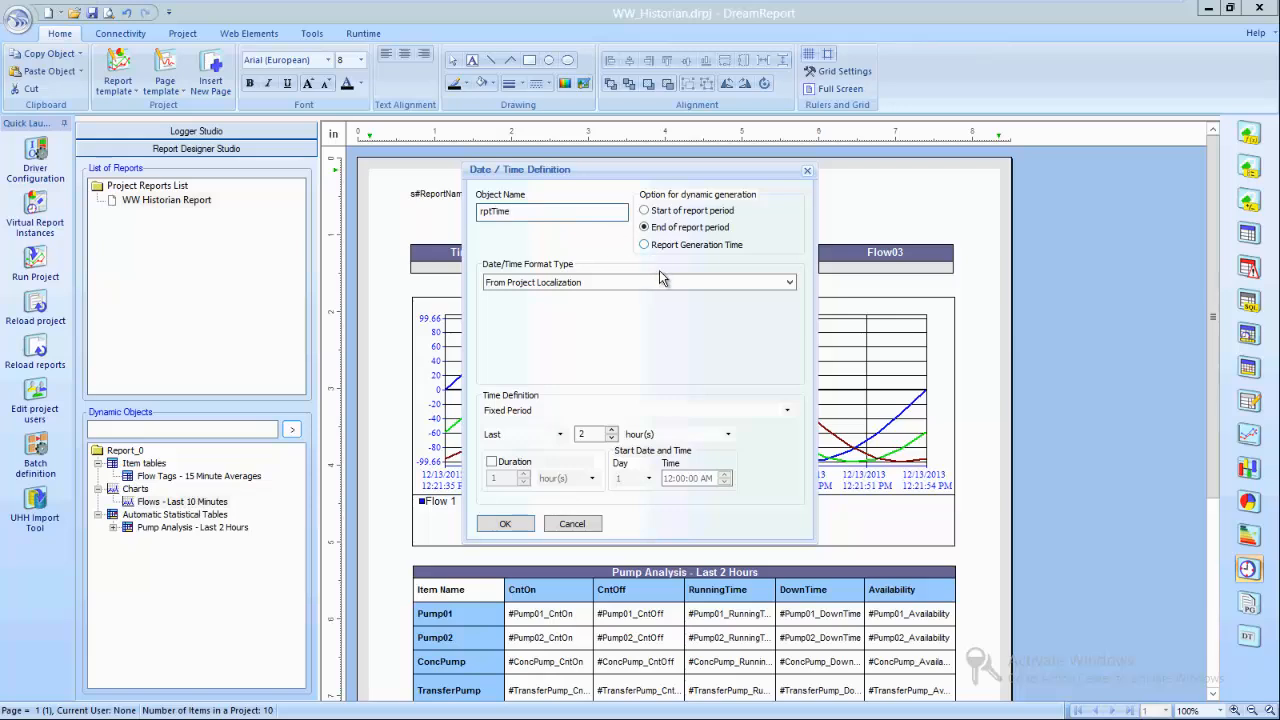
pyautogui.click(644, 244)
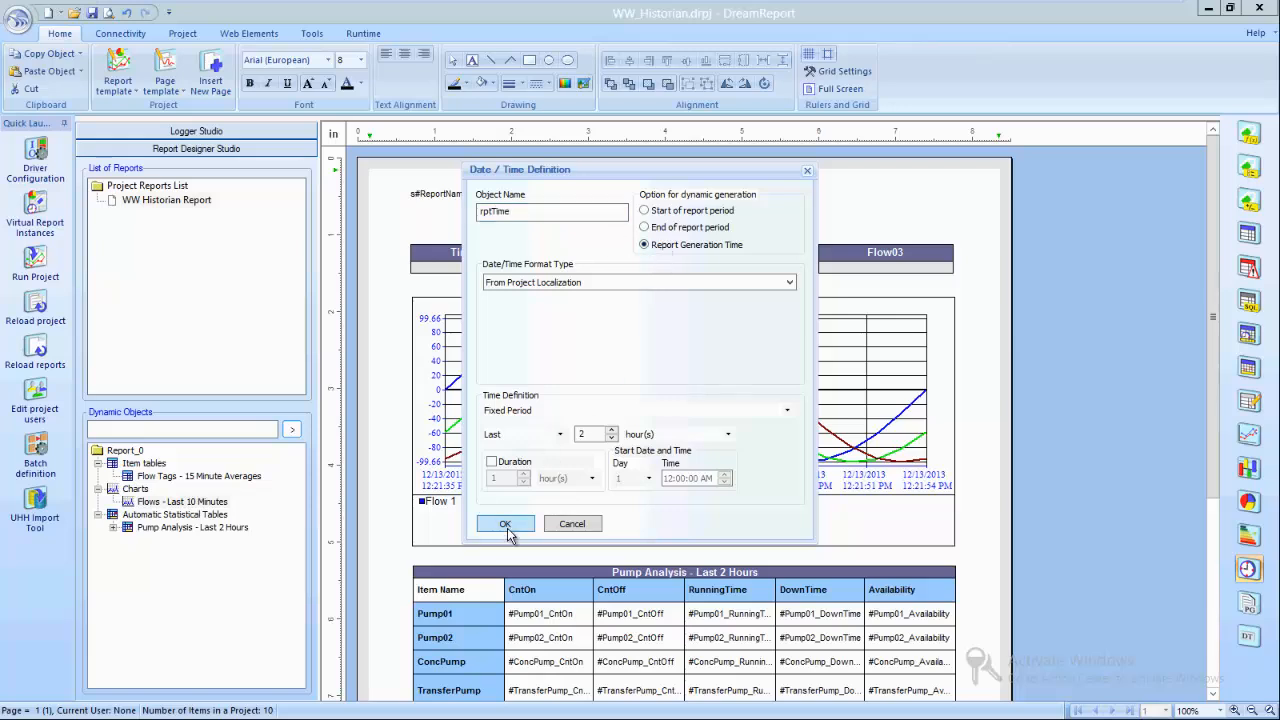
pyautogui.click(504, 524)
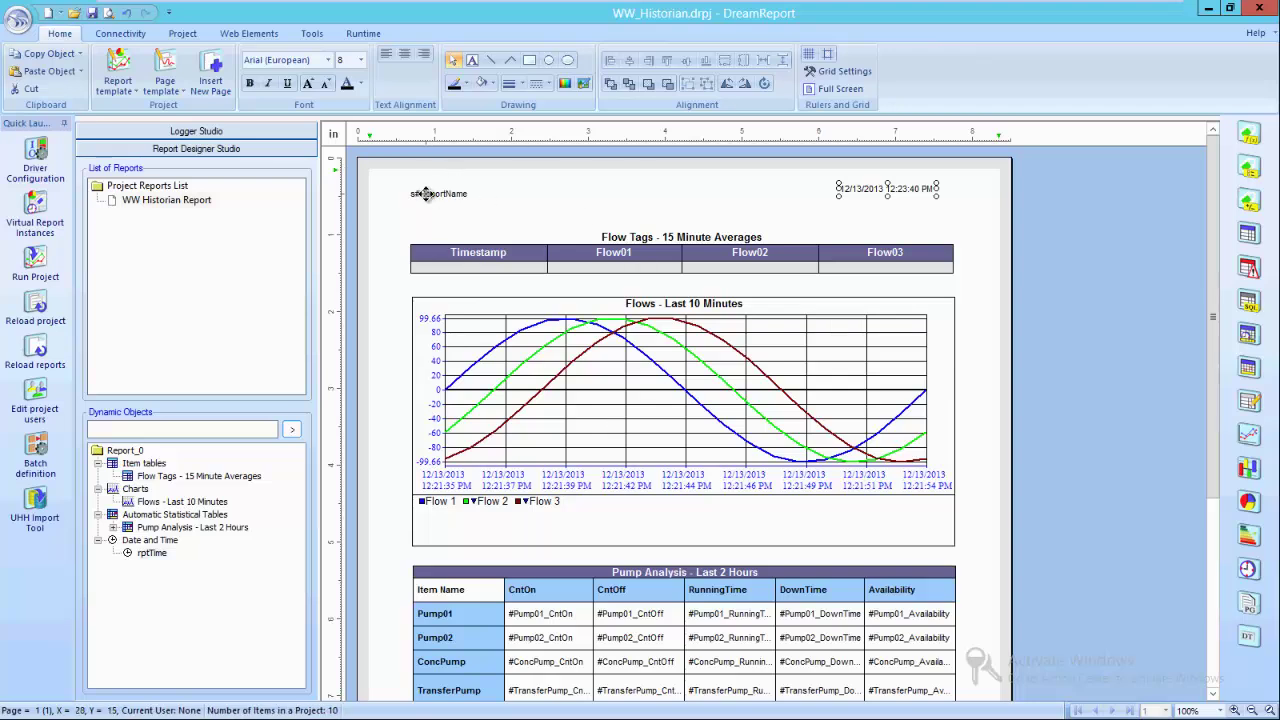
# Step: Make the header's report name and date text size 16 and bold
pyautogui.click(360, 60)
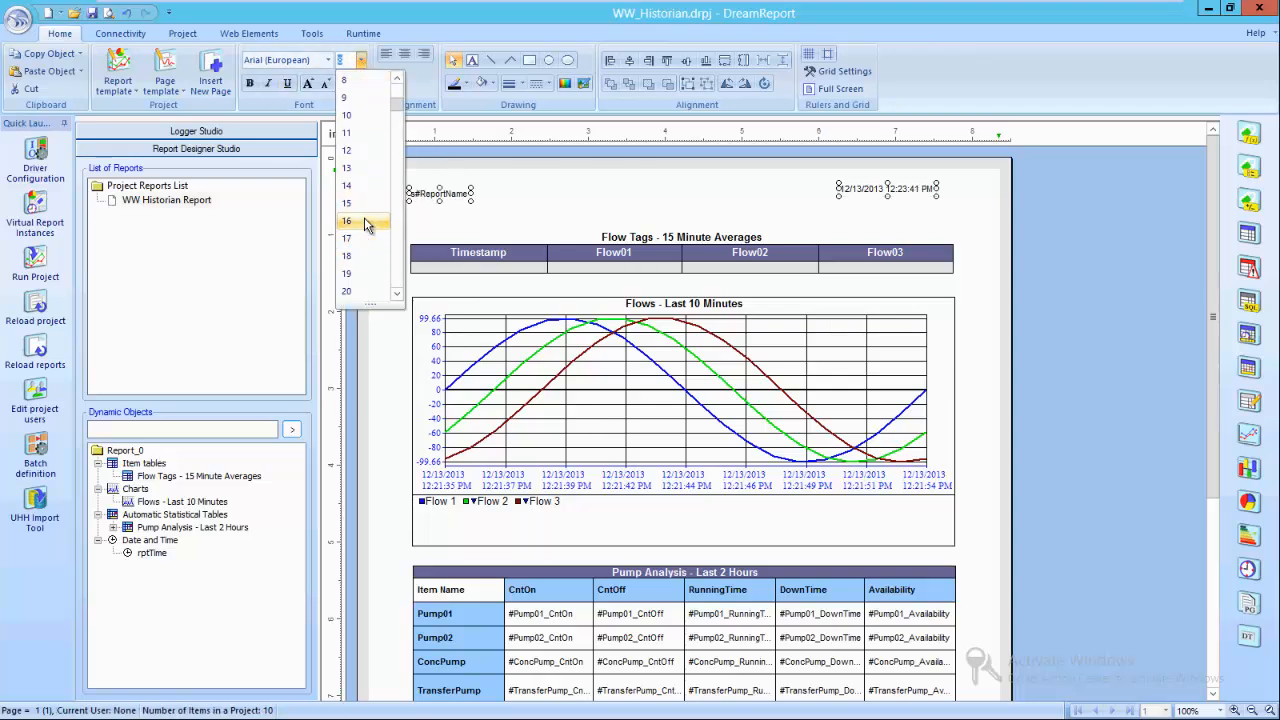
pyautogui.click(346, 220)
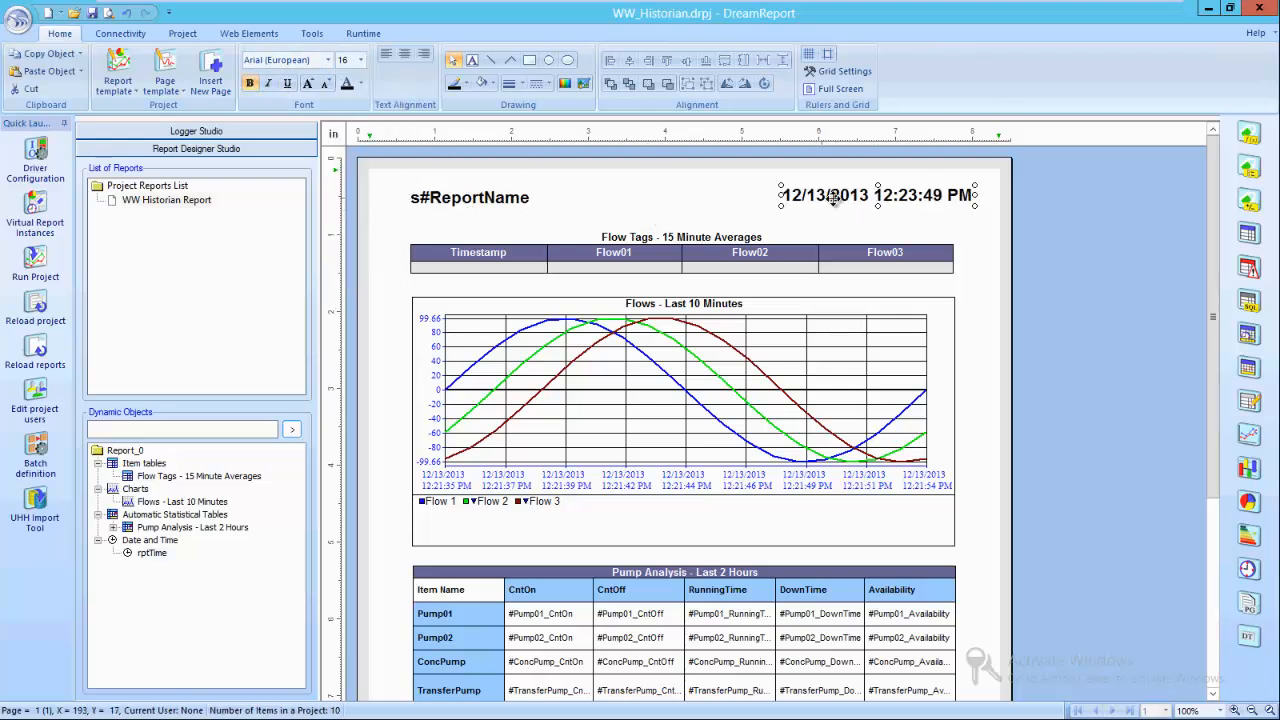
pyautogui.click(468, 198)
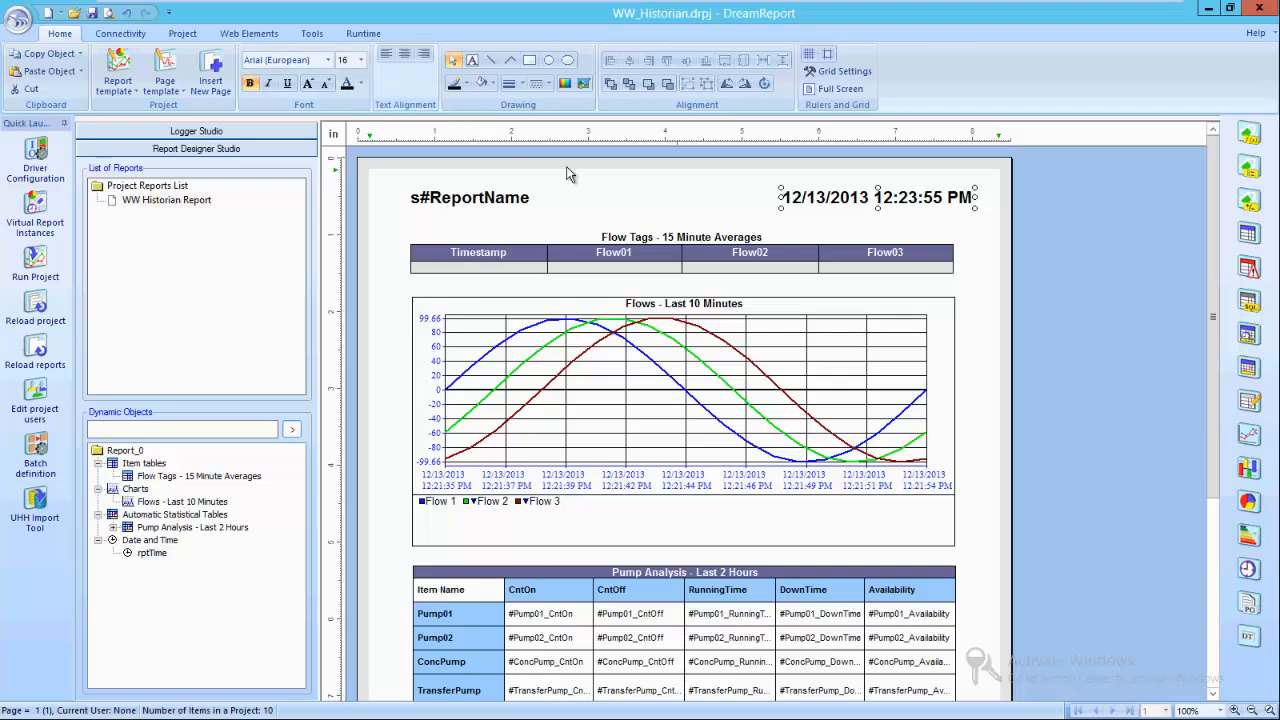
pyautogui.moveTo(584, 132)
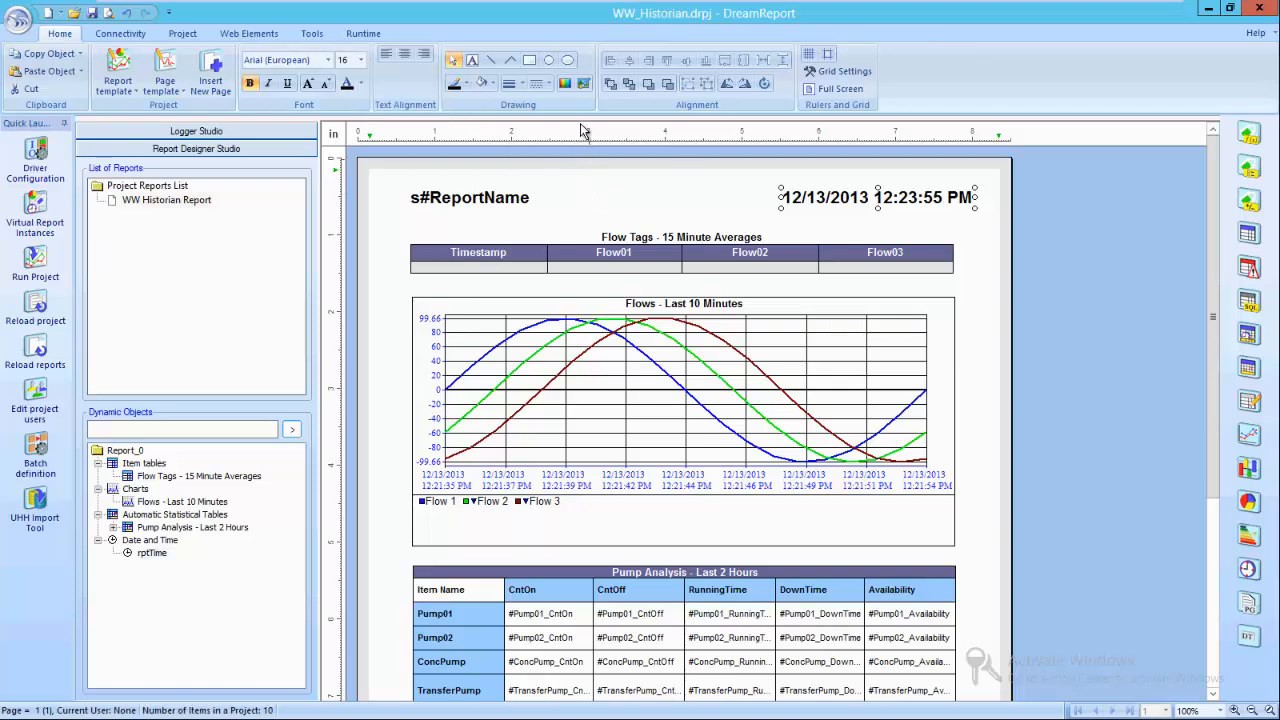
pyautogui.moveTo(564, 84)
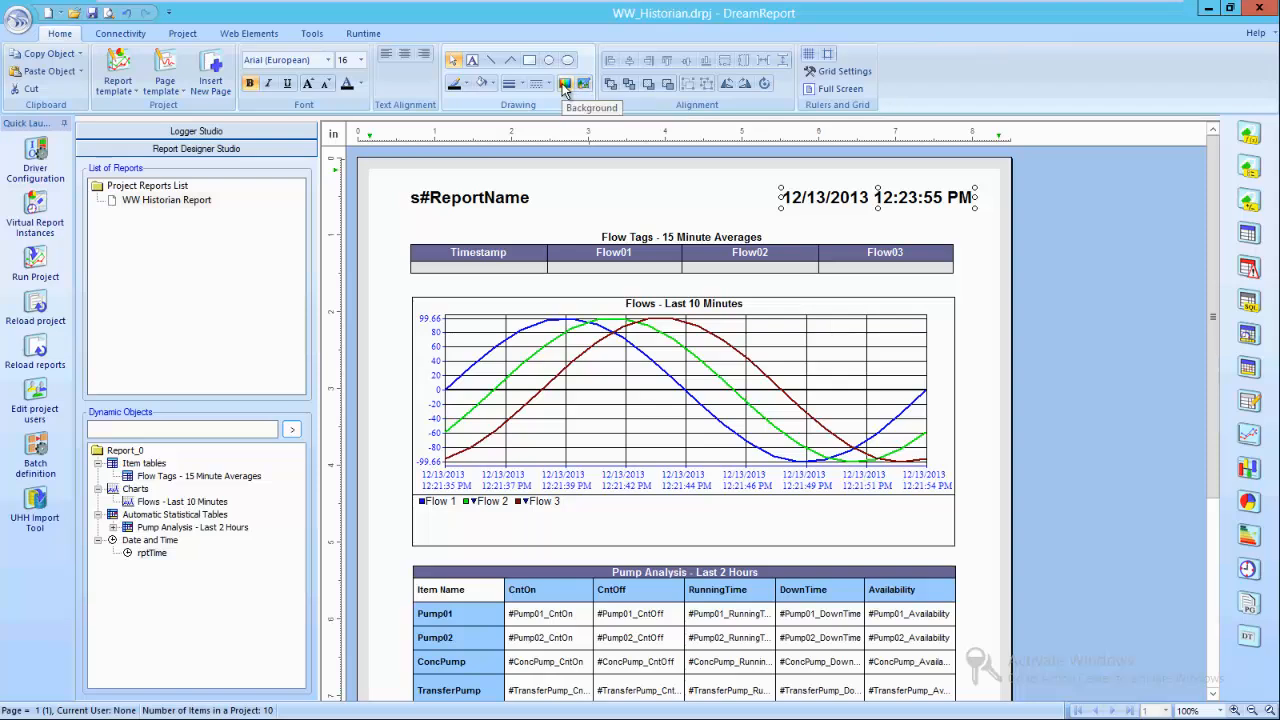
# Step: Browse the ClipArt Report Backgrounds folder as thumbnails to pick a page background picture
pyautogui.click(566, 84)
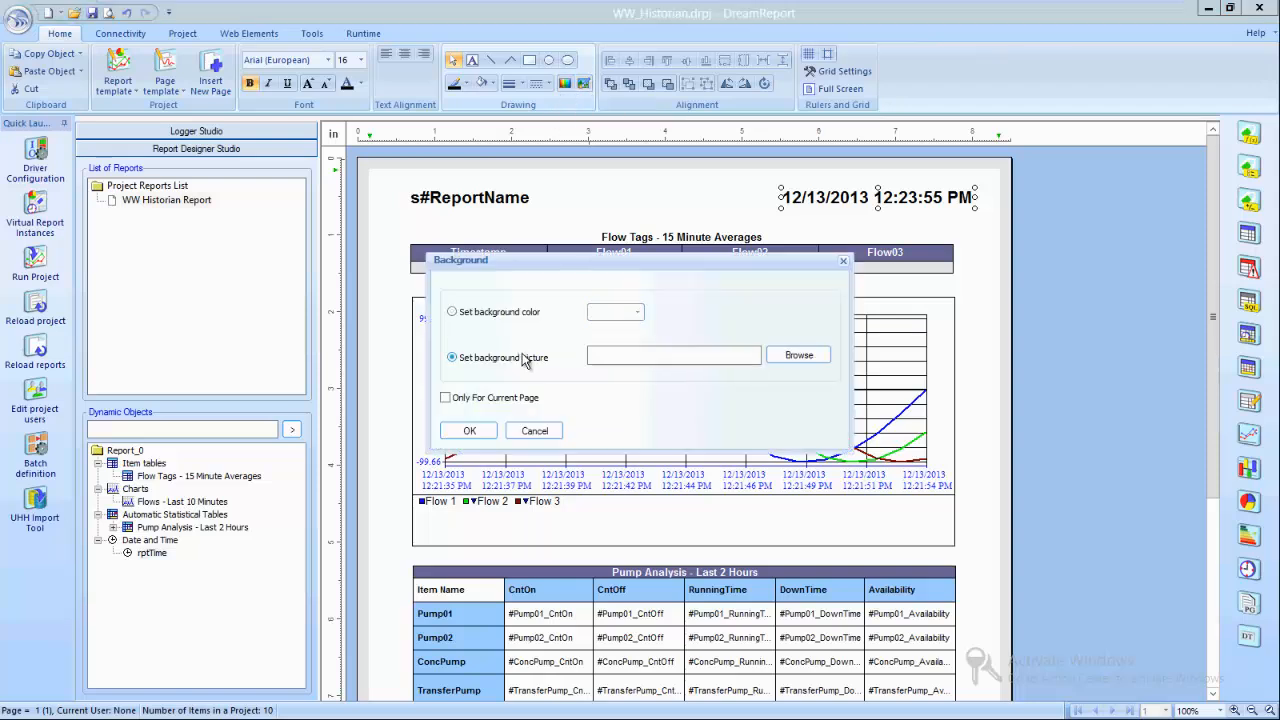
pyautogui.click(798, 356)
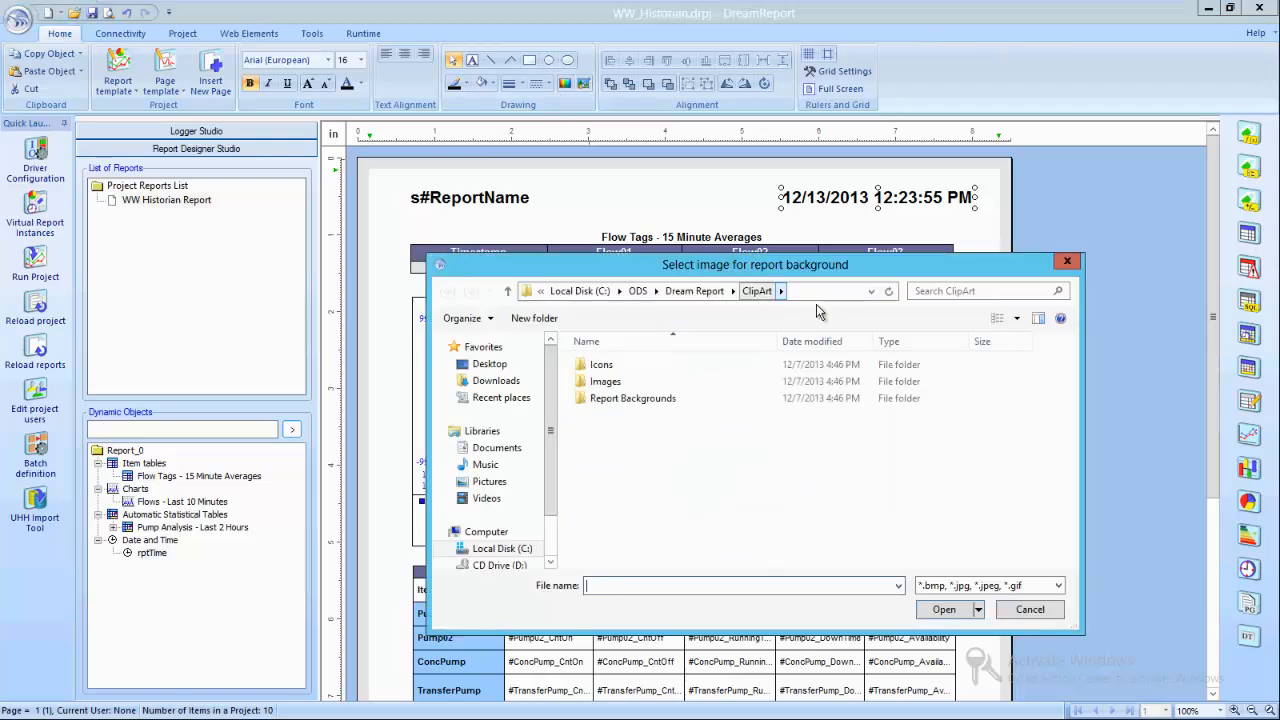
pyautogui.doubleClick(632, 396)
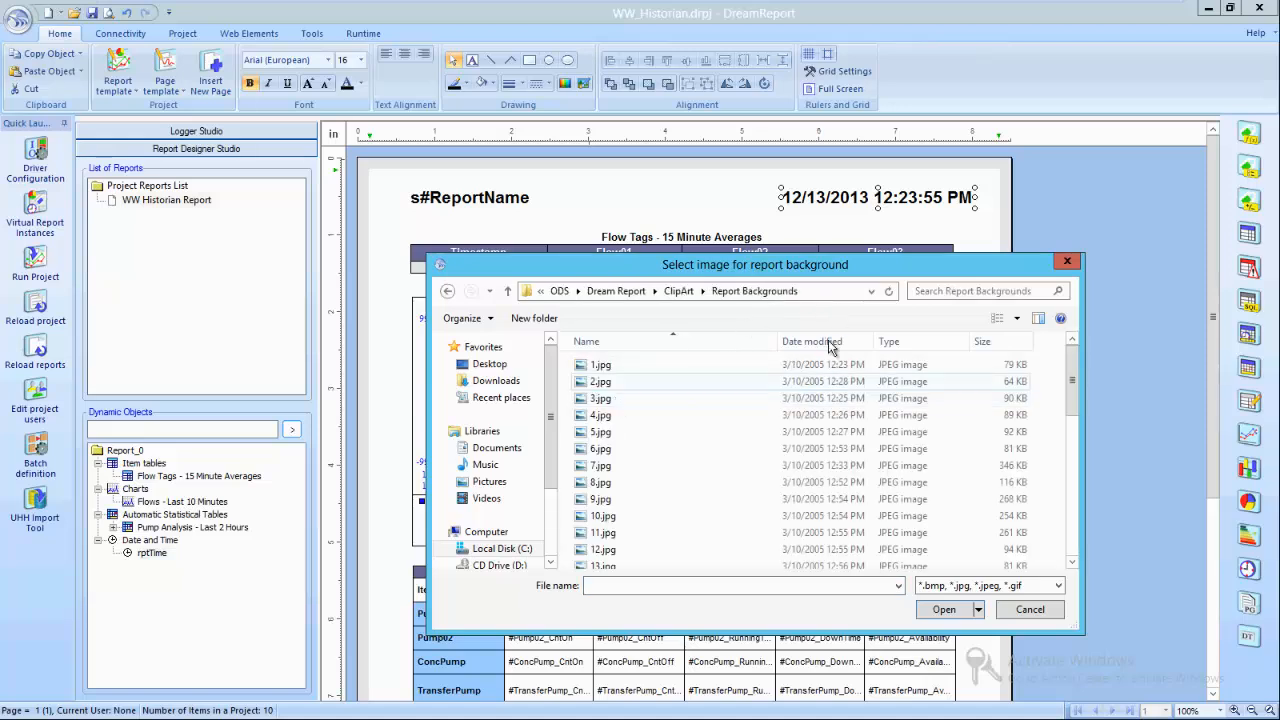
pyautogui.click(870, 292)
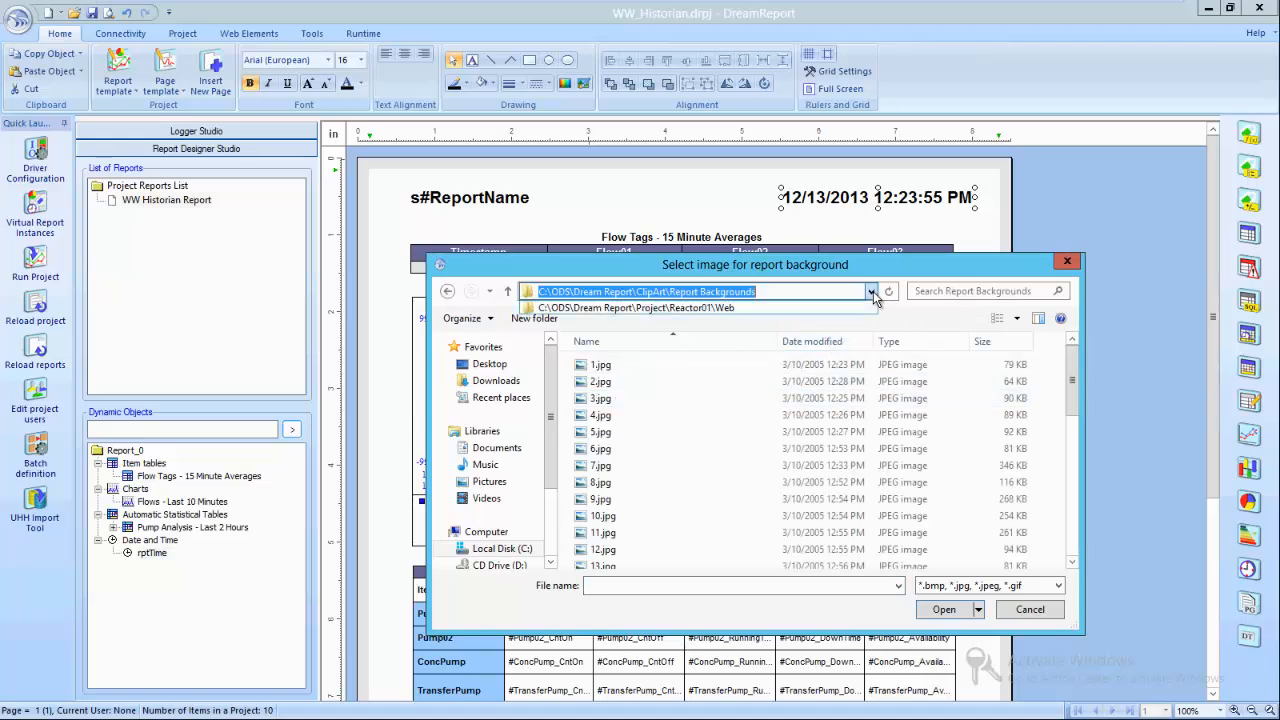
pyautogui.click(872, 292)
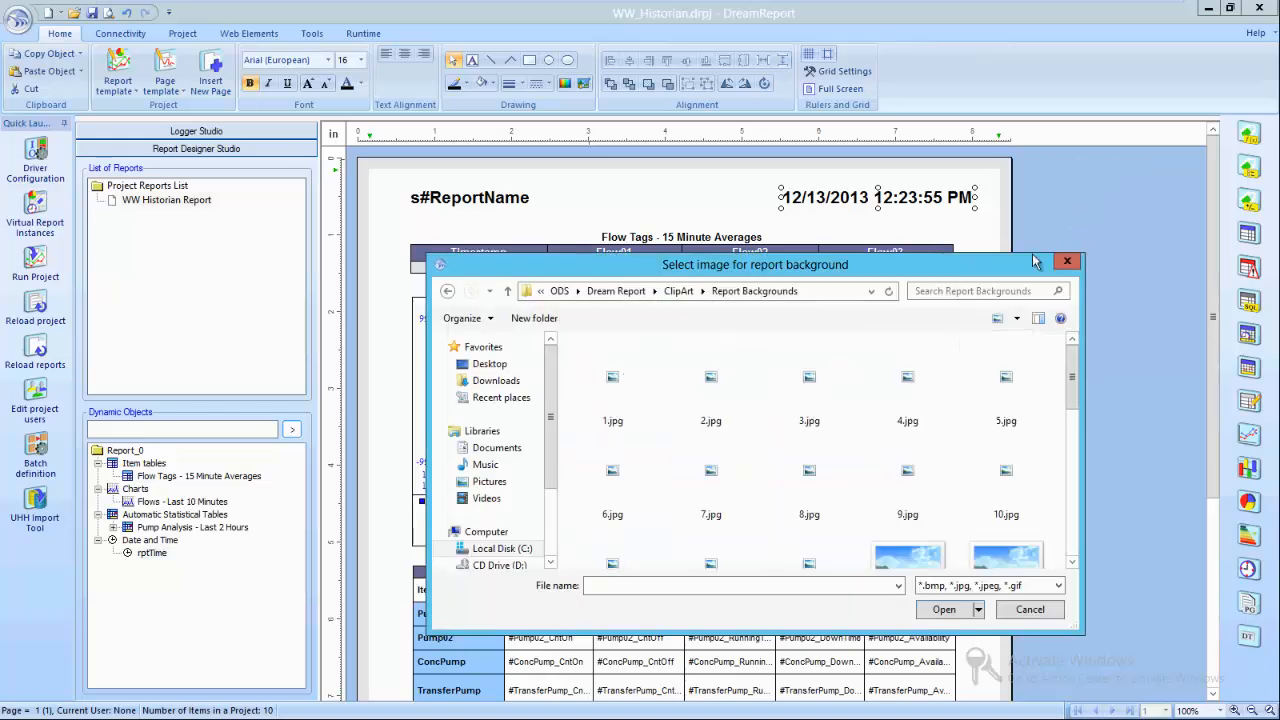
pyautogui.scroll(-3)
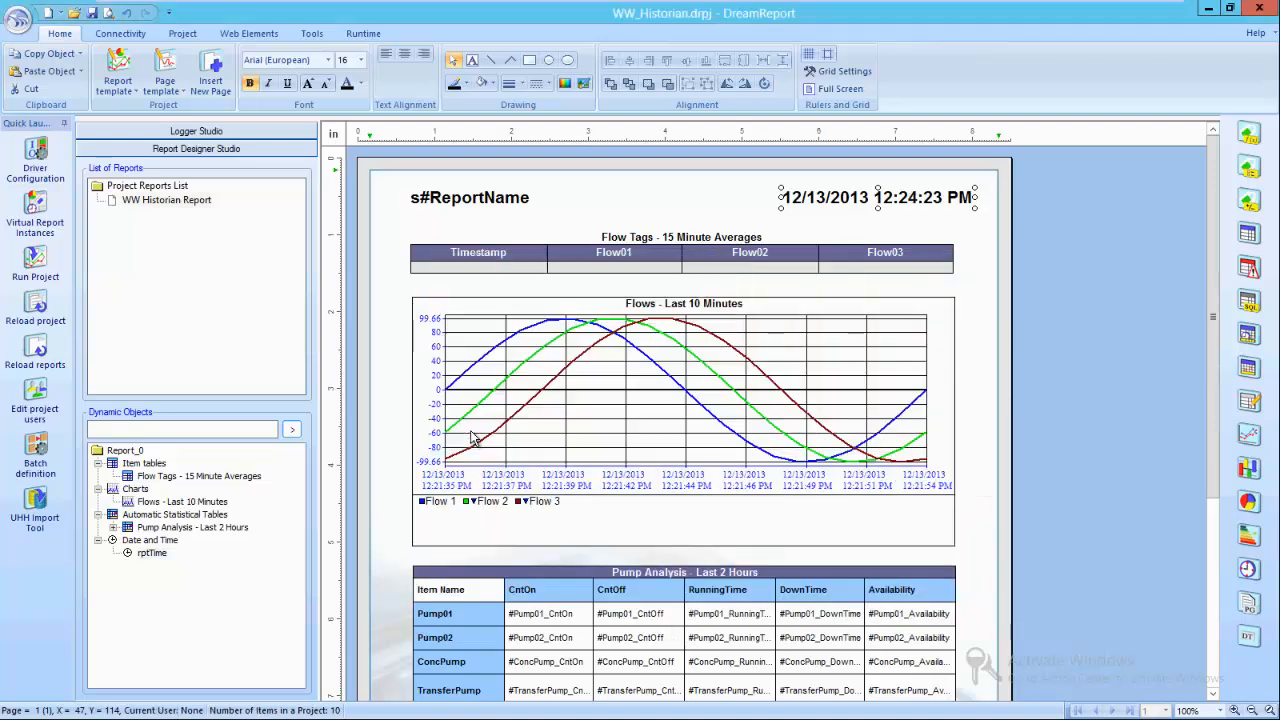
pyautogui.scroll(-3)
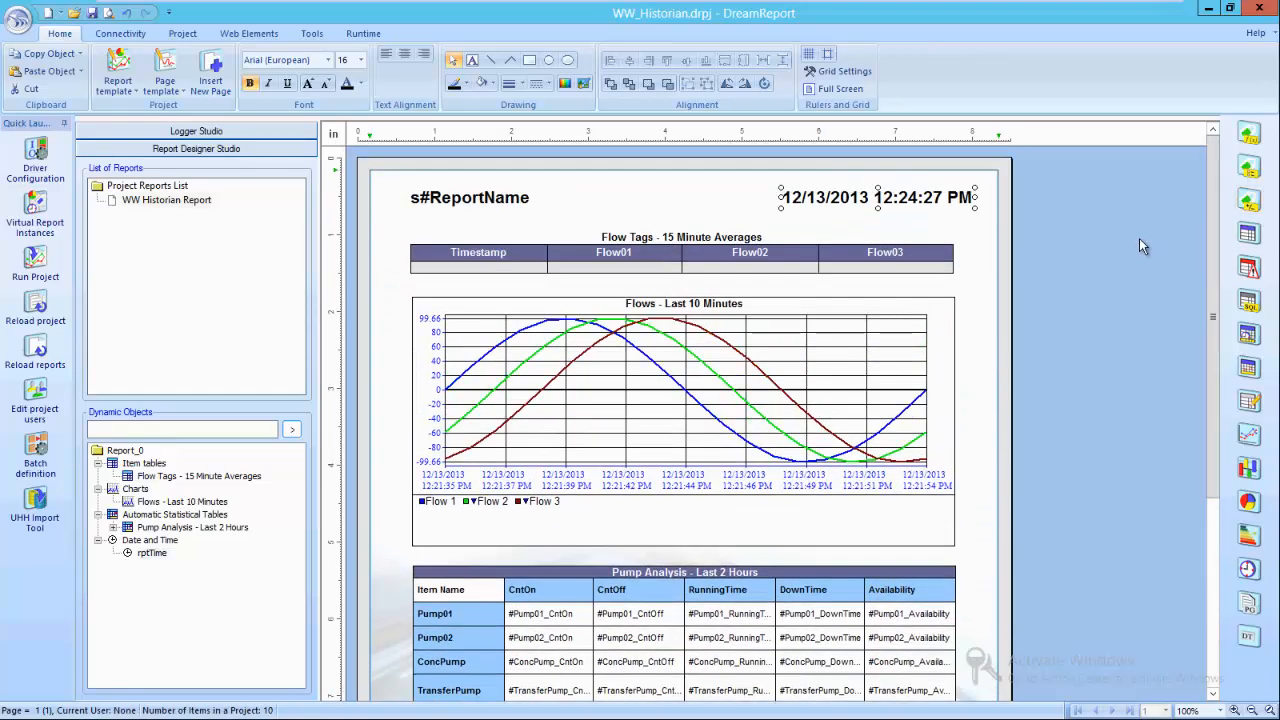
pyautogui.moveTo(84, 270)
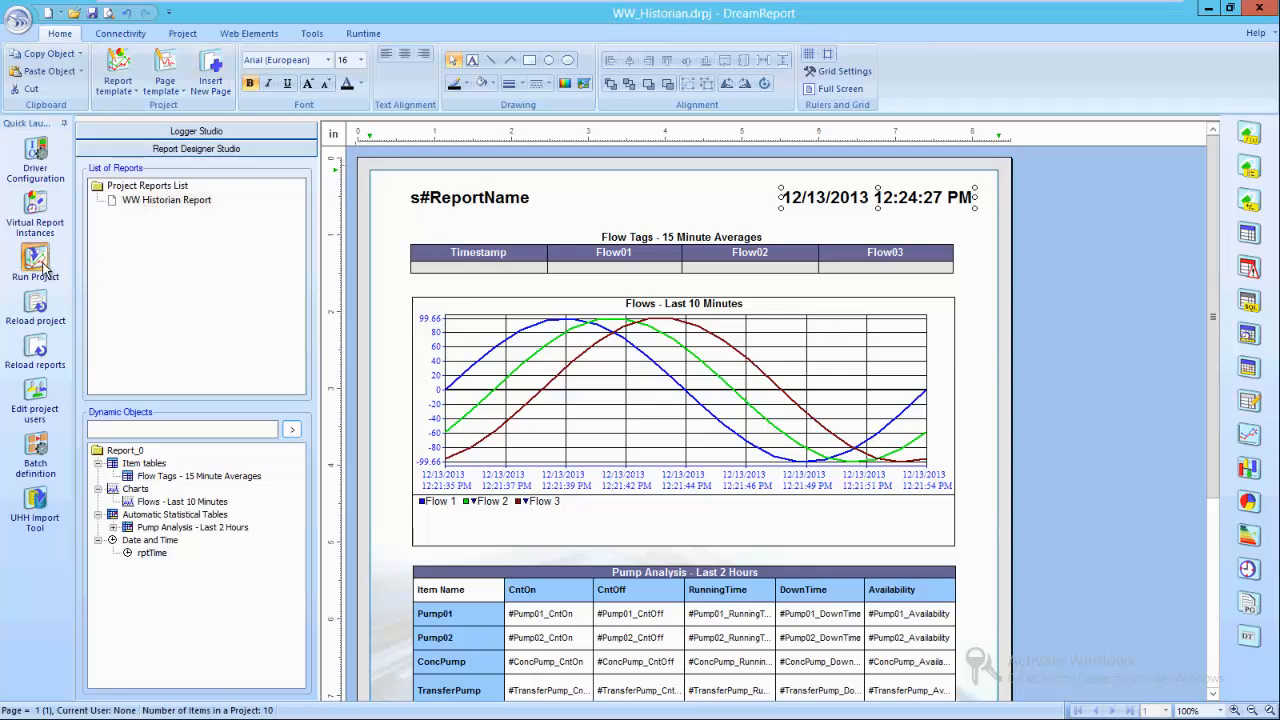
# Step: Run the project, saving changes, and generate the WW Historian Report from the runtime console
pyautogui.click(36, 258)
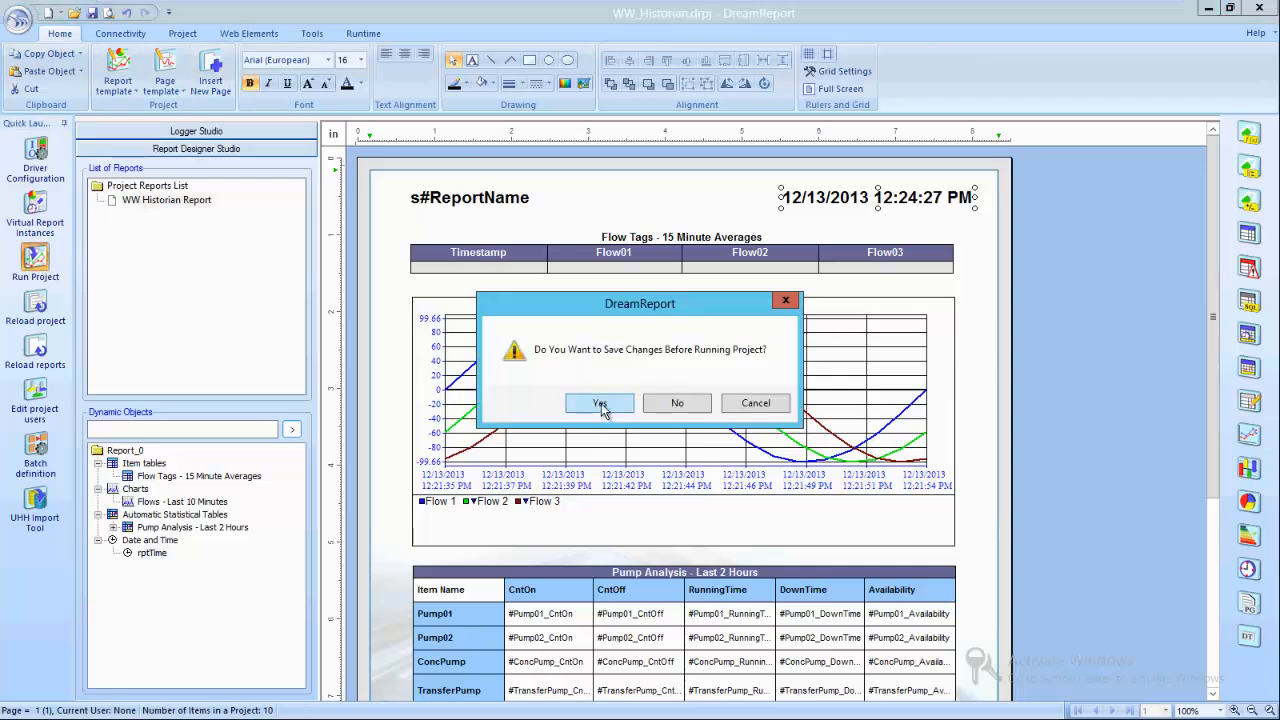
pyautogui.click(600, 404)
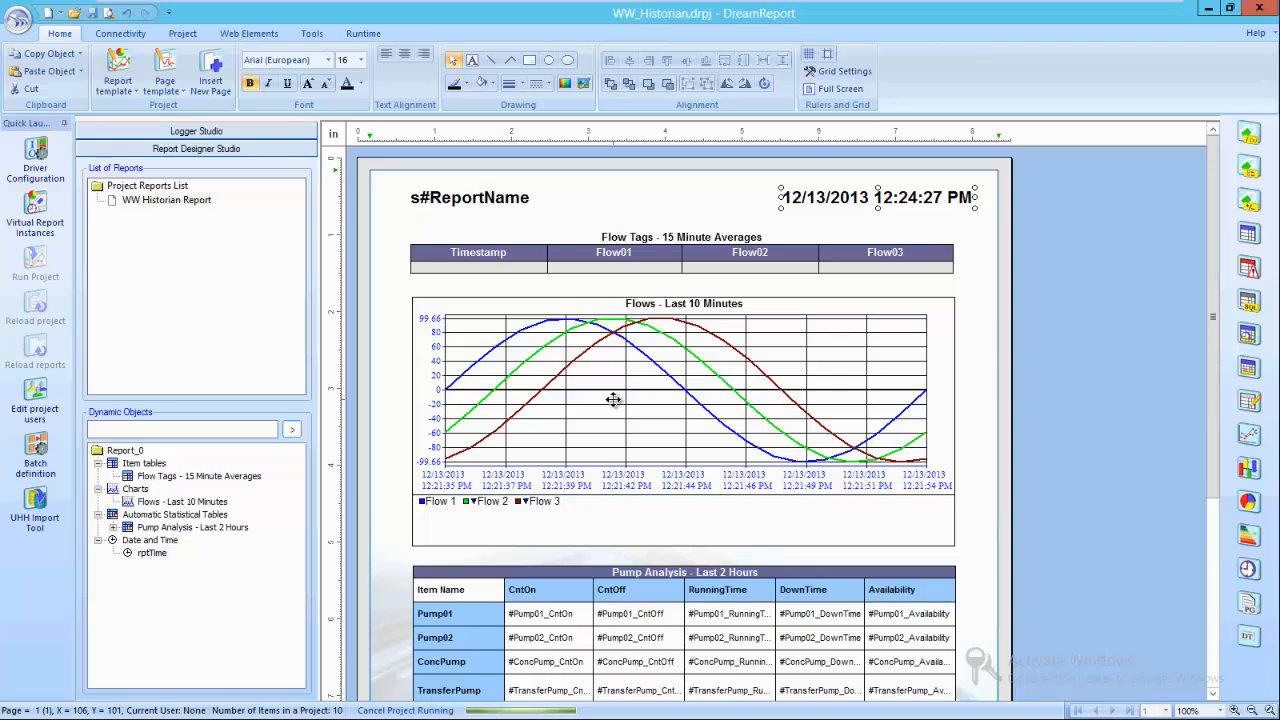
pyautogui.moveTo(550, 710)
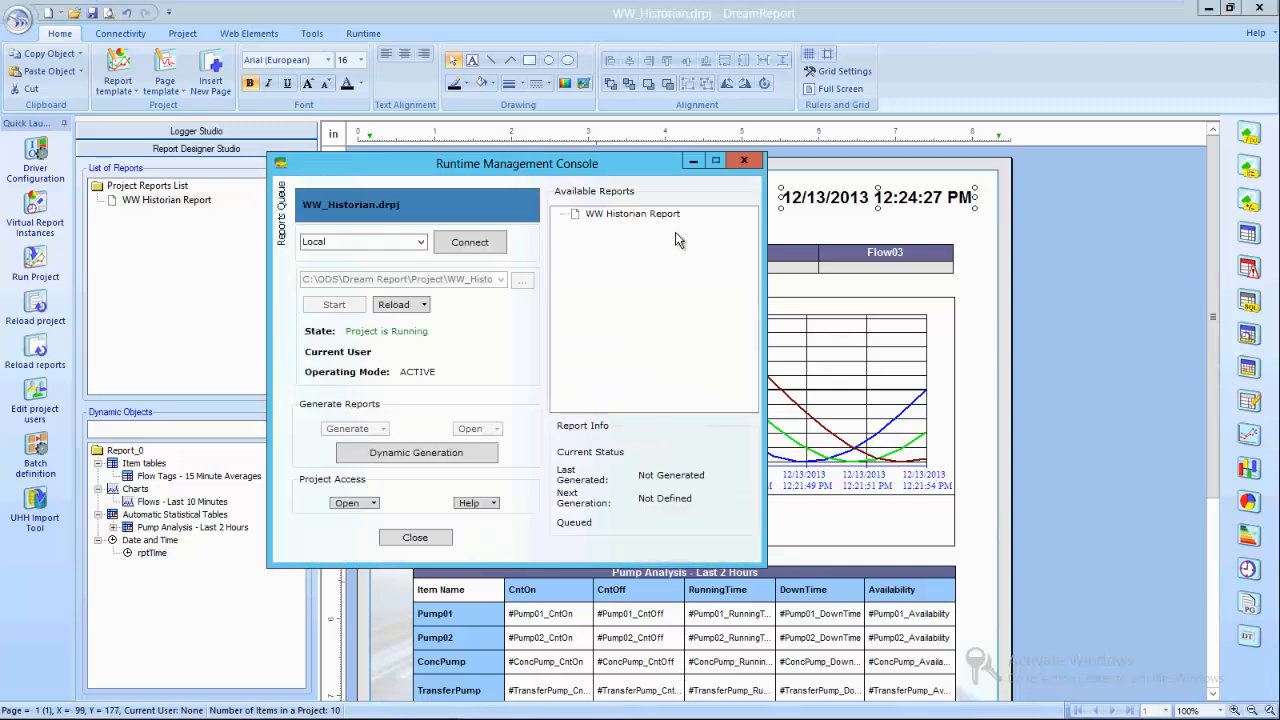
pyautogui.click(348, 428)
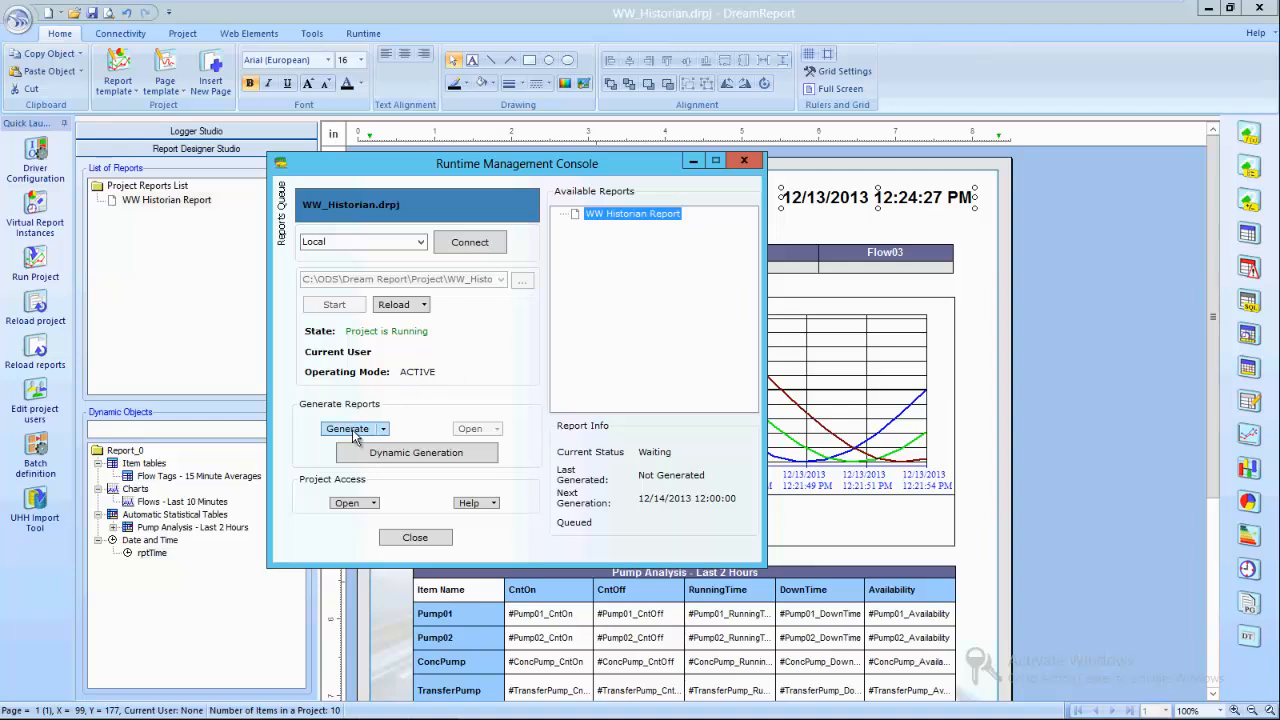
pyautogui.click(348, 428)
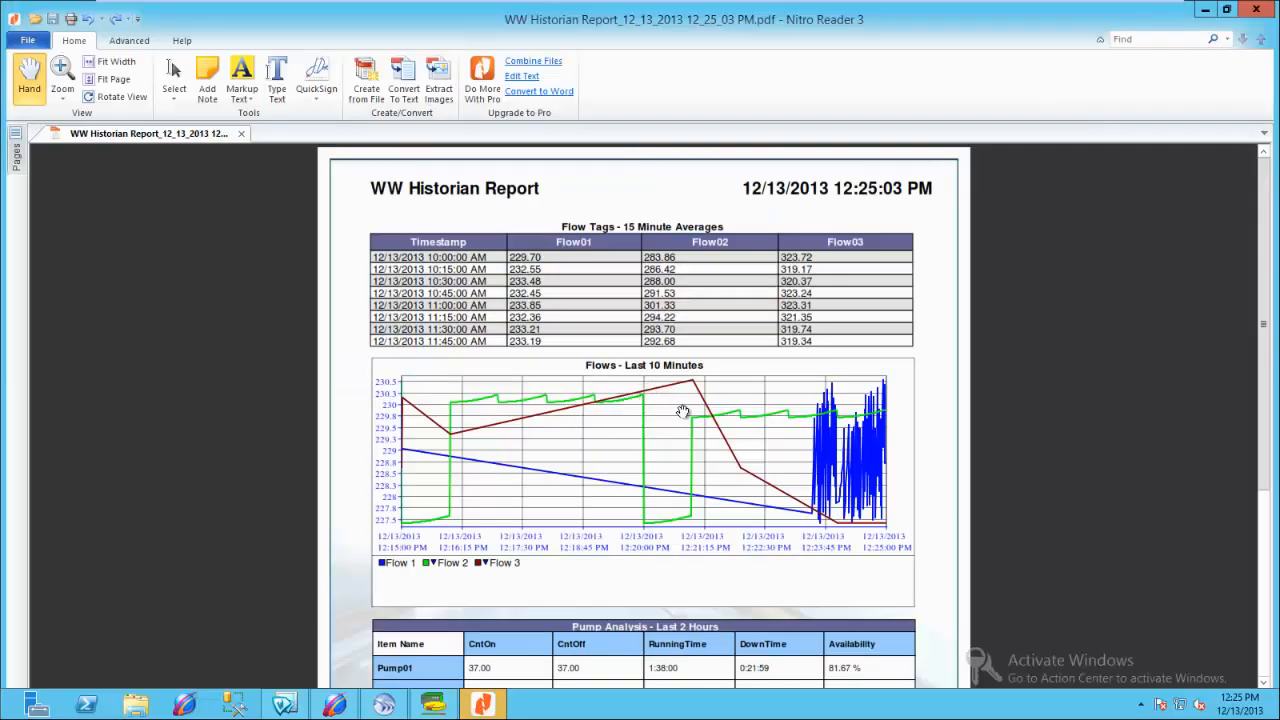
pyautogui.moveTo(772, 456)
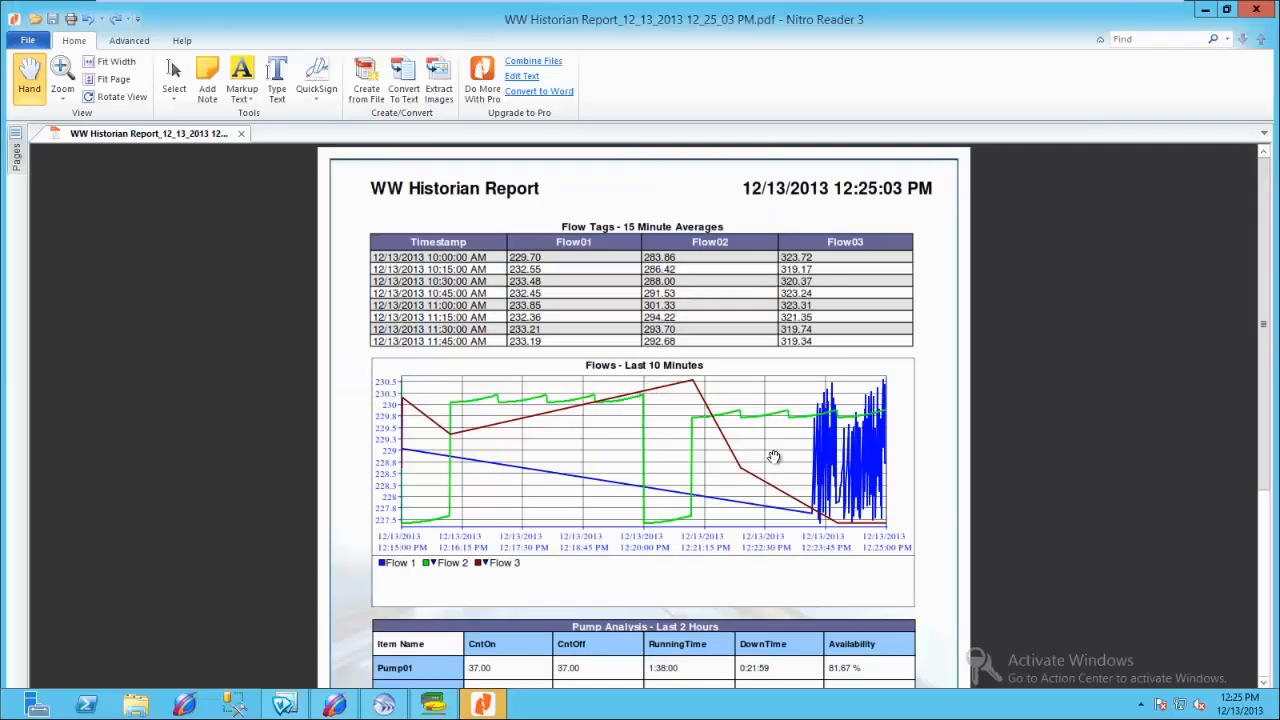
pyautogui.moveTo(600, 524)
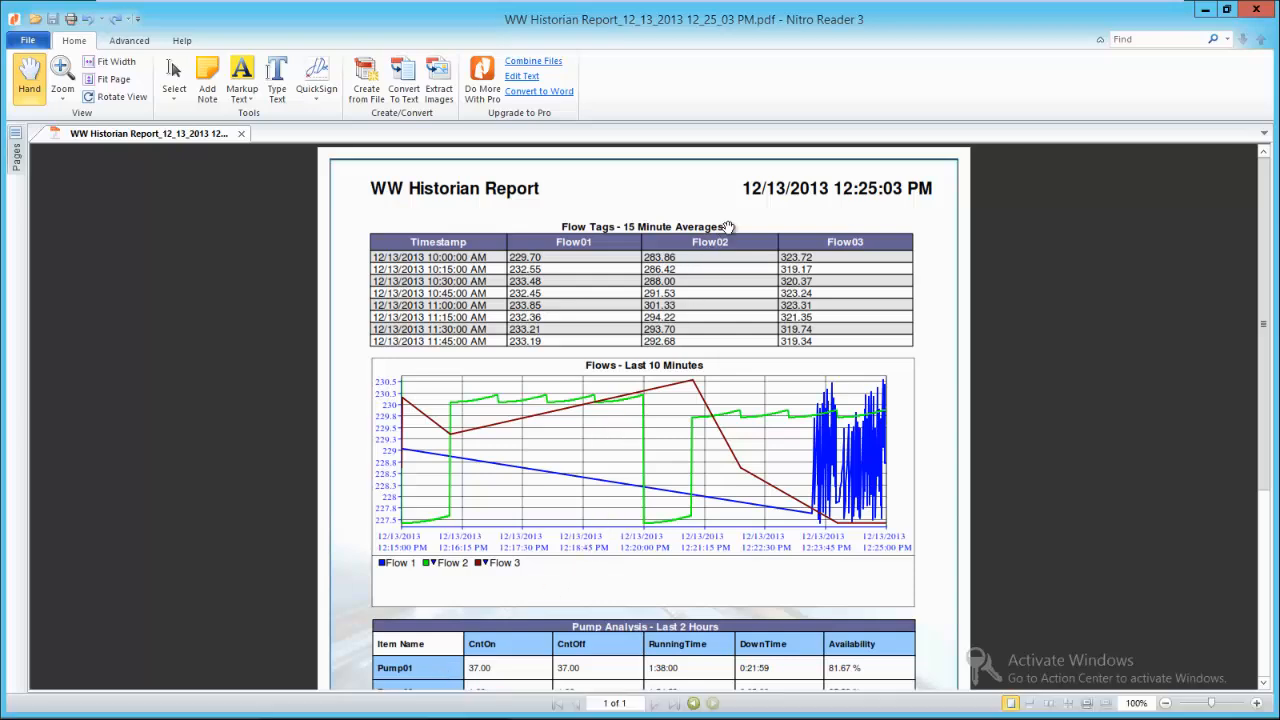
pyautogui.moveTo(568, 272)
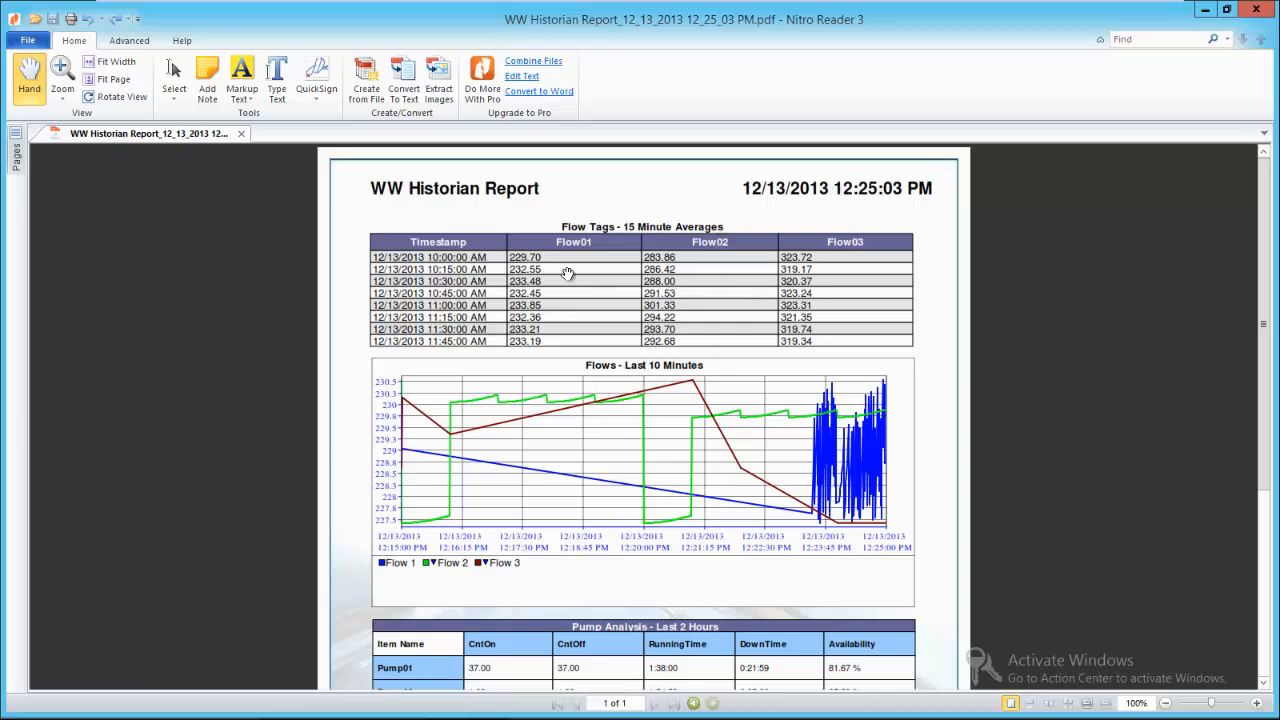
pyautogui.moveTo(600, 356)
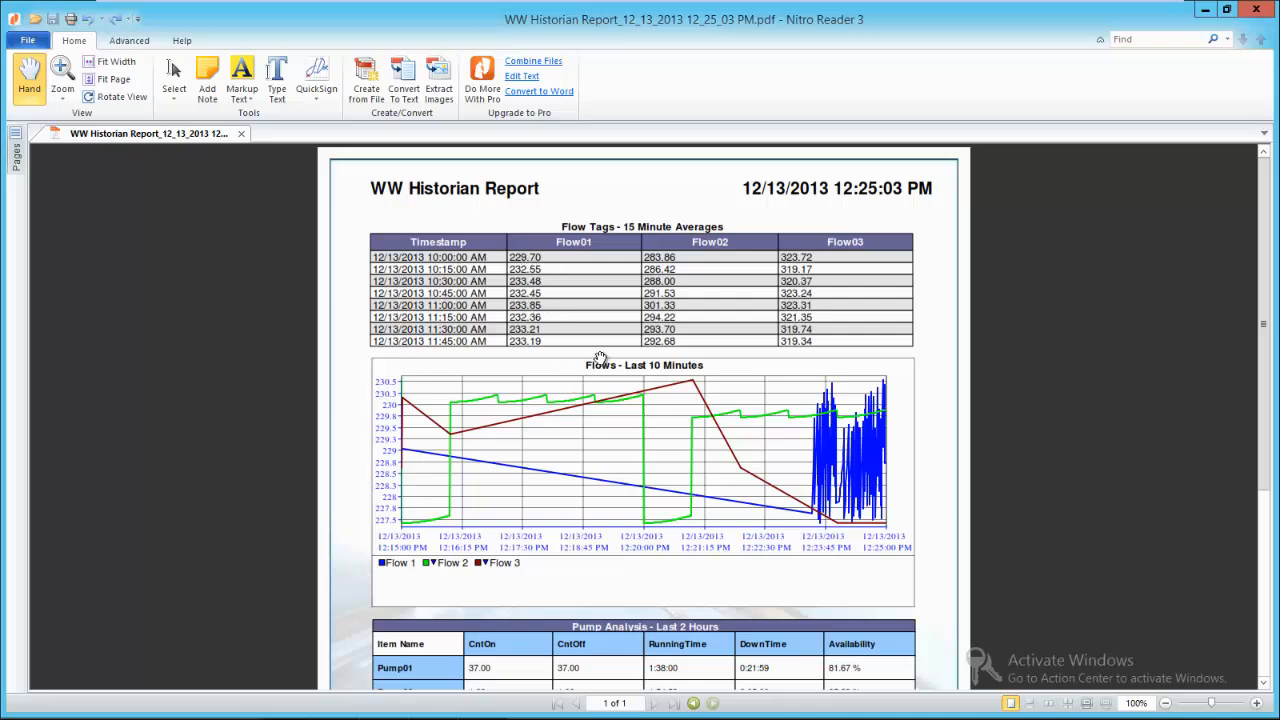
# Step: Scroll the generated PDF to review the flow table, trend chart and Pump Analysis values
pyautogui.scroll(-3)
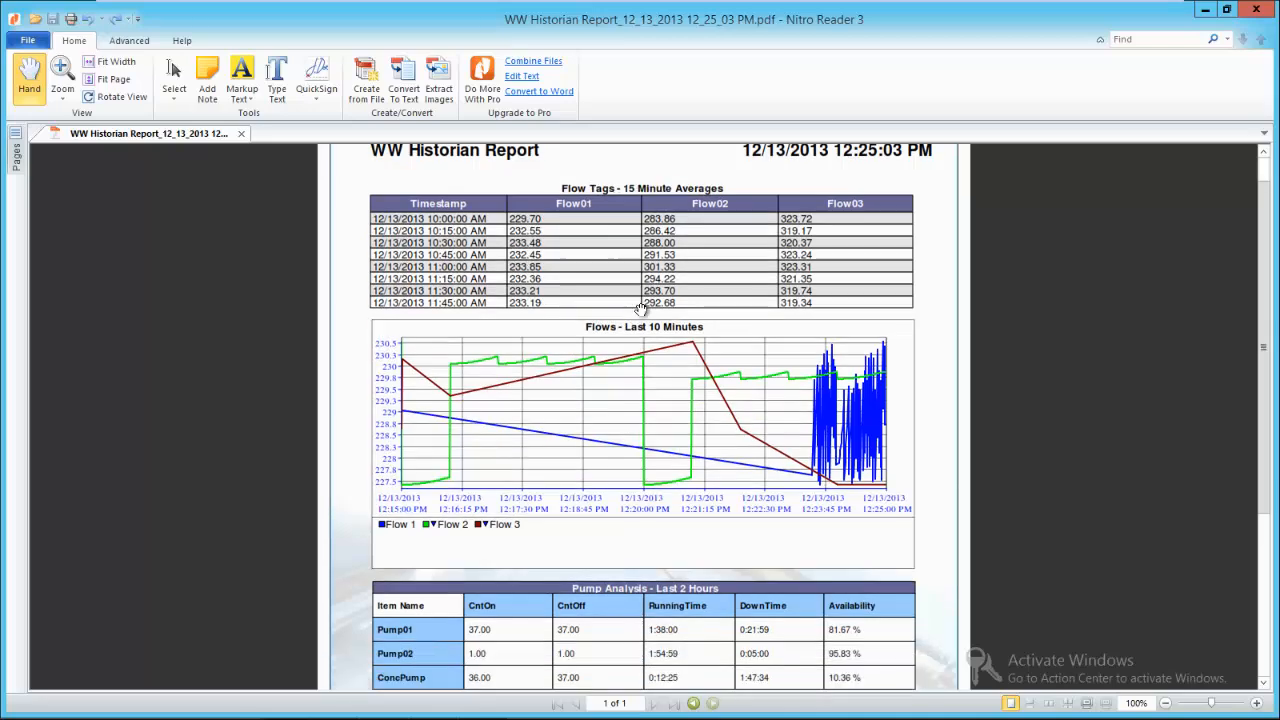
pyautogui.scroll(-3)
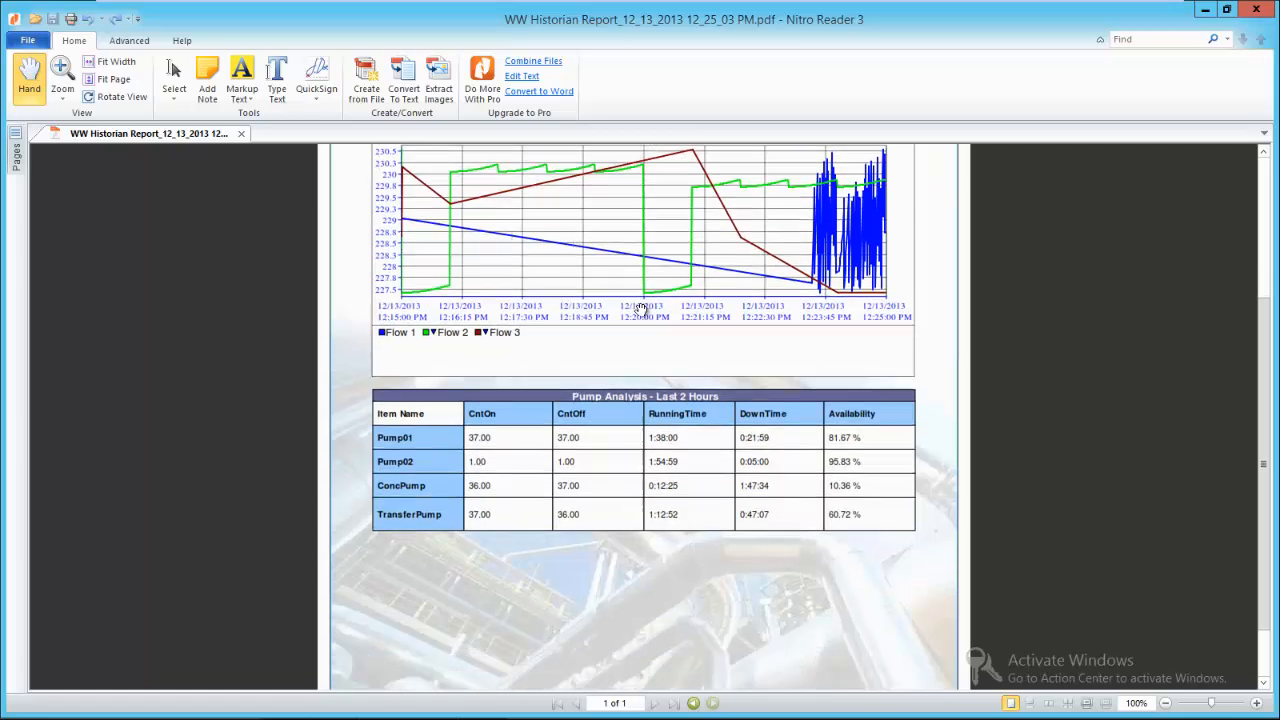
pyautogui.scroll(-3)
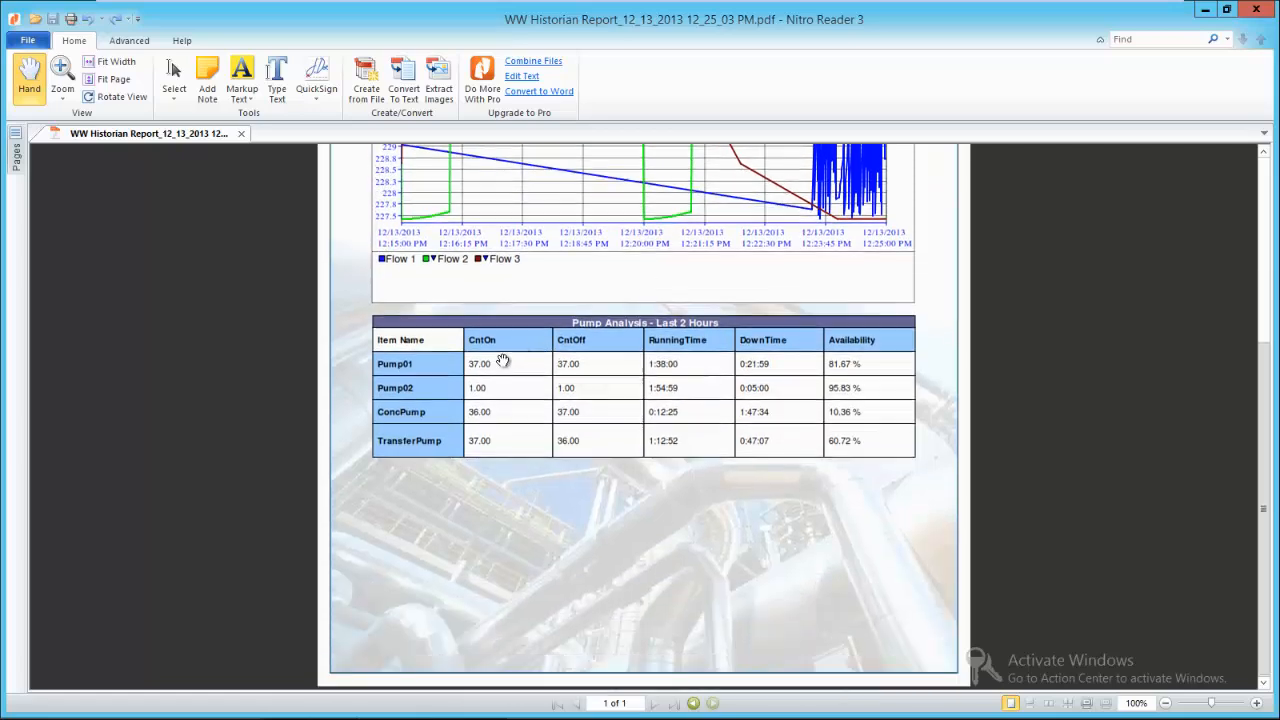
pyautogui.moveTo(660, 364)
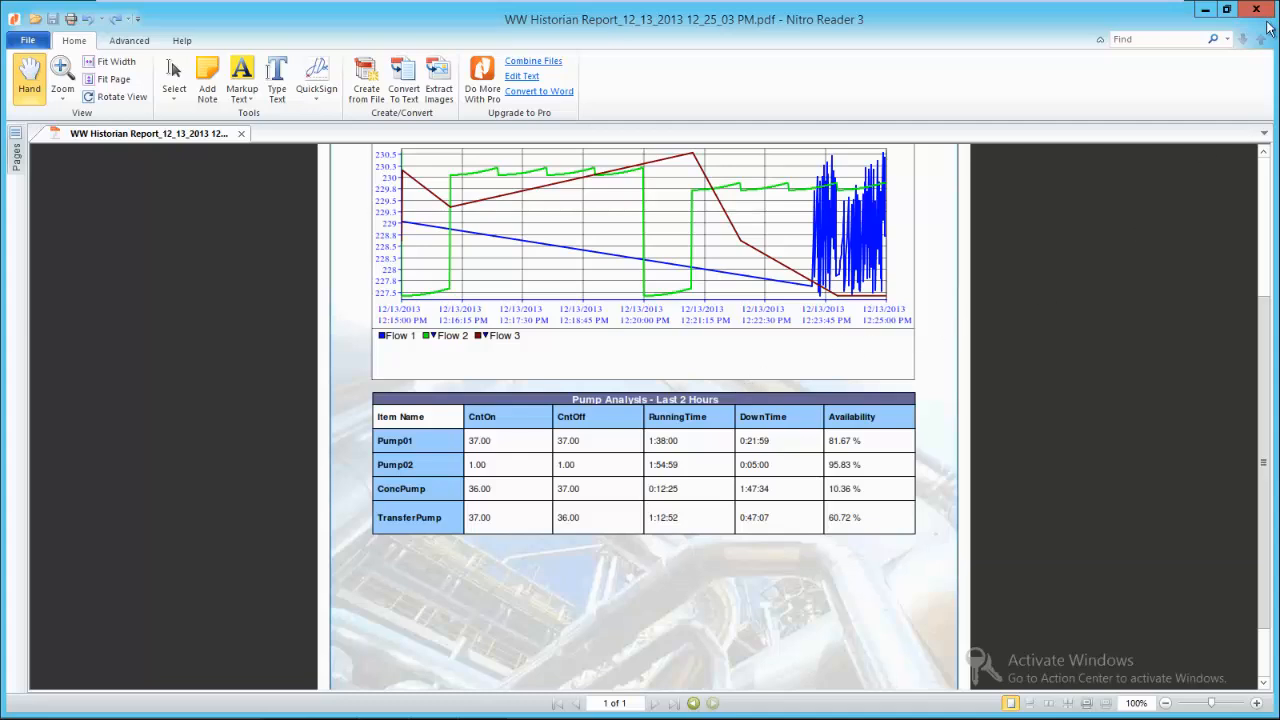
pyautogui.moveTo(1256, 10)
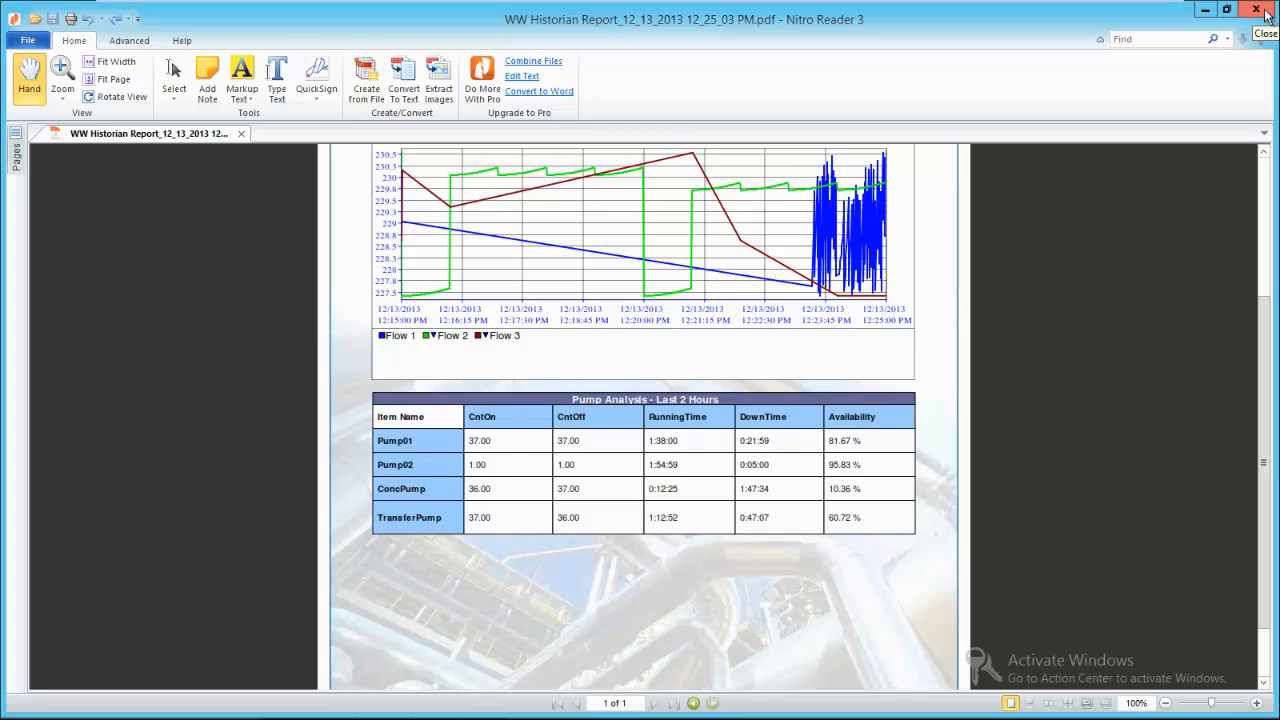